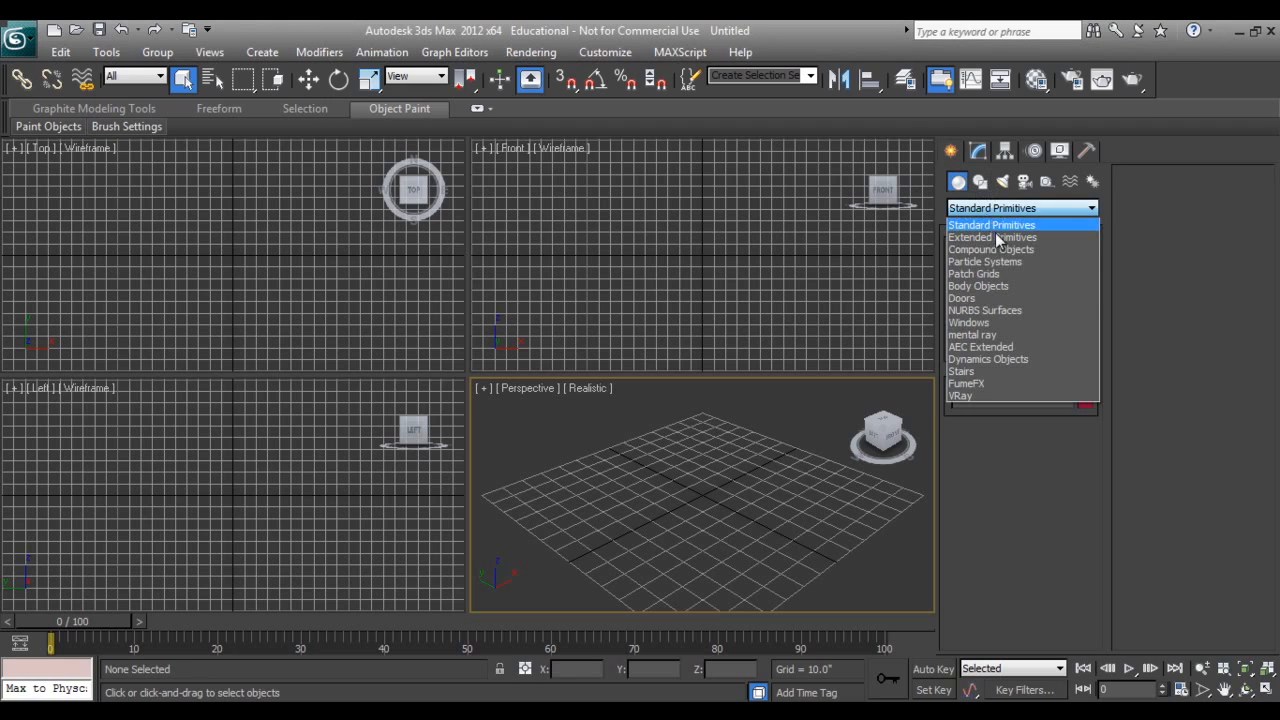
Step: Create a ChamferBox bed base with Fillet Segs 4 and Length/Width Segs 2, then return to standard primitives
left_click(992, 236)
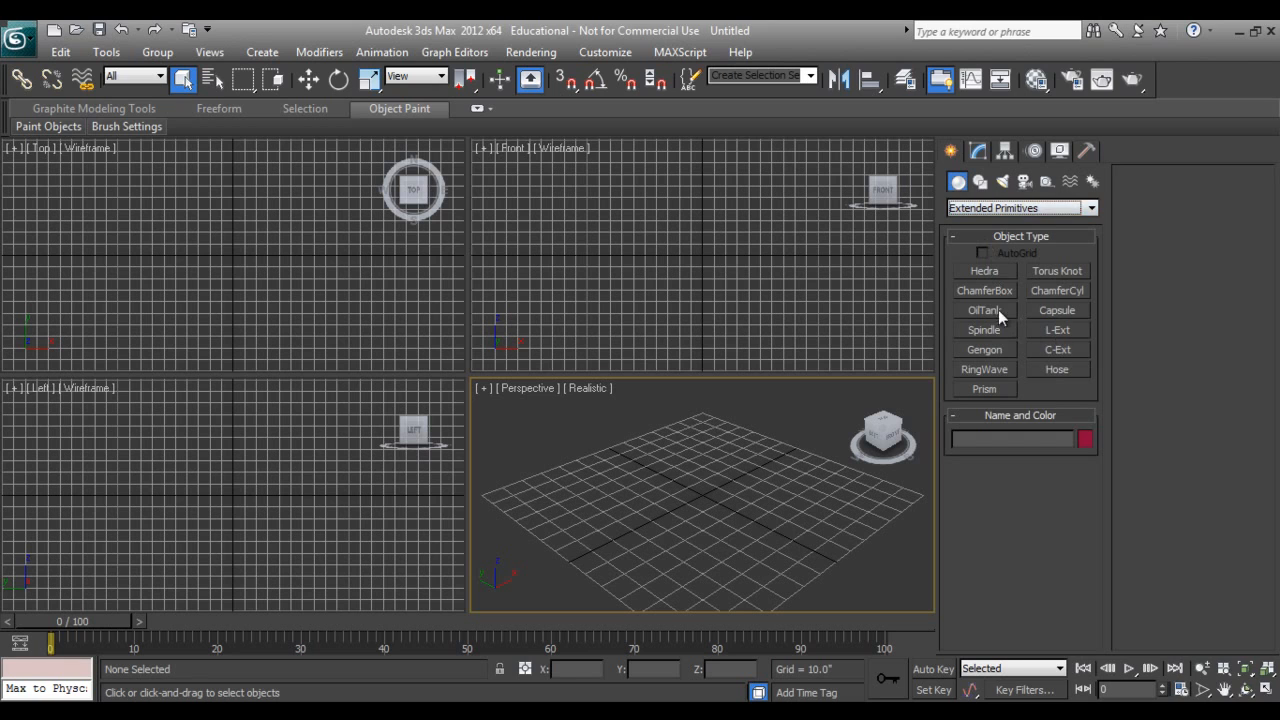
left_click(984, 290)
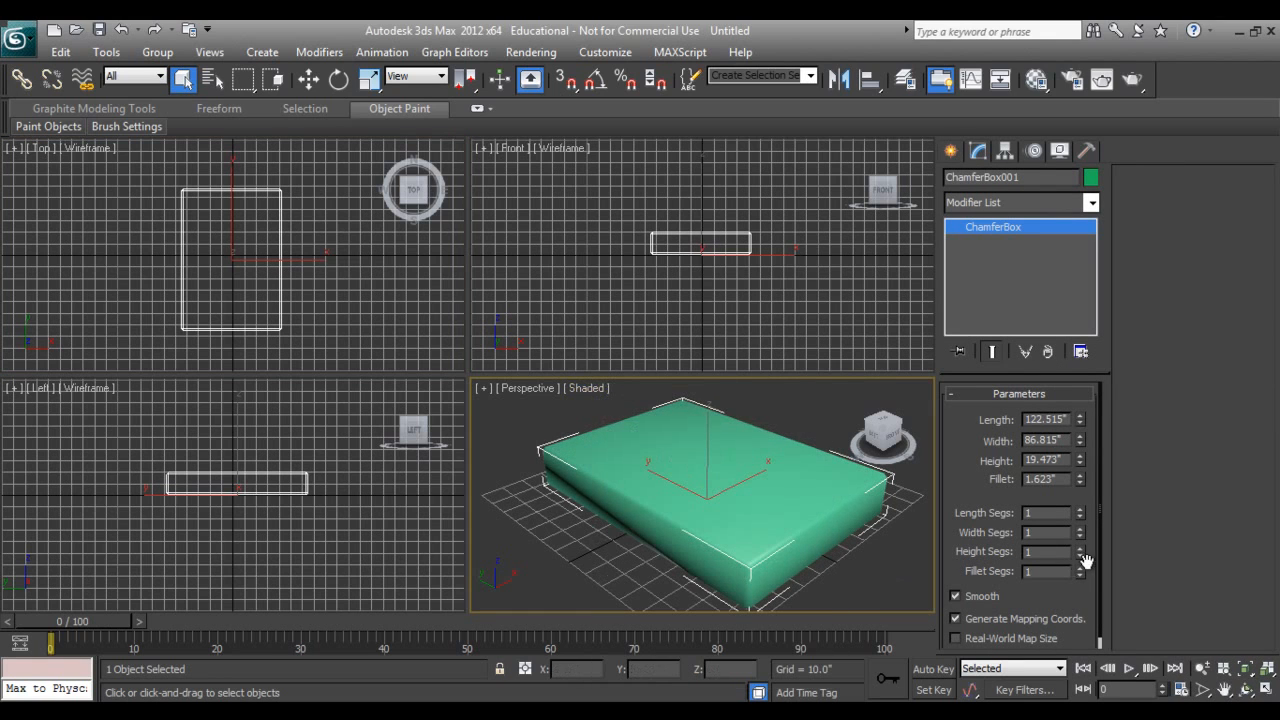
left_click(1080, 568)
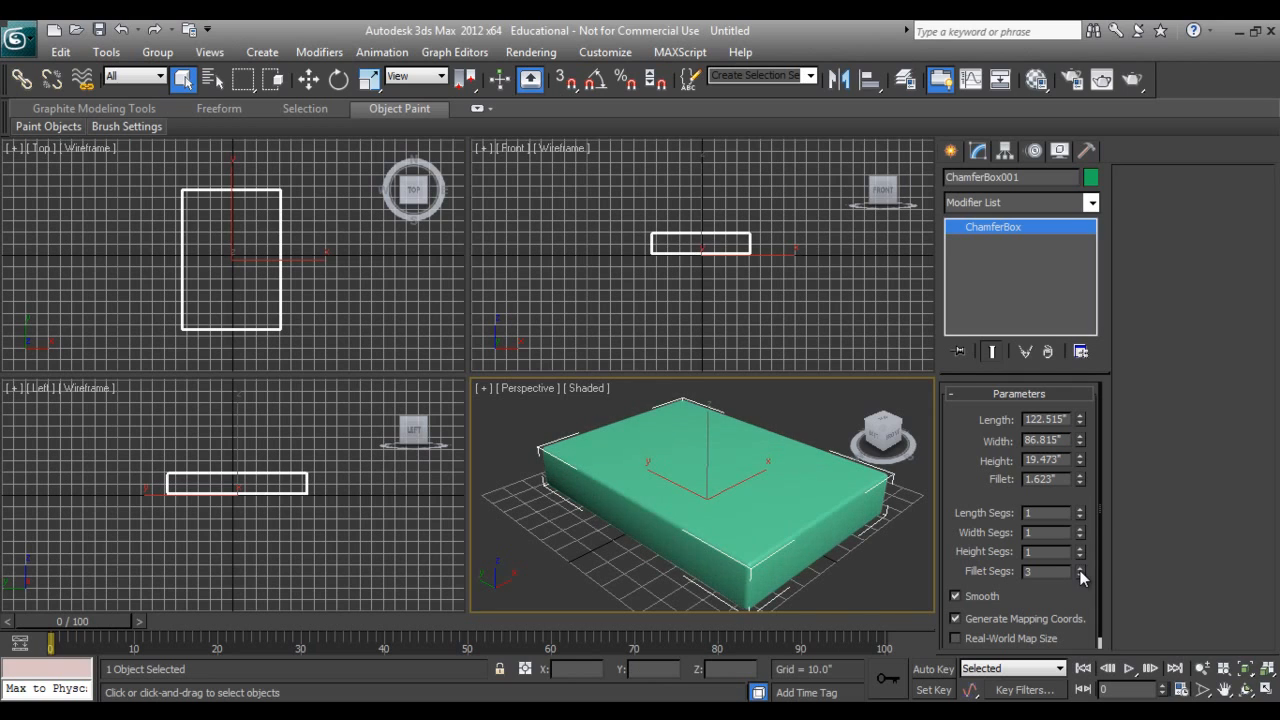
left_click(1080, 568)
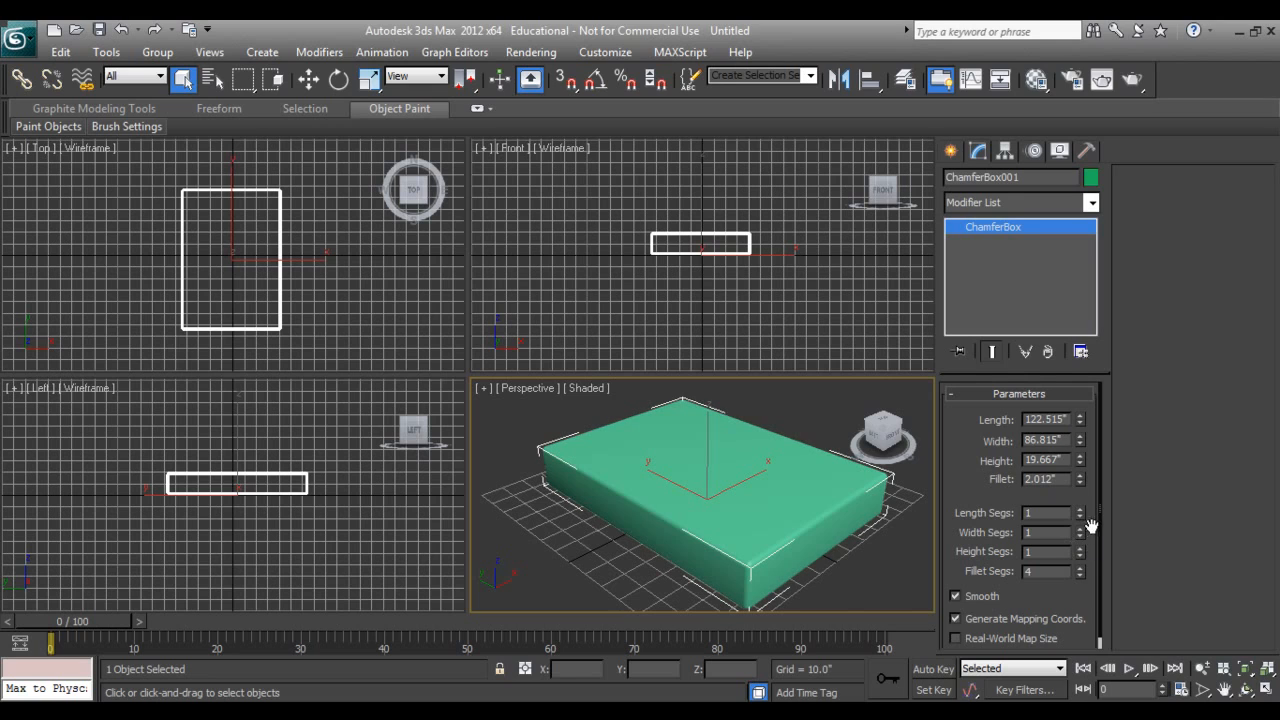
left_click(1080, 510)
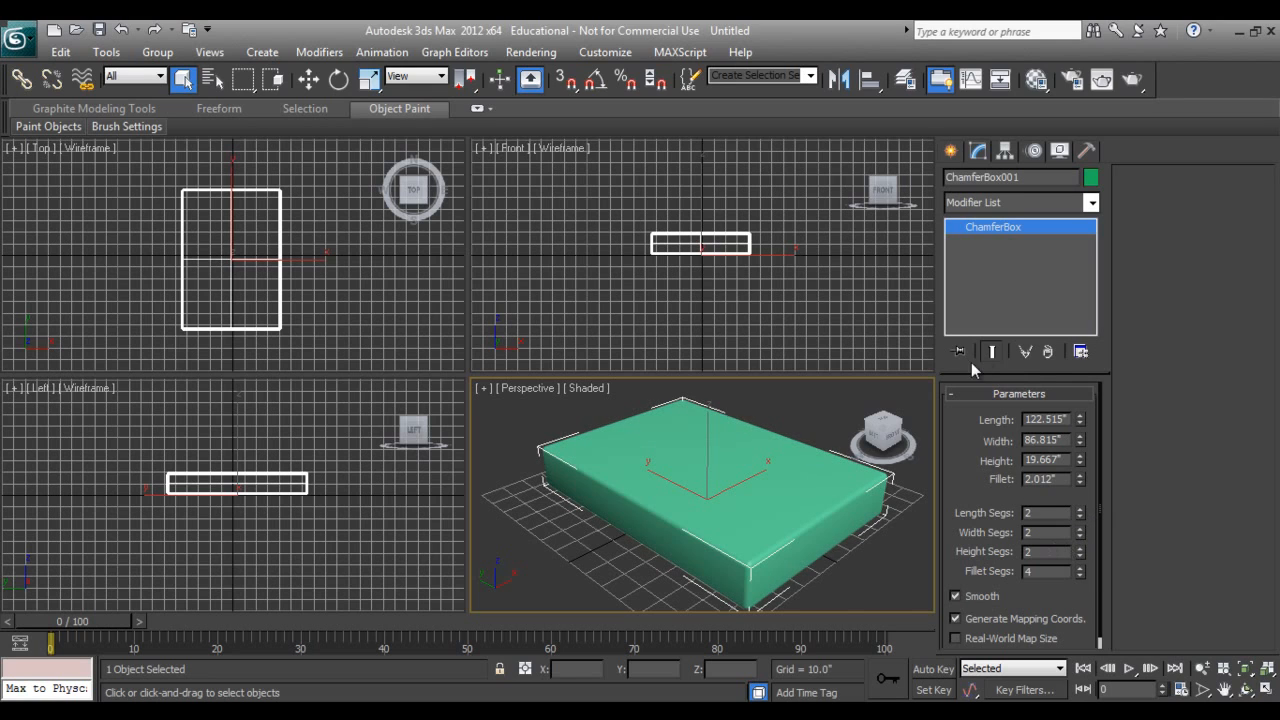
left_click(952, 150)
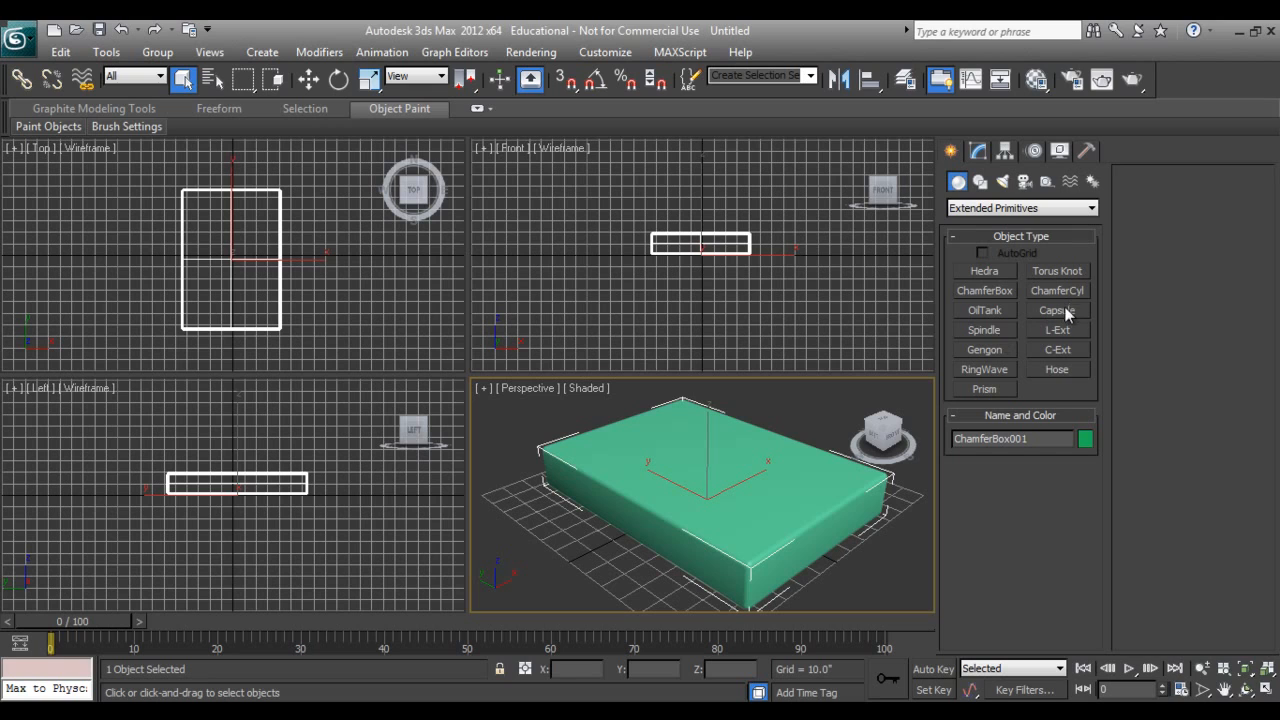
left_click(1020, 206)
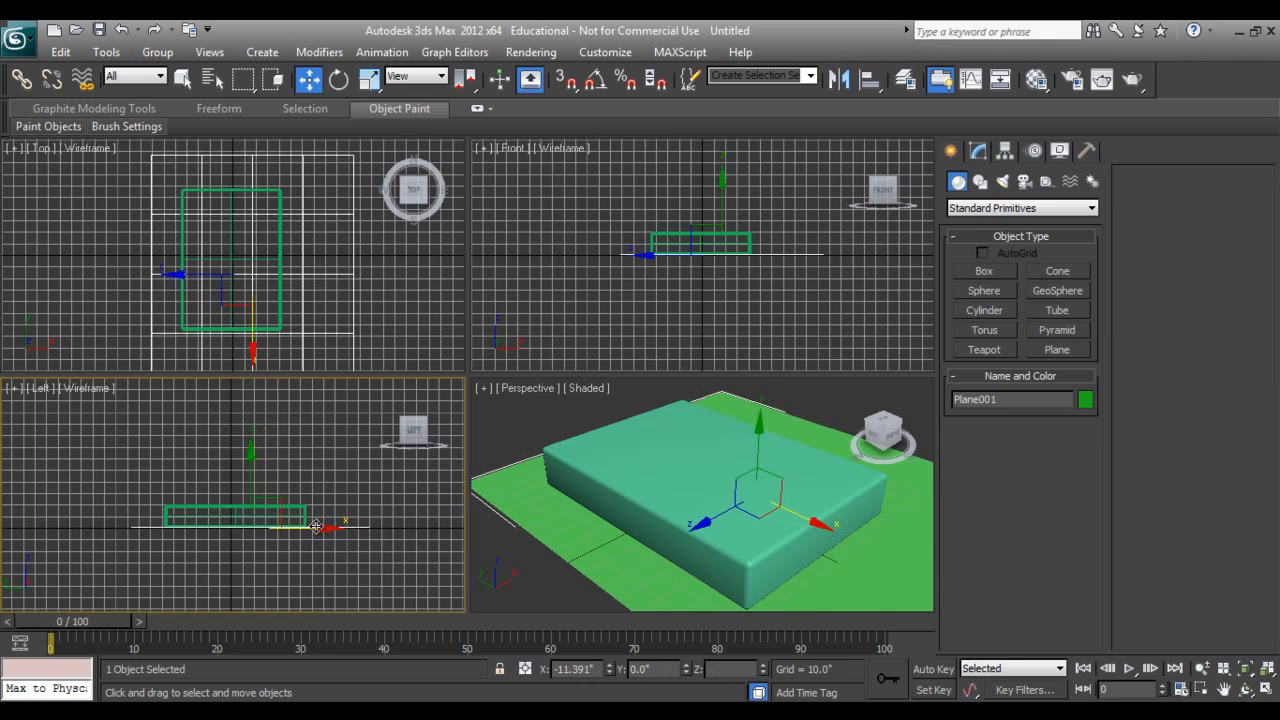
Step: Lower the ground plane under the bed and set its Length and Width Segs to 30
left_click_drag(330, 528, 304, 524)
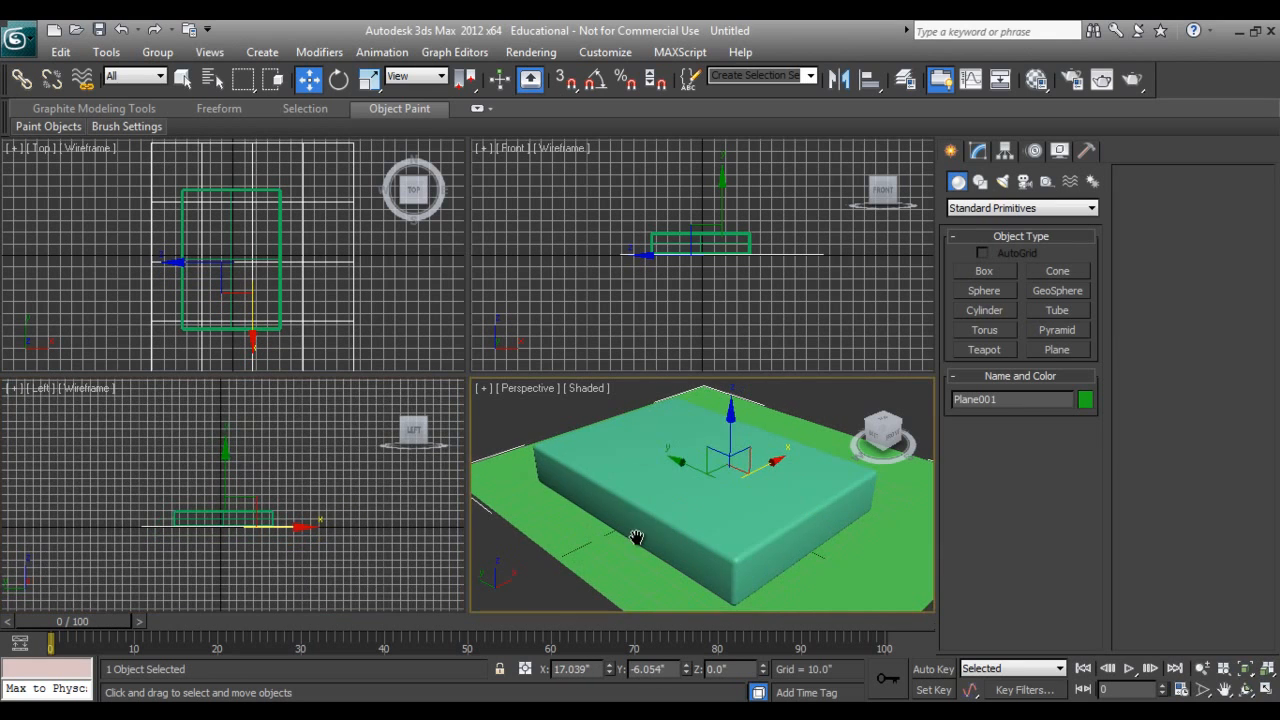
left_click(976, 150)
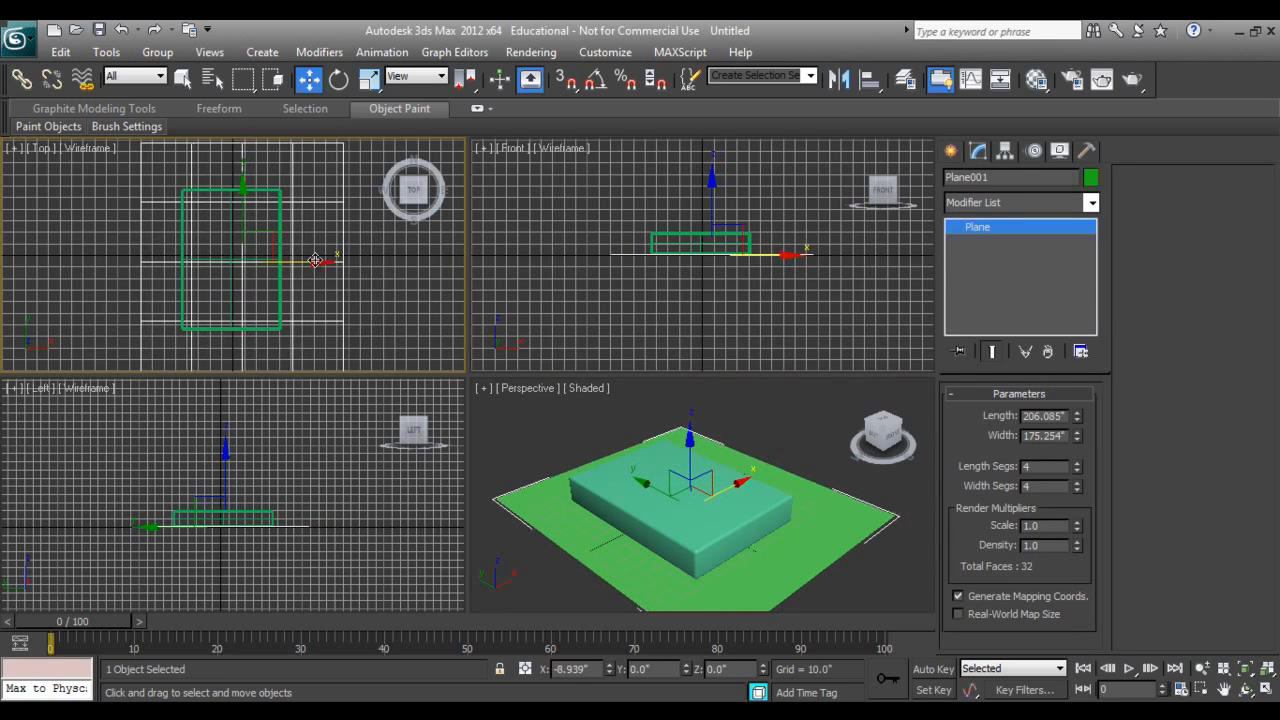
left_click_drag(316, 262, 320, 262)
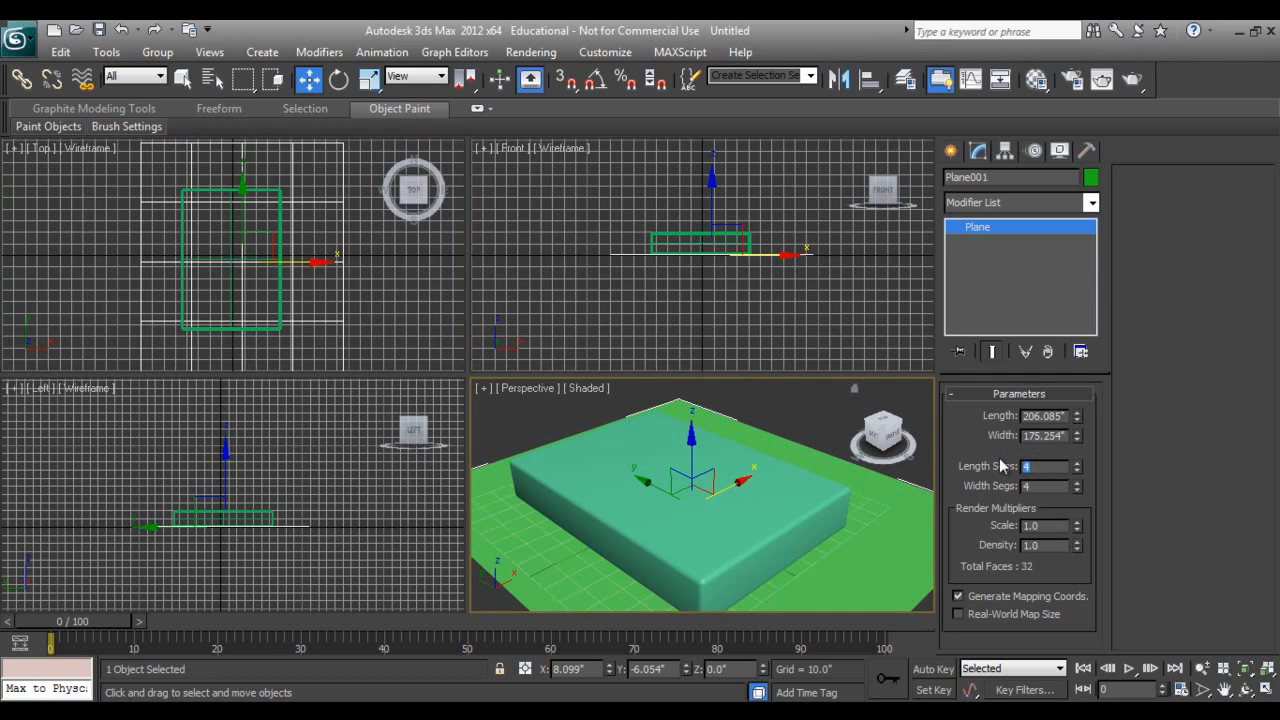
type("30")
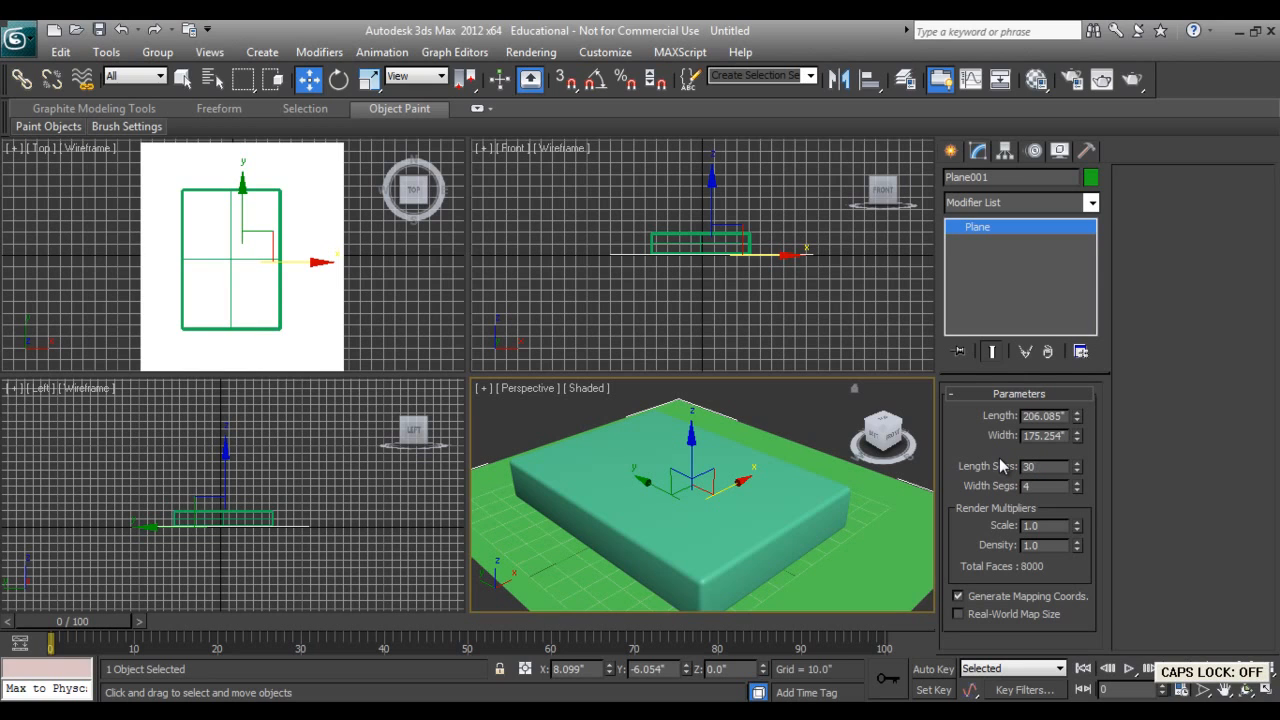
left_click(1040, 486)
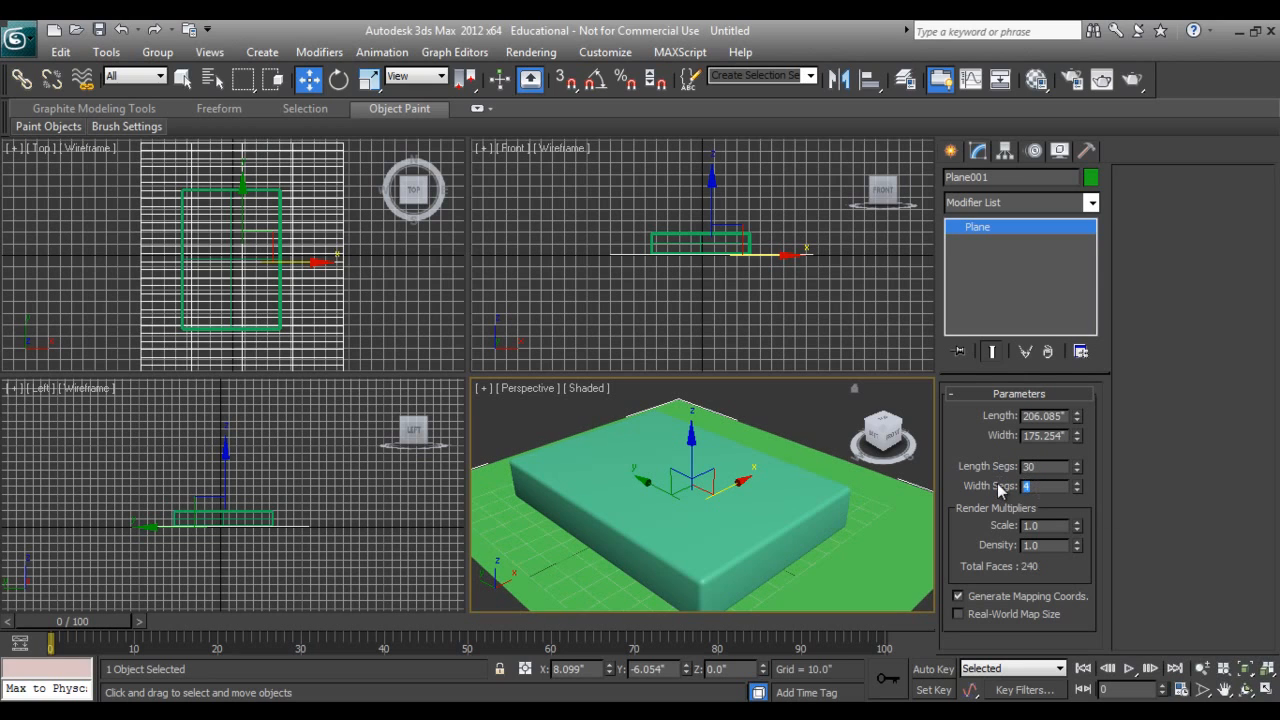
left_click(950, 152)
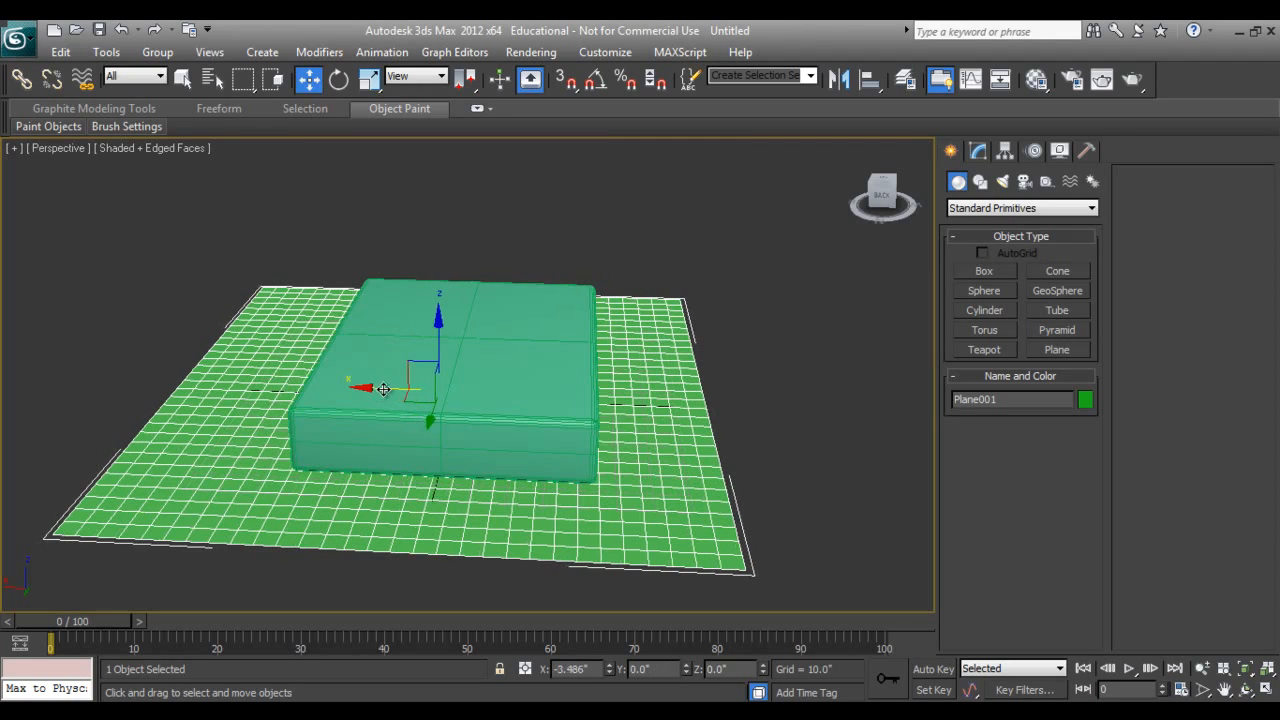
Step: Draw a second plane covering the bed from above and raise it to float over the bed
left_click_drag(384, 388, 384, 384)
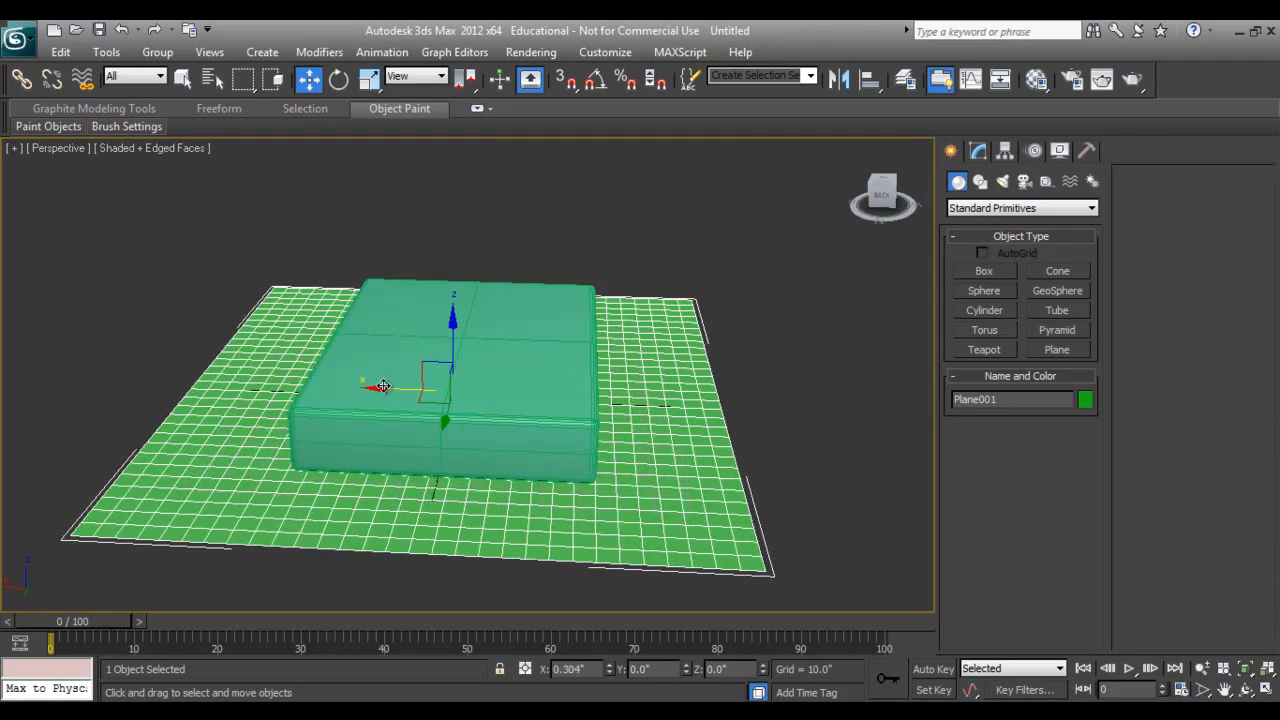
left_click_drag(380, 384, 396, 400)
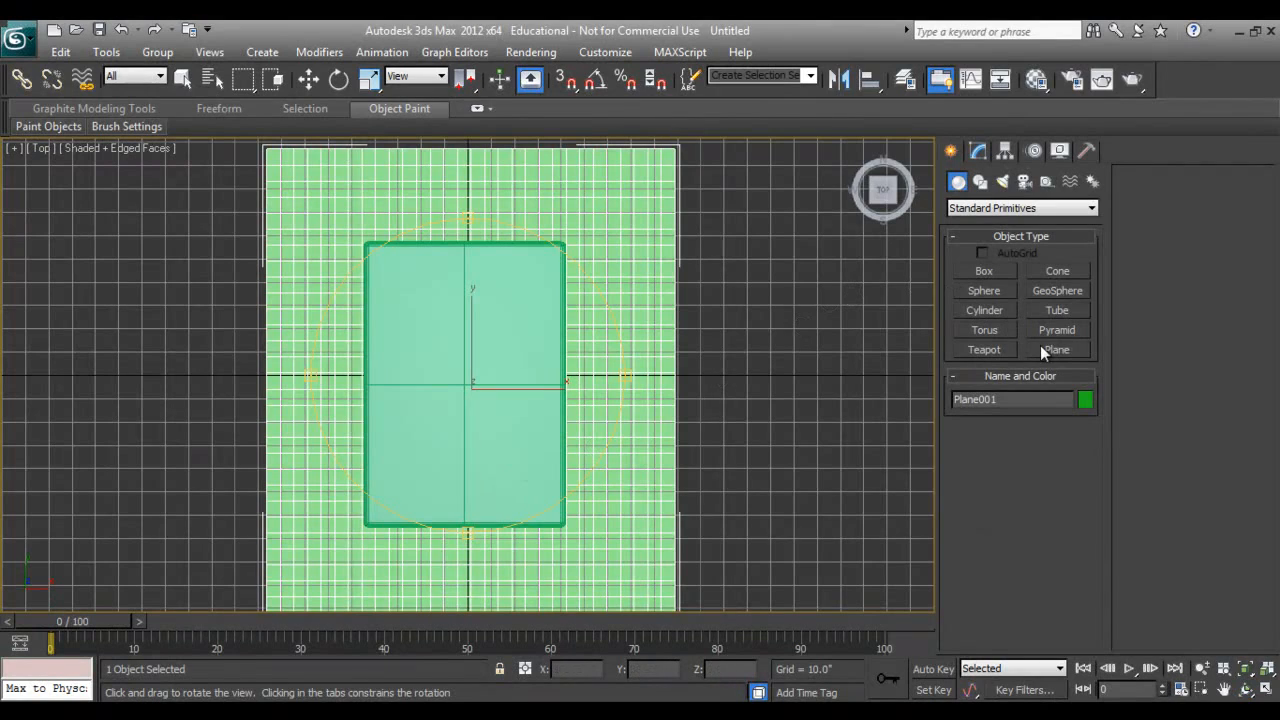
left_click(1056, 348)
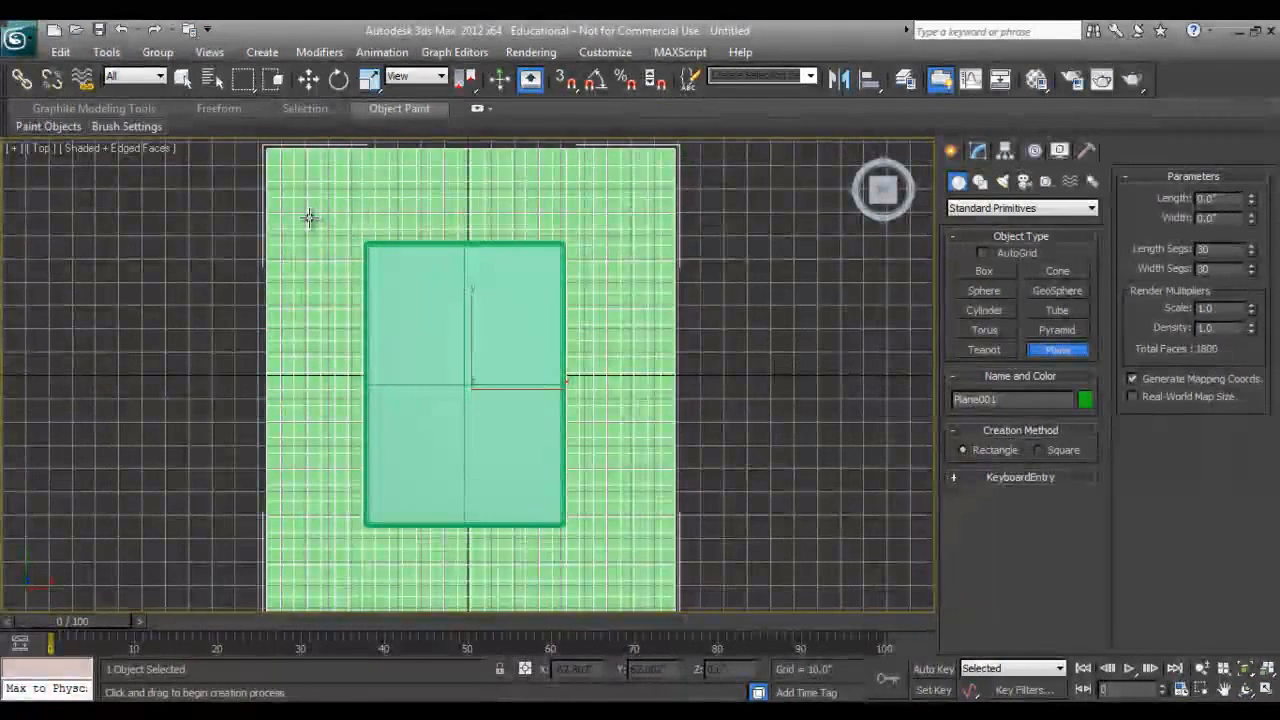
left_click_drag(310, 216, 620, 572)
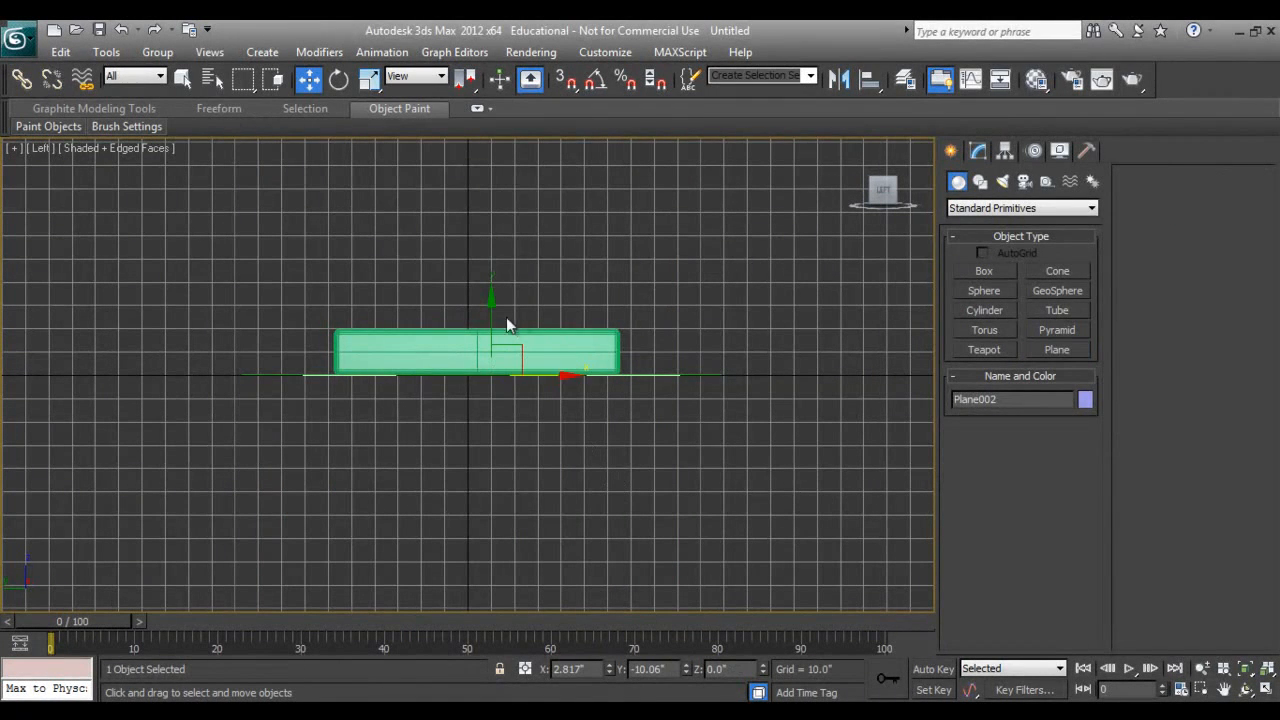
left_click_drag(508, 324, 490, 236)
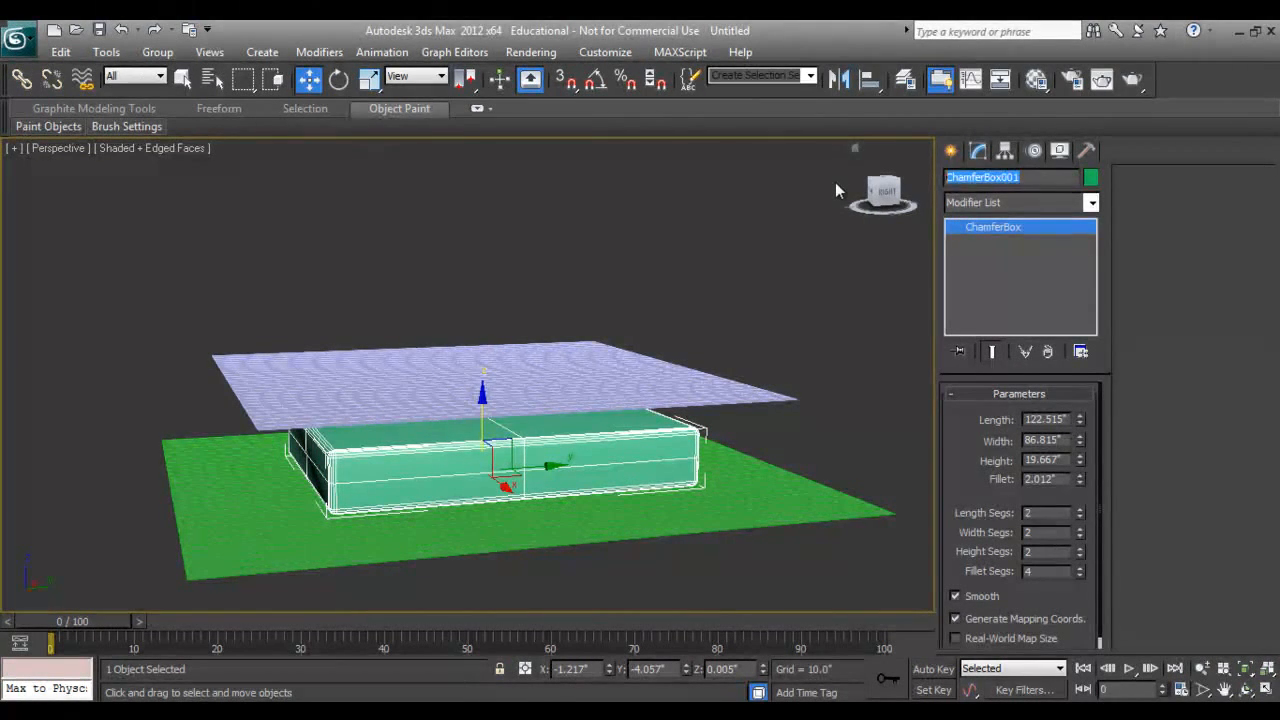
Step: Name the box Bed Collider and the ground plane Plane_Collider, then select the upper plane
type("Bed V")
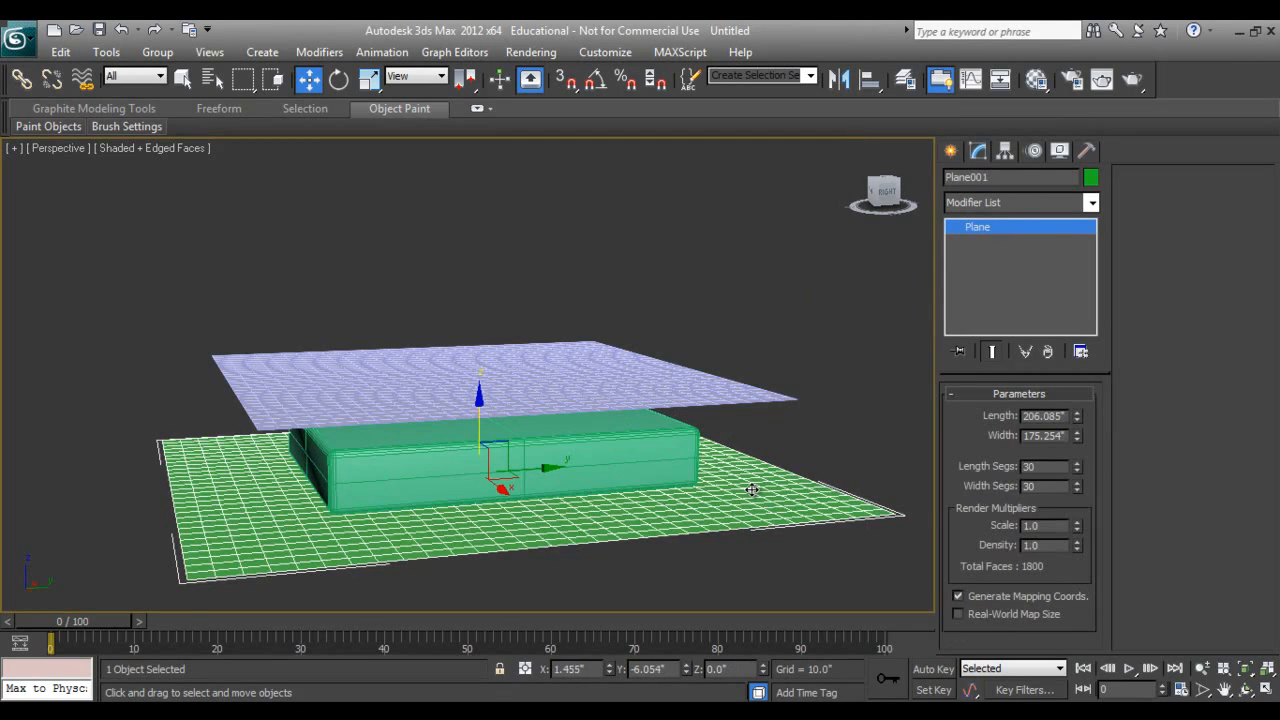
left_click(1010, 176)
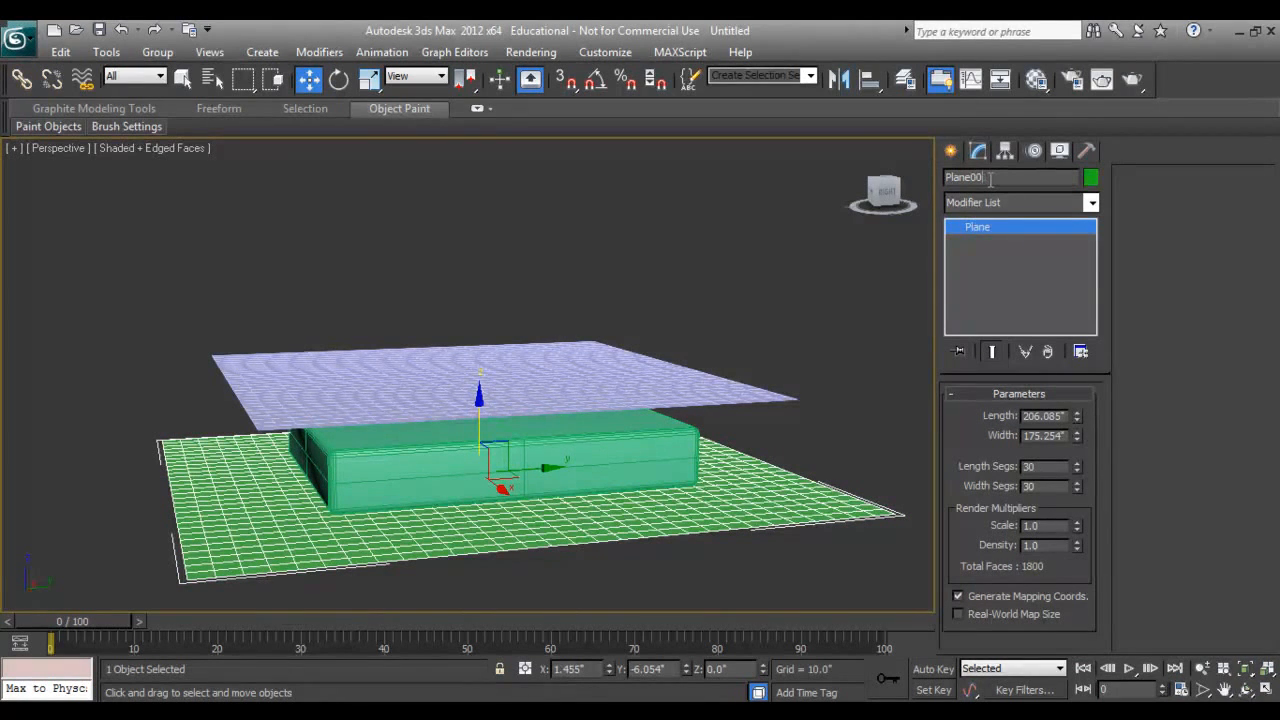
type("Plane_Collider")
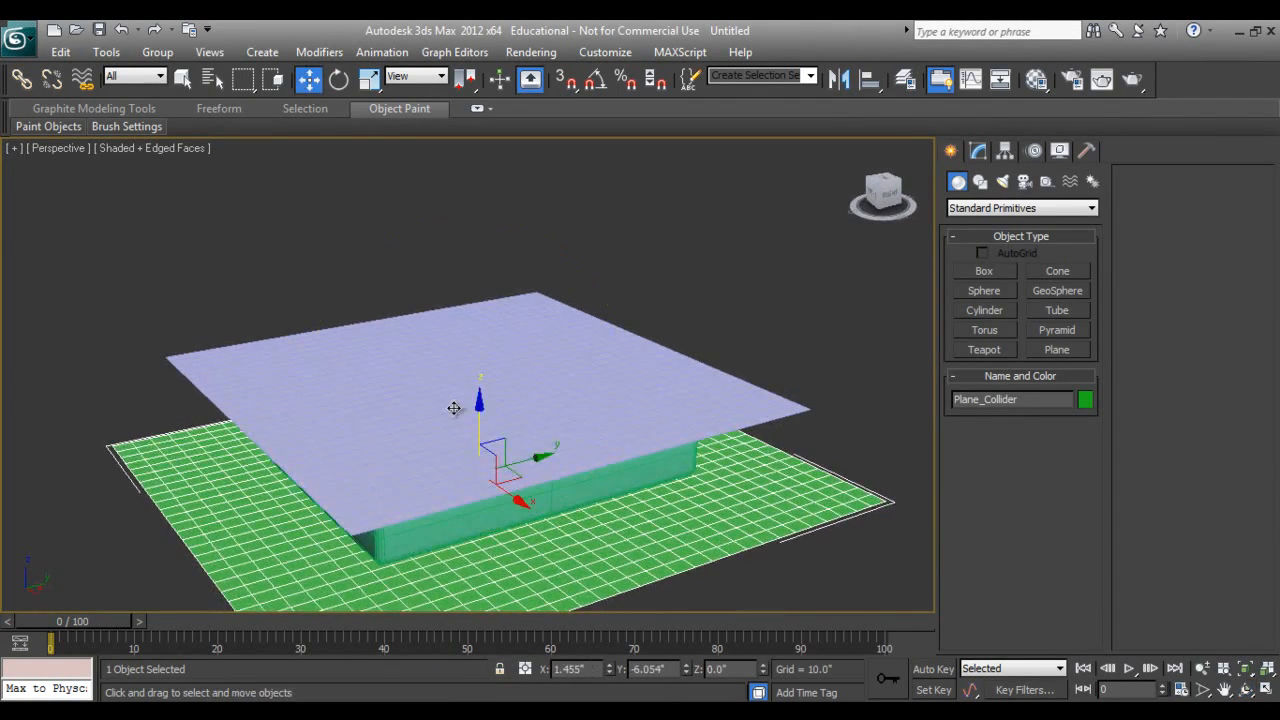
left_click(980, 150)
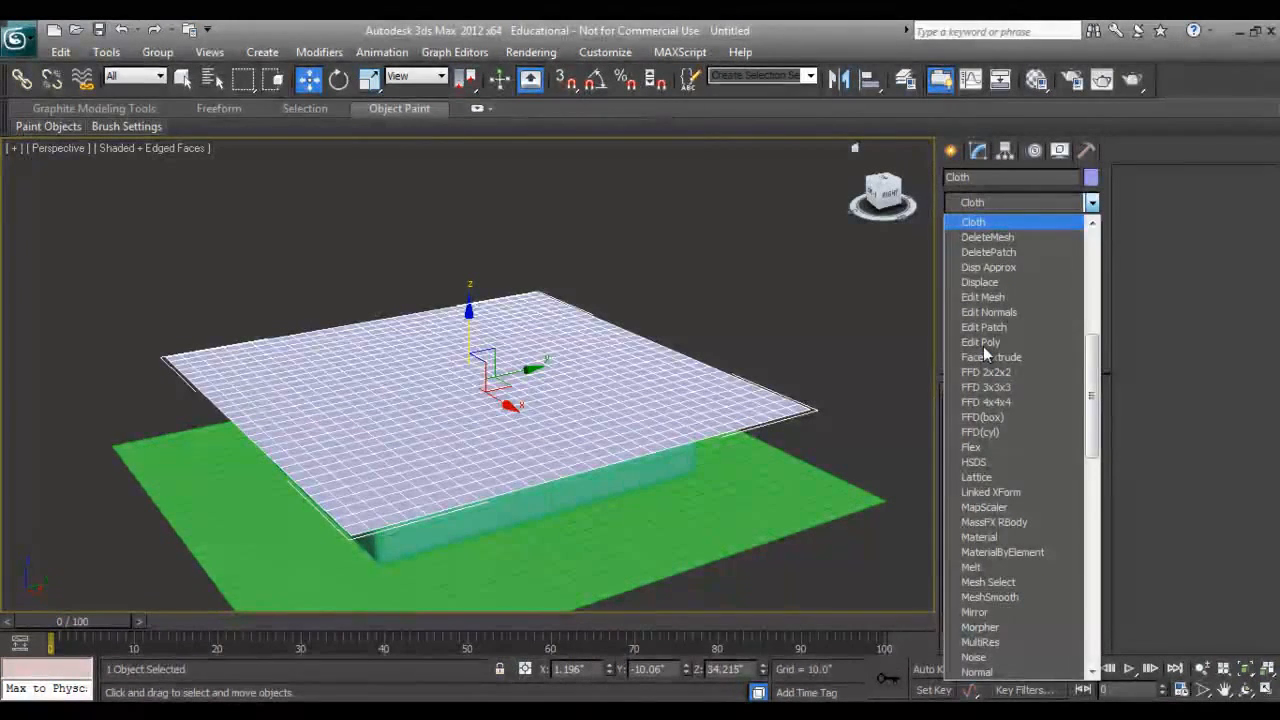
Step: Apply a Cloth modifier to the upper plane with the Default preset and begin adding objects
left_click(972, 220)
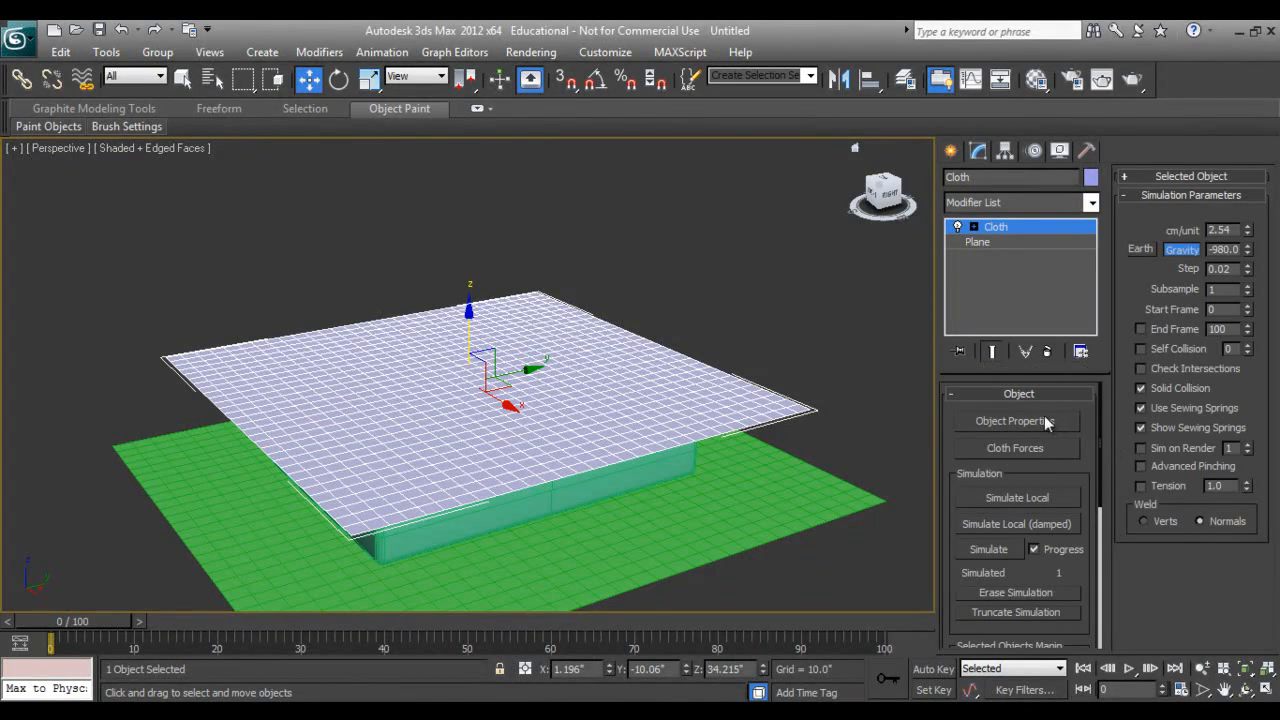
left_click(1014, 420)
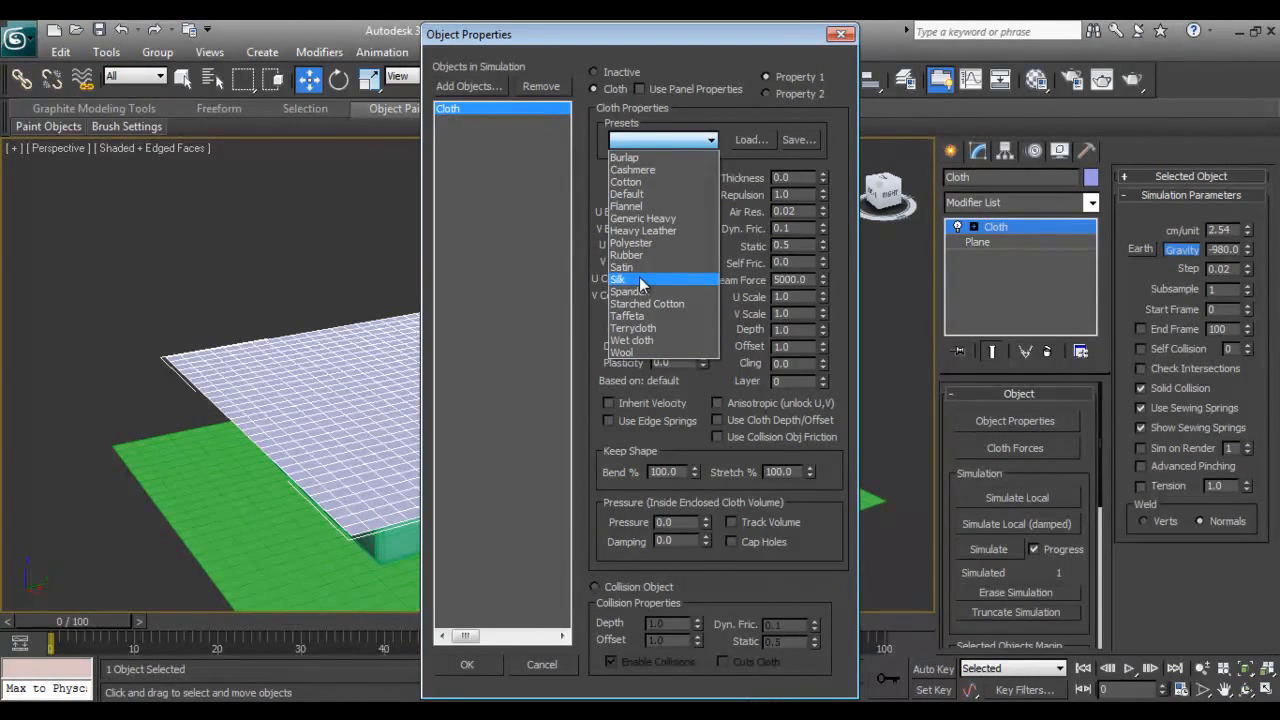
mouse_move(644, 194)
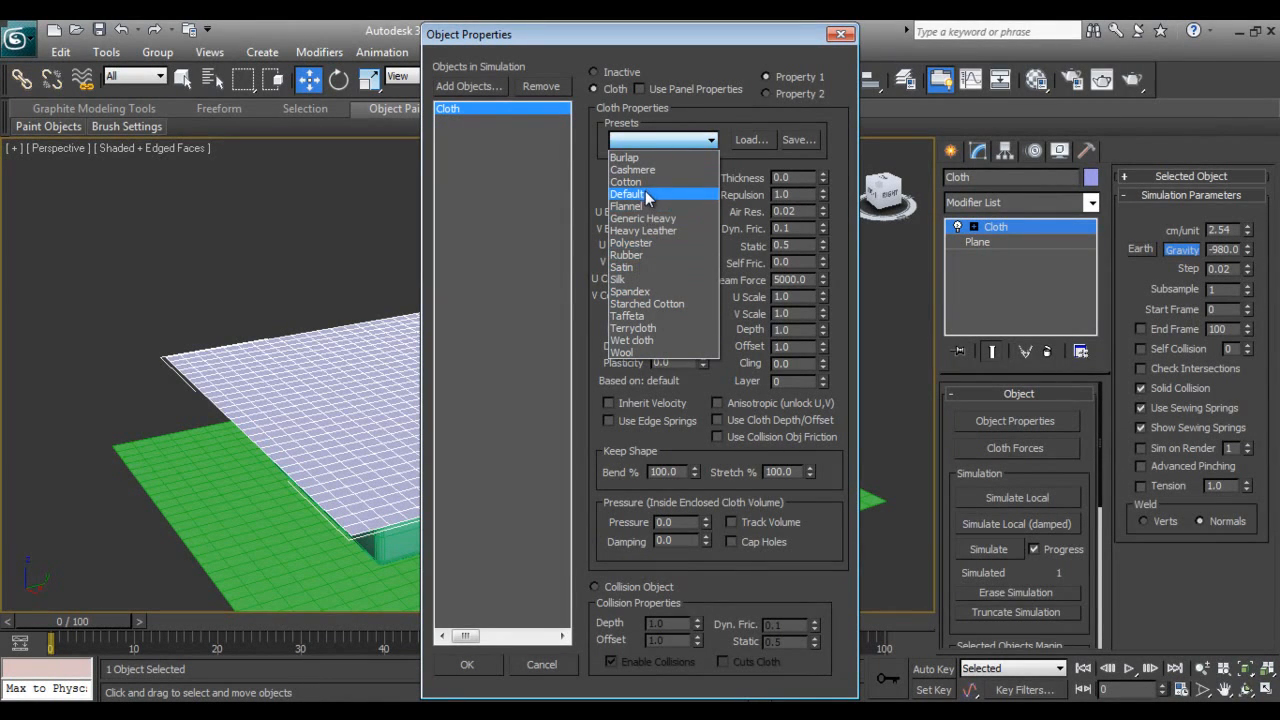
left_click(628, 194)
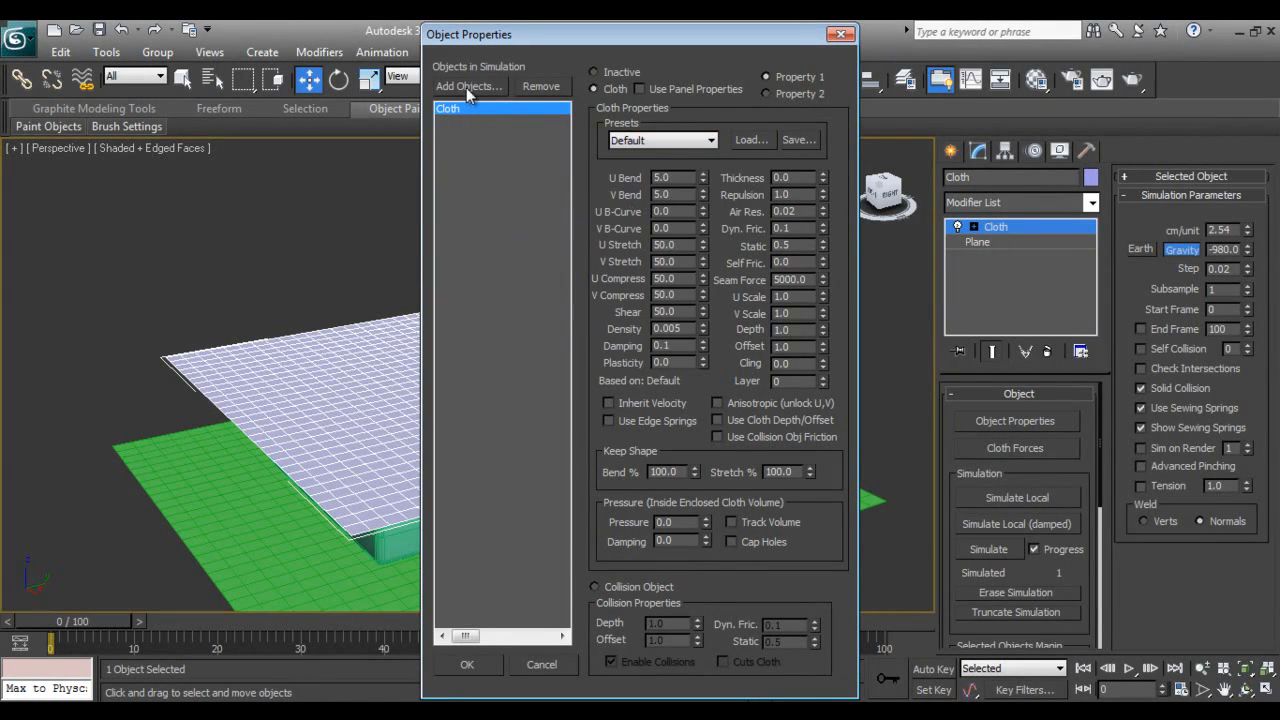
left_click(468, 86)
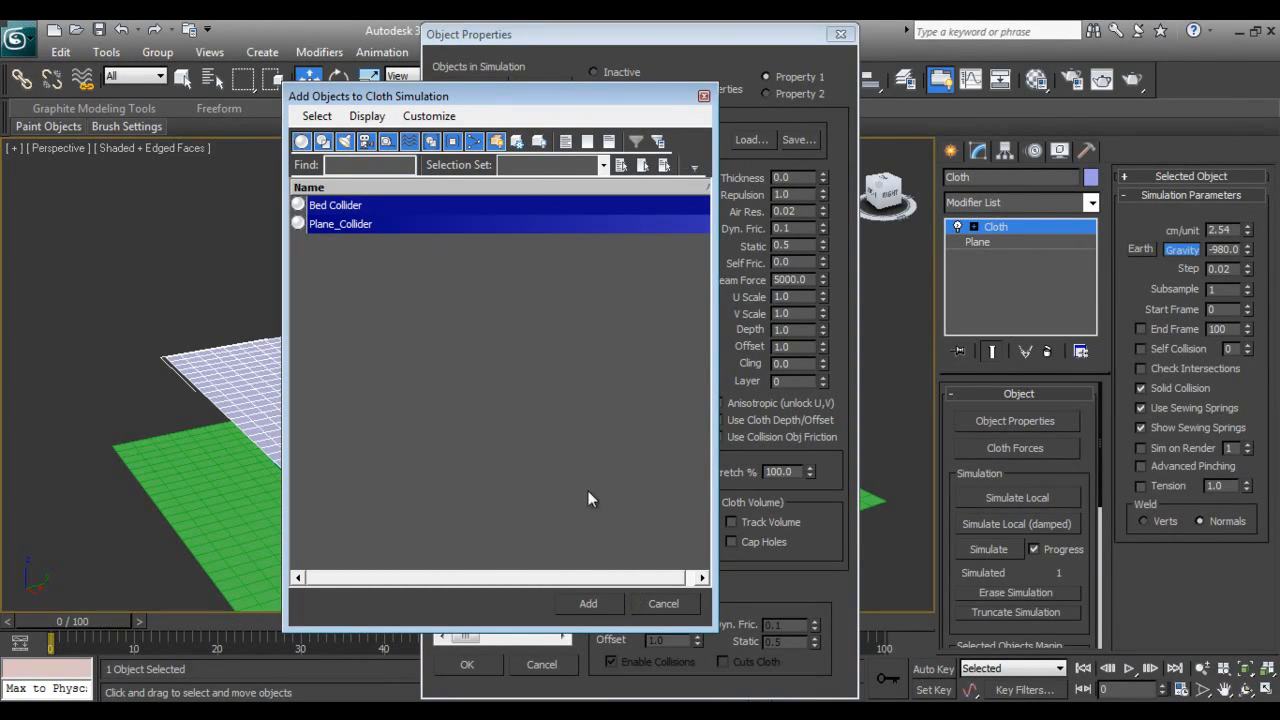
Step: Add both colliders as Collision Objects with Depth 1.0, Offset 0.8 and Dyn. Fric. 0.1
left_click(588, 604)
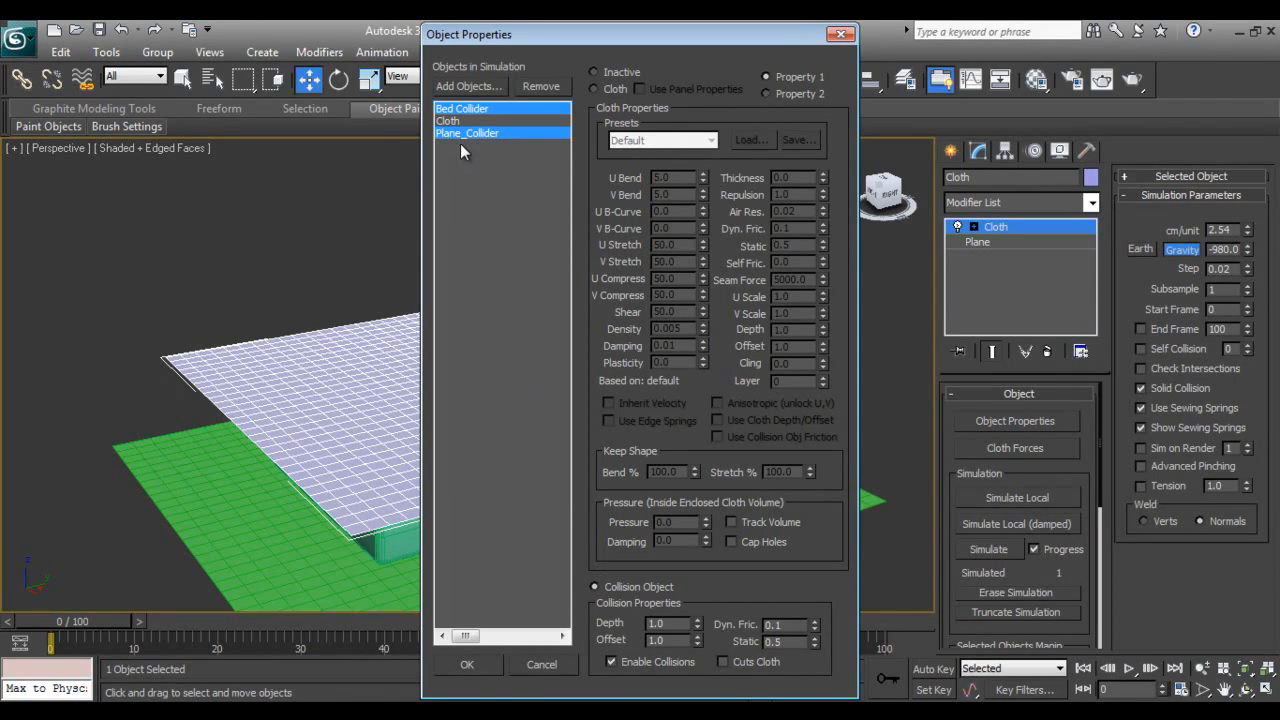
mouse_move(596, 598)
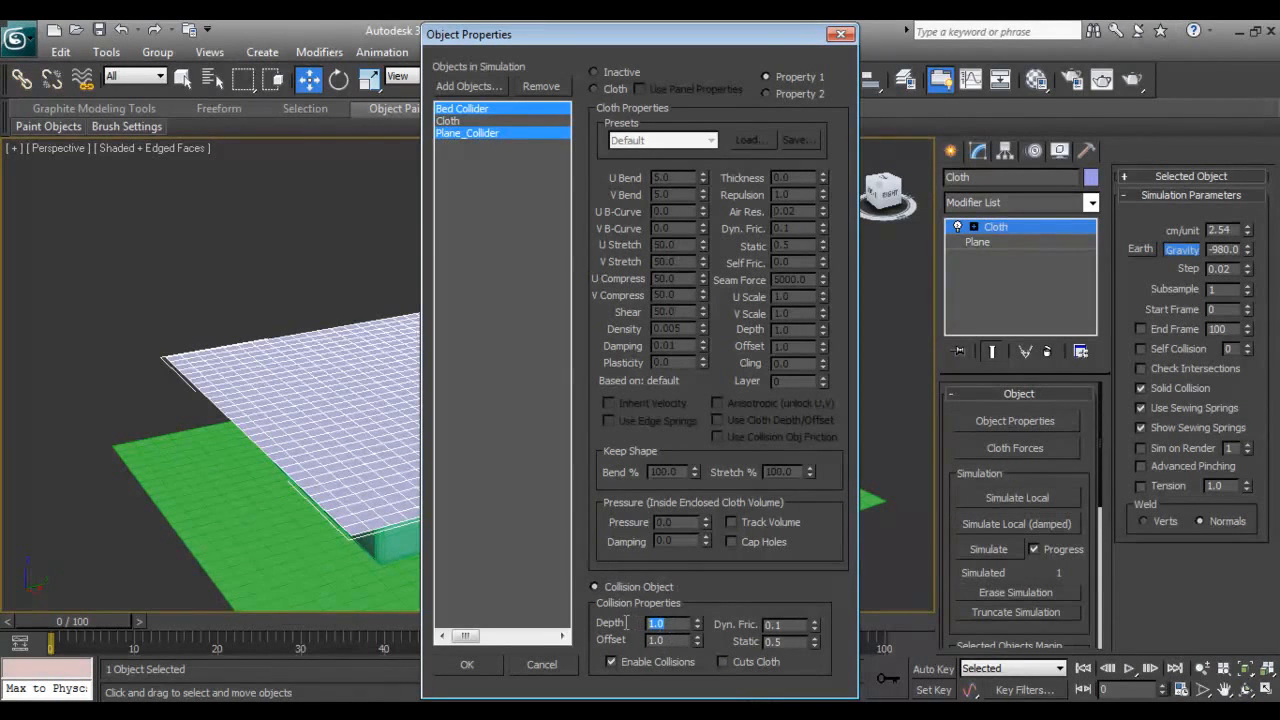
left_click(664, 640)
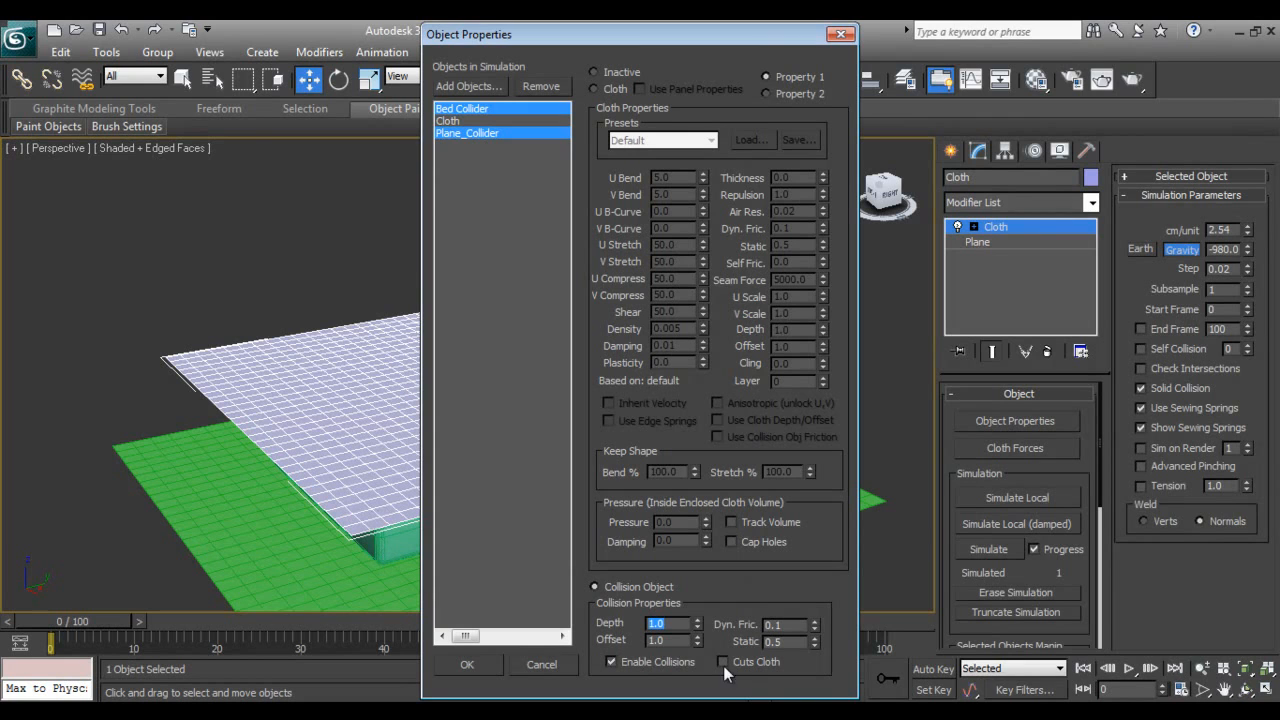
left_click(670, 640)
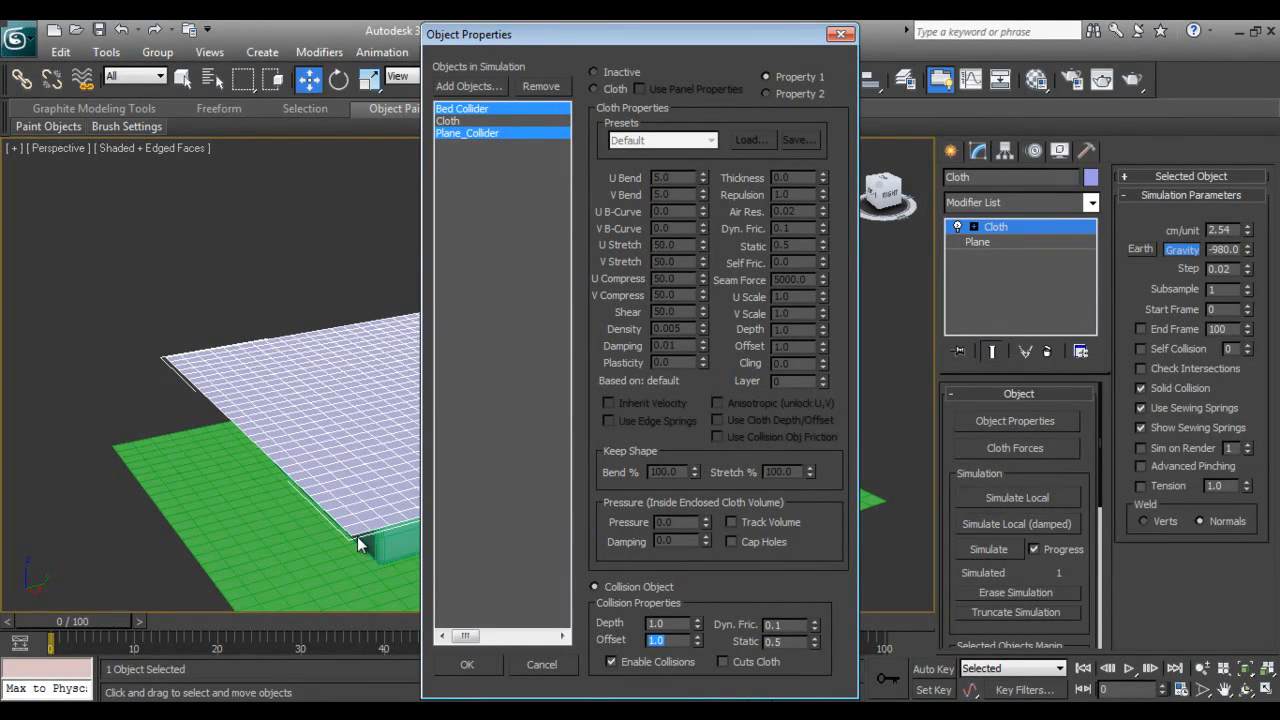
mouse_move(364, 560)
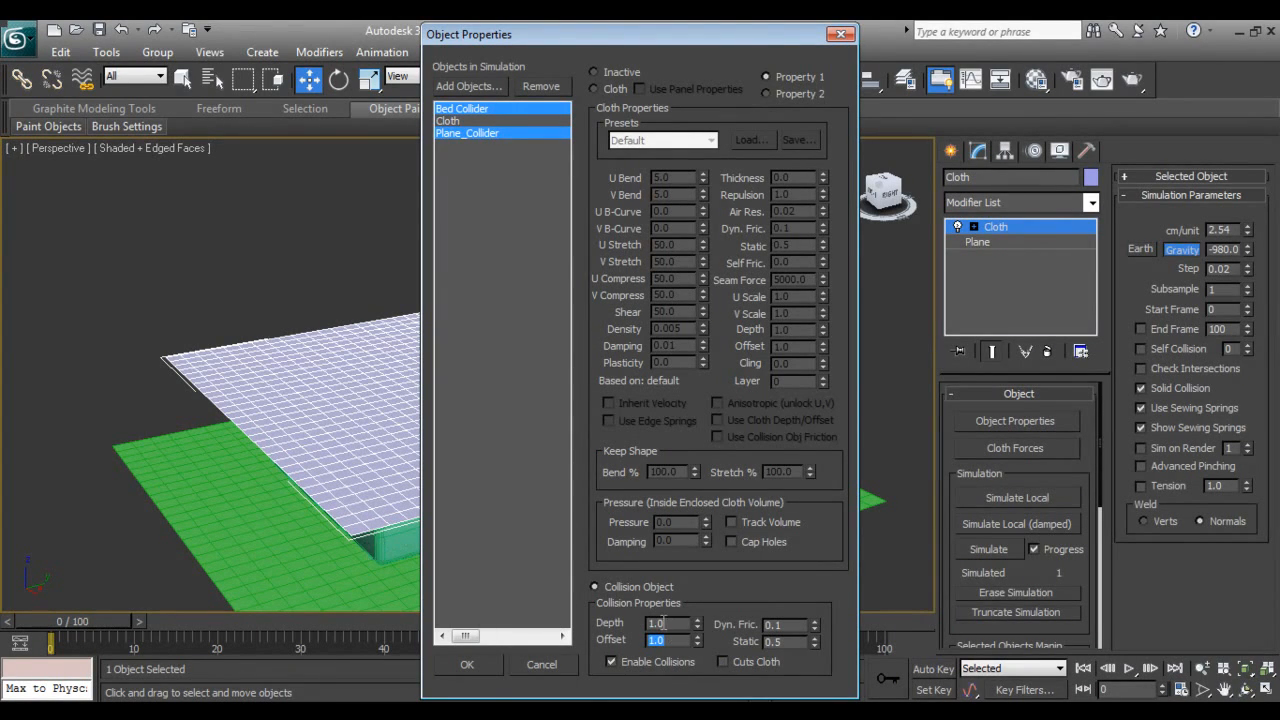
left_click(664, 624)
type("0.8")
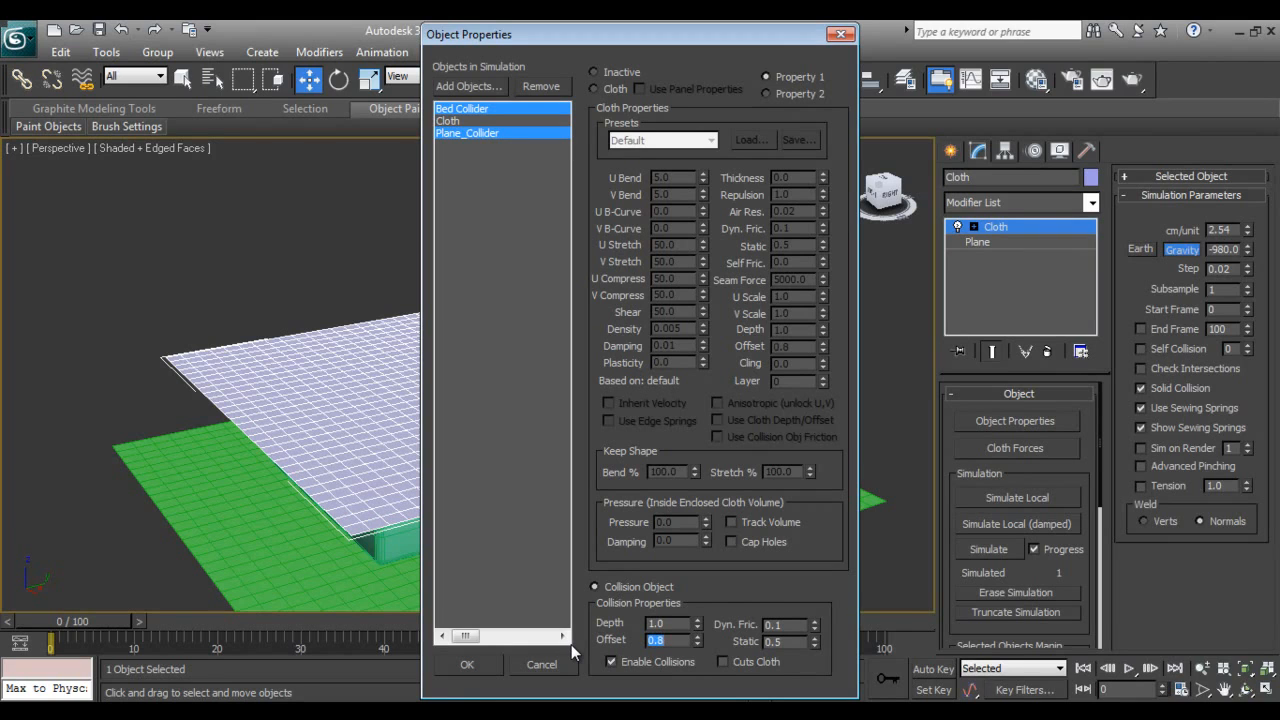
mouse_move(638, 636)
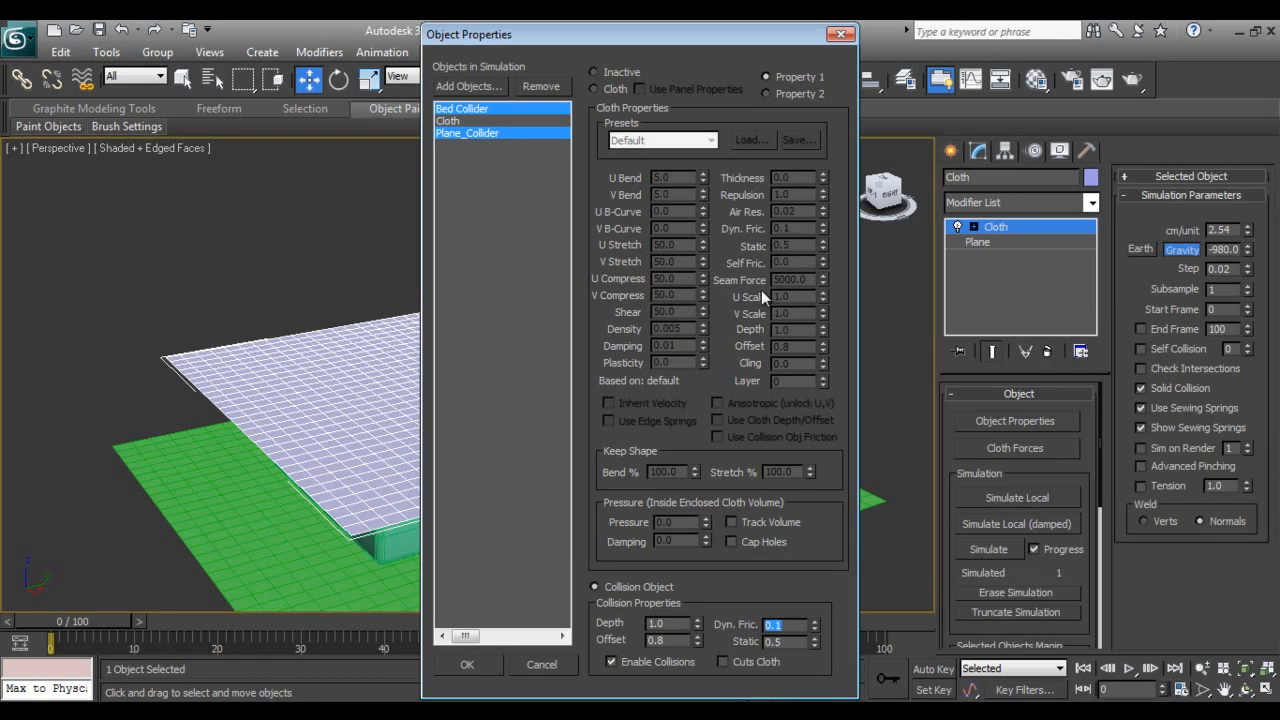
left_click(448, 122)
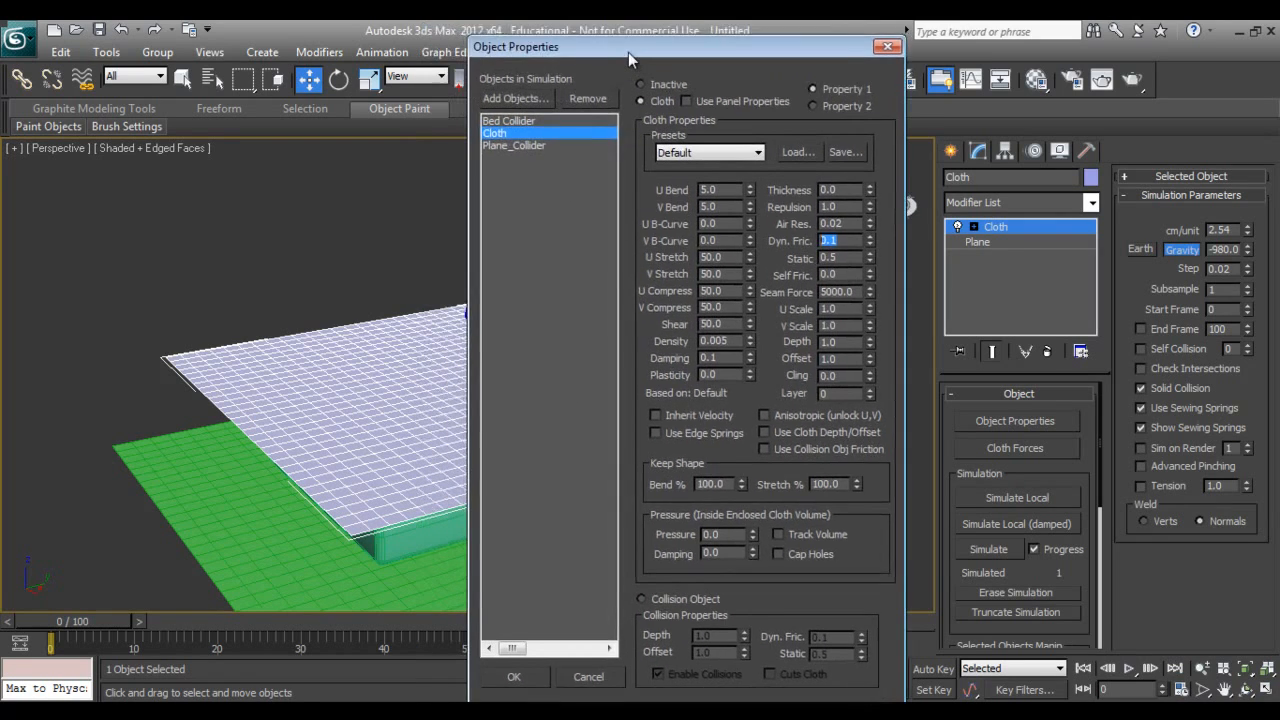
Step: Confirm the cloth properties and set cm/unit 3.0, Subsample 3, Self Collision and Check Intersections
left_click_drag(630, 48, 666, 48)
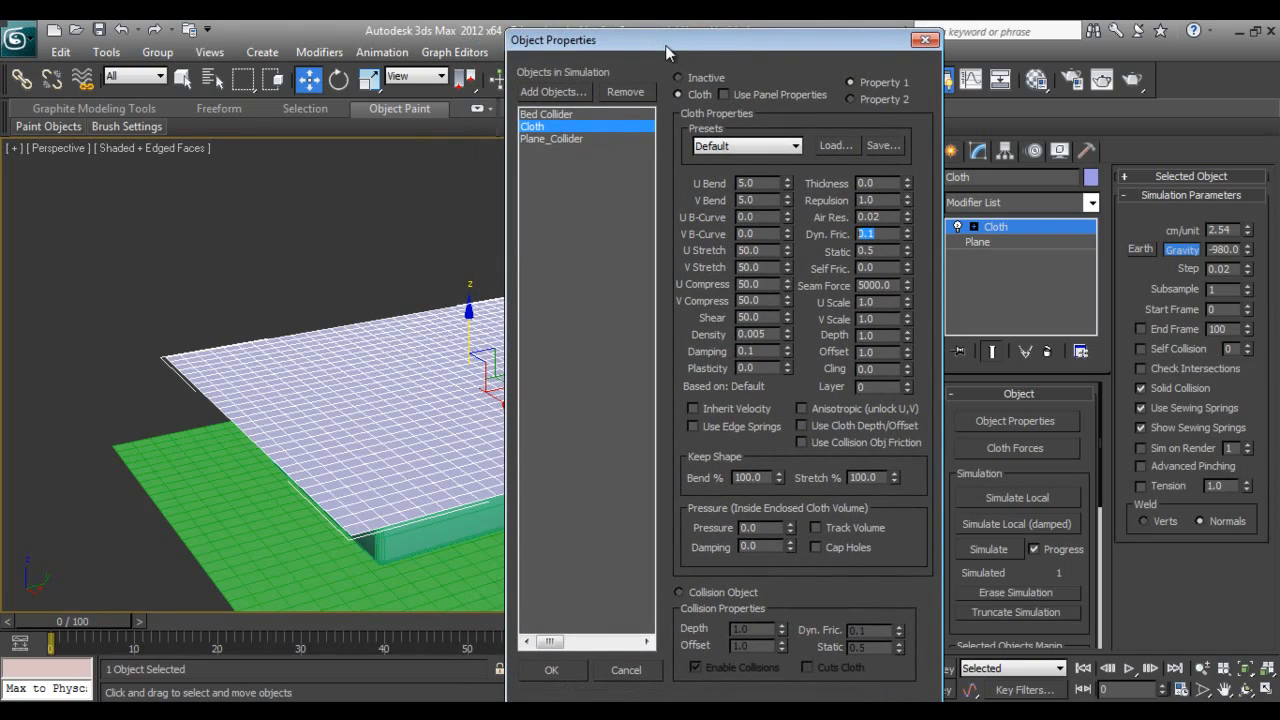
left_click(552, 670)
type("3")
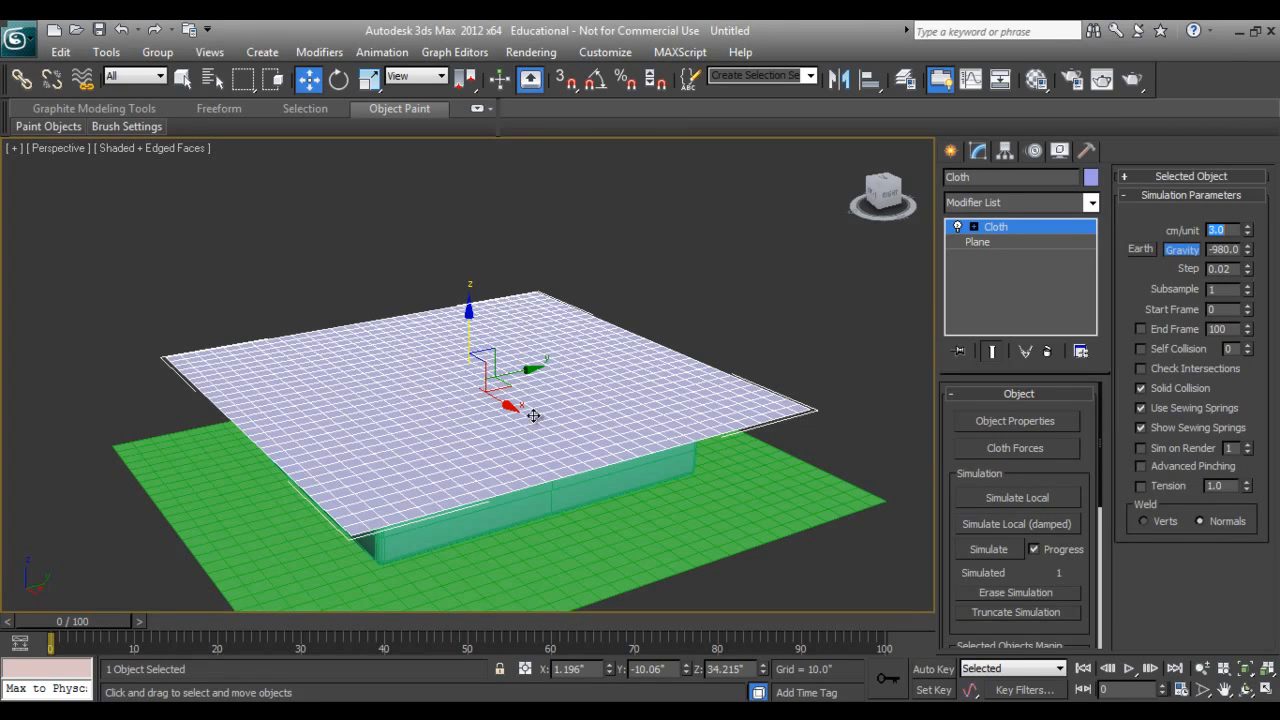
mouse_move(538, 414)
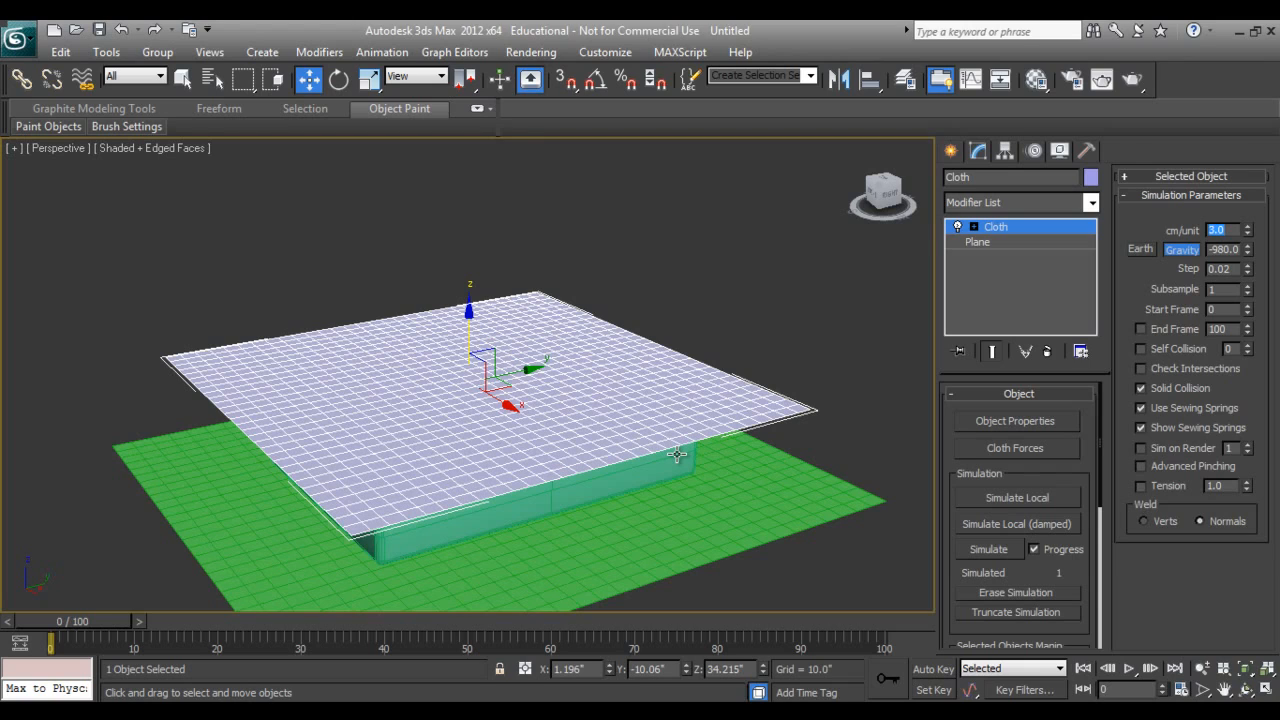
mouse_move(1164, 330)
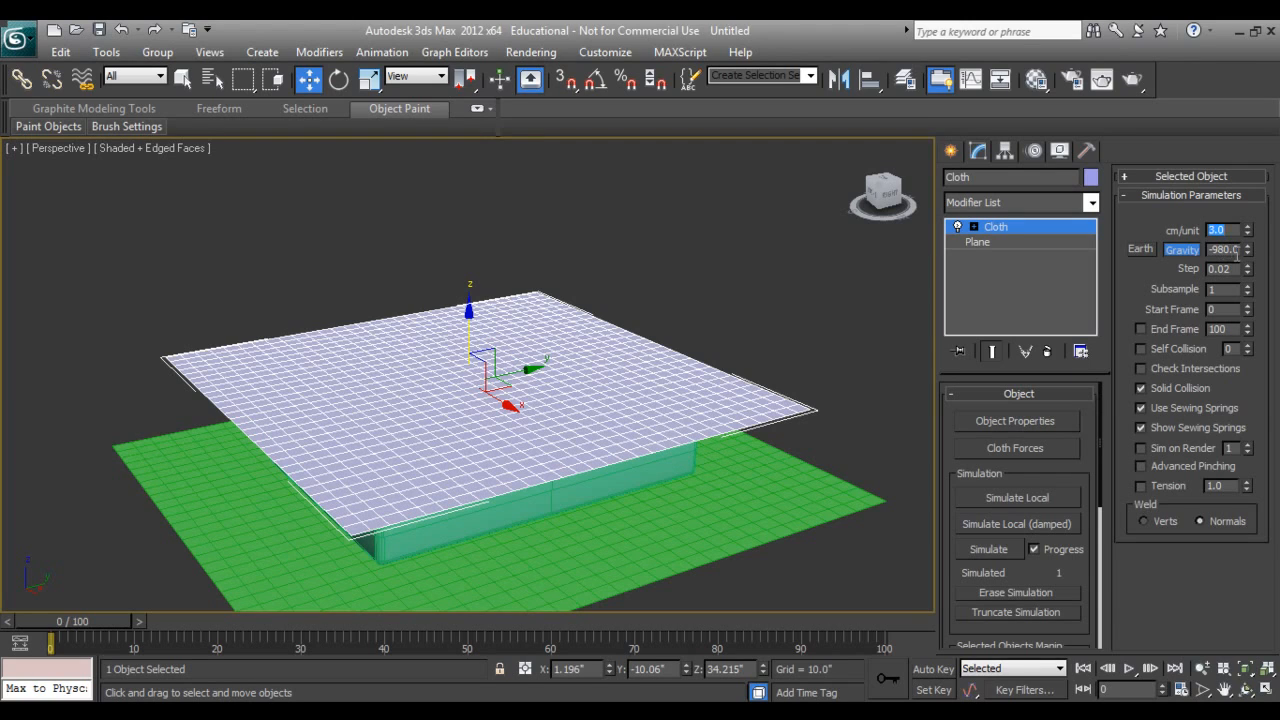
left_click(1222, 268)
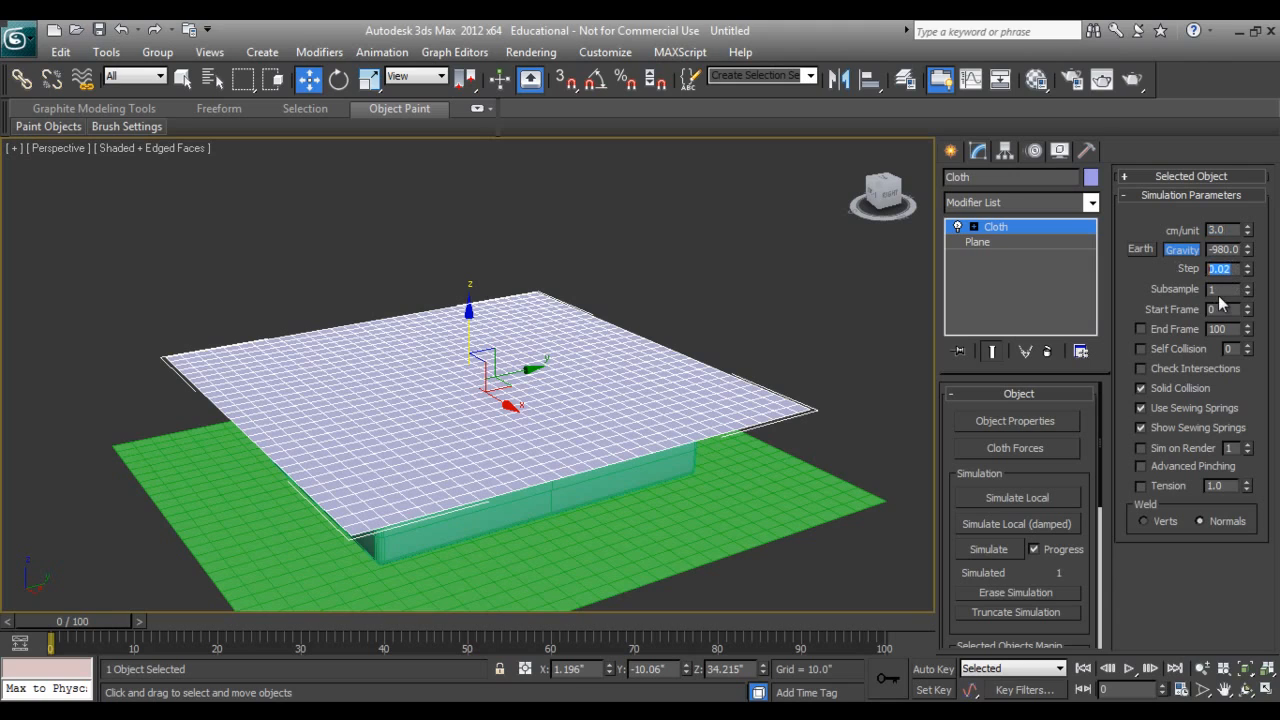
left_click(1224, 288)
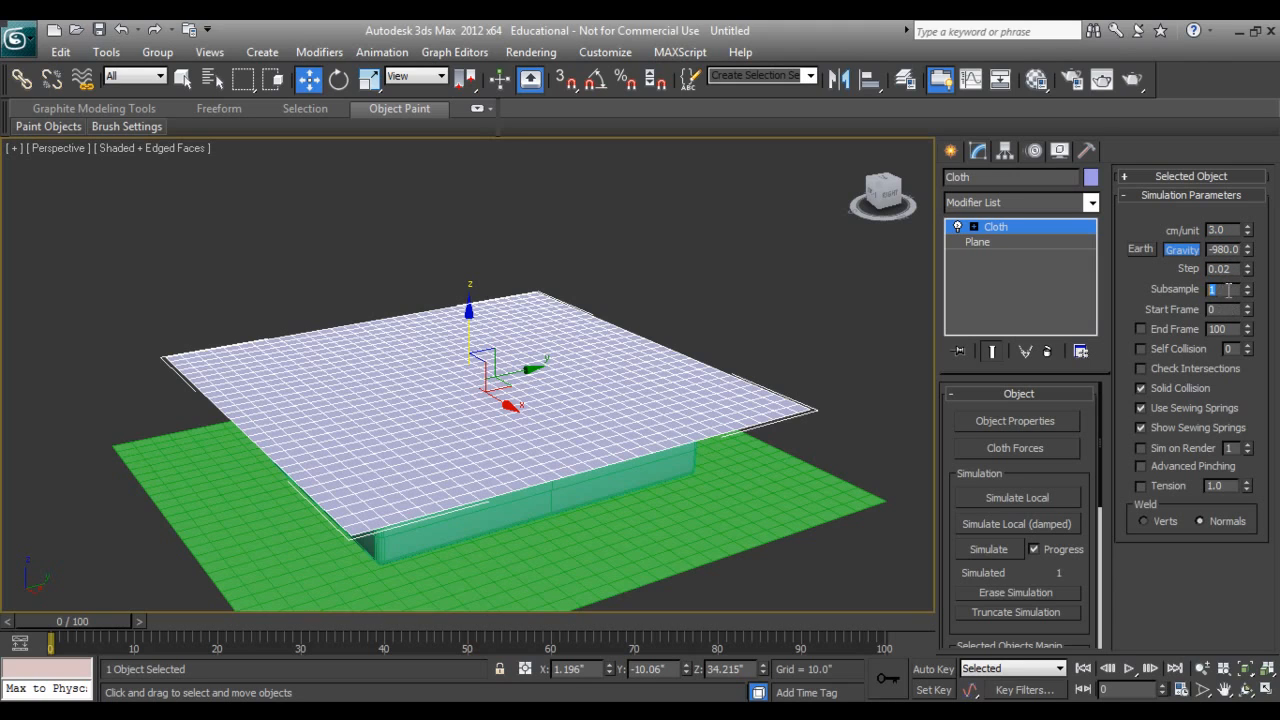
mouse_move(1210, 290)
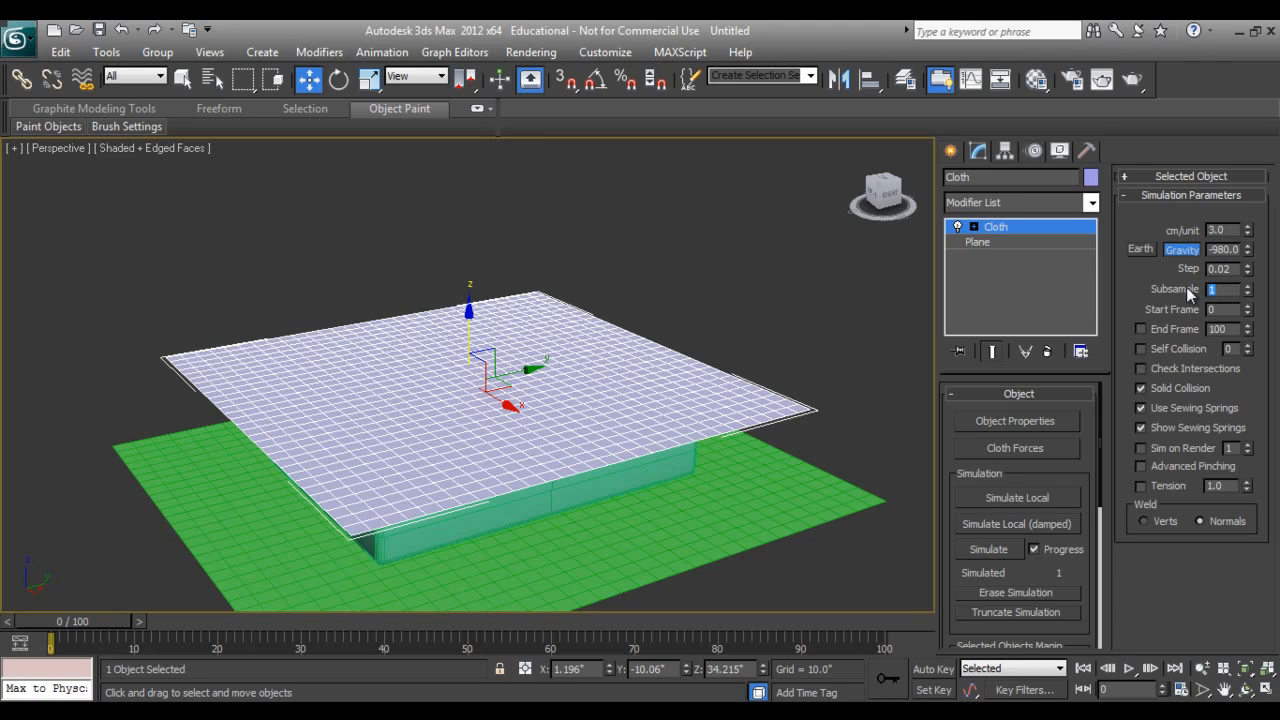
left_click(1246, 284)
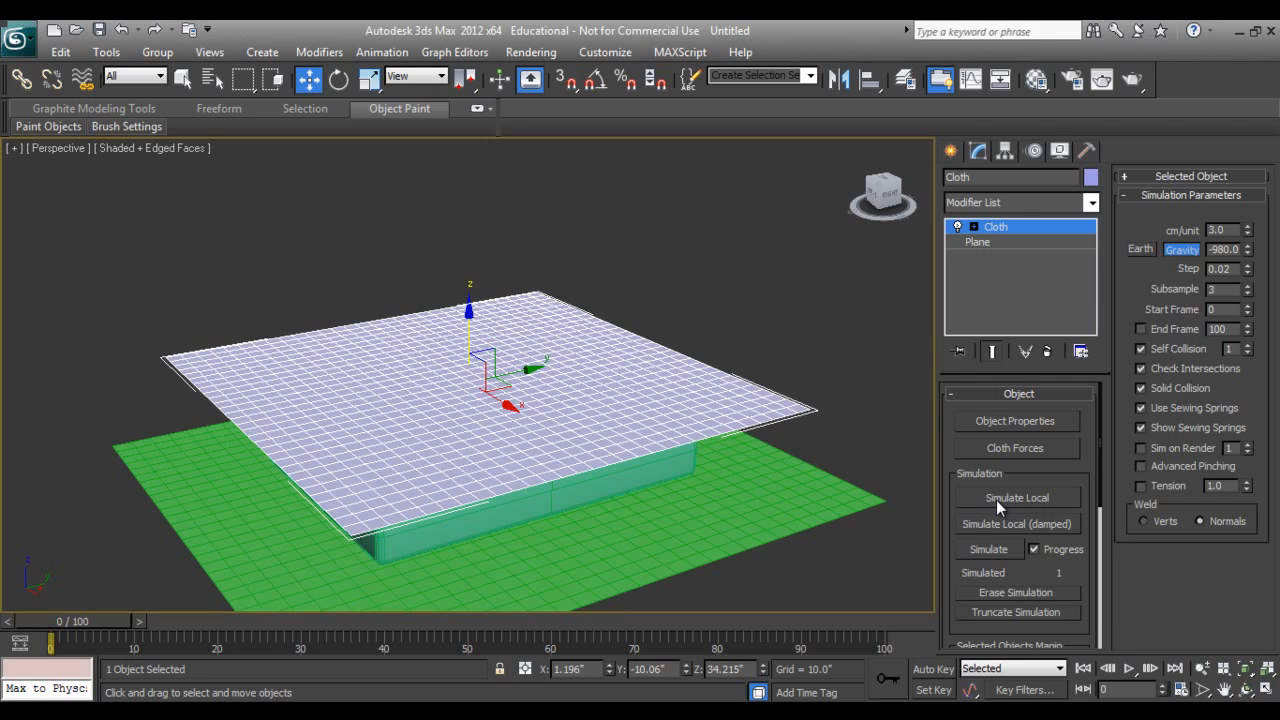
mouse_move(358, 404)
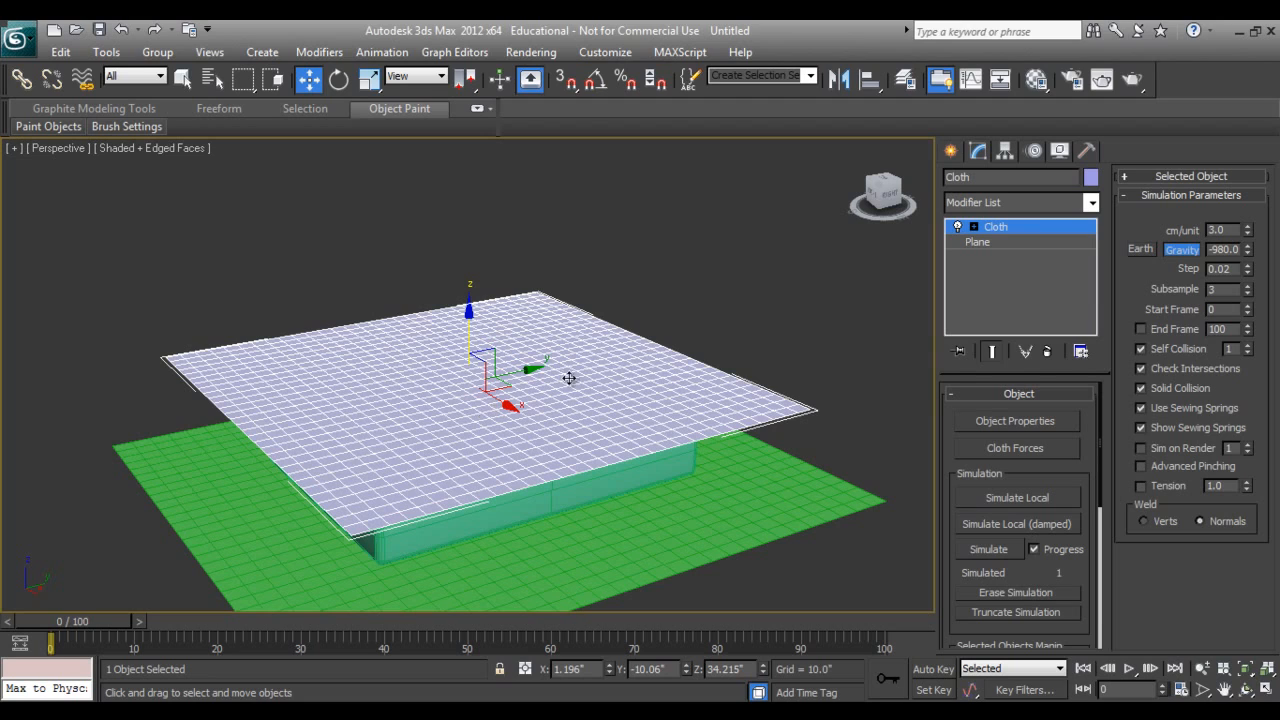
mouse_move(564, 470)
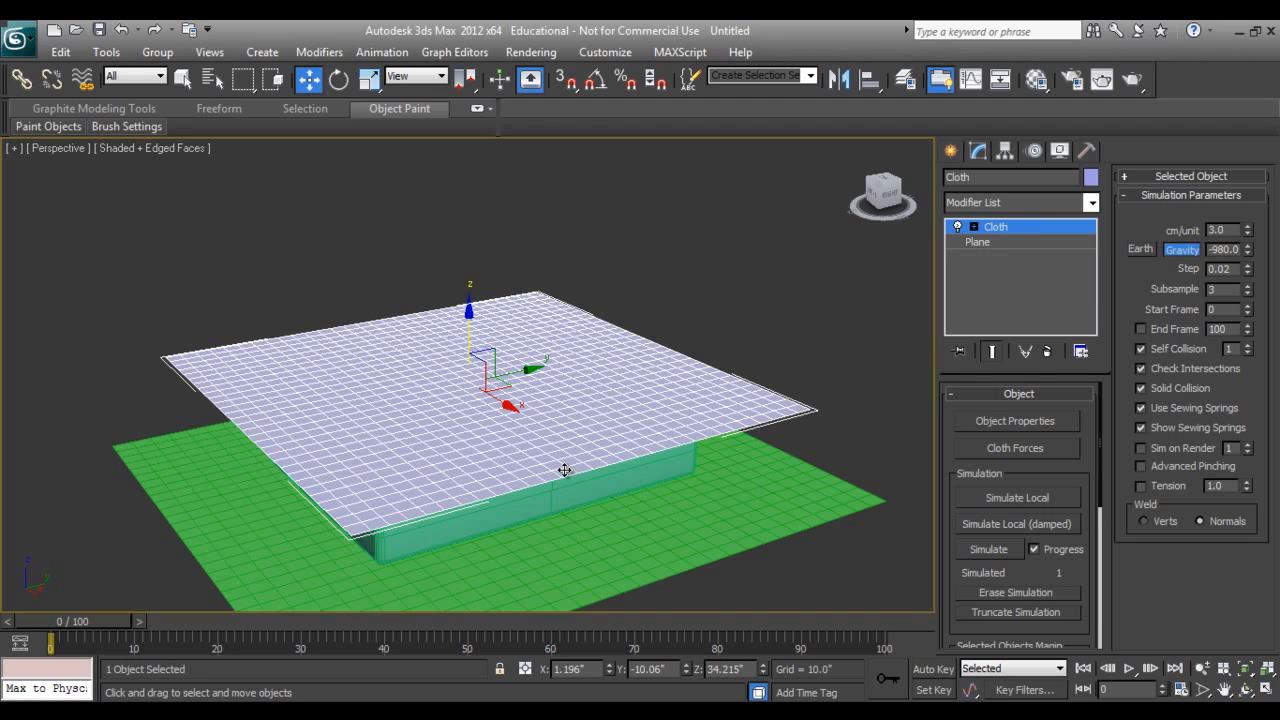
mouse_move(996, 504)
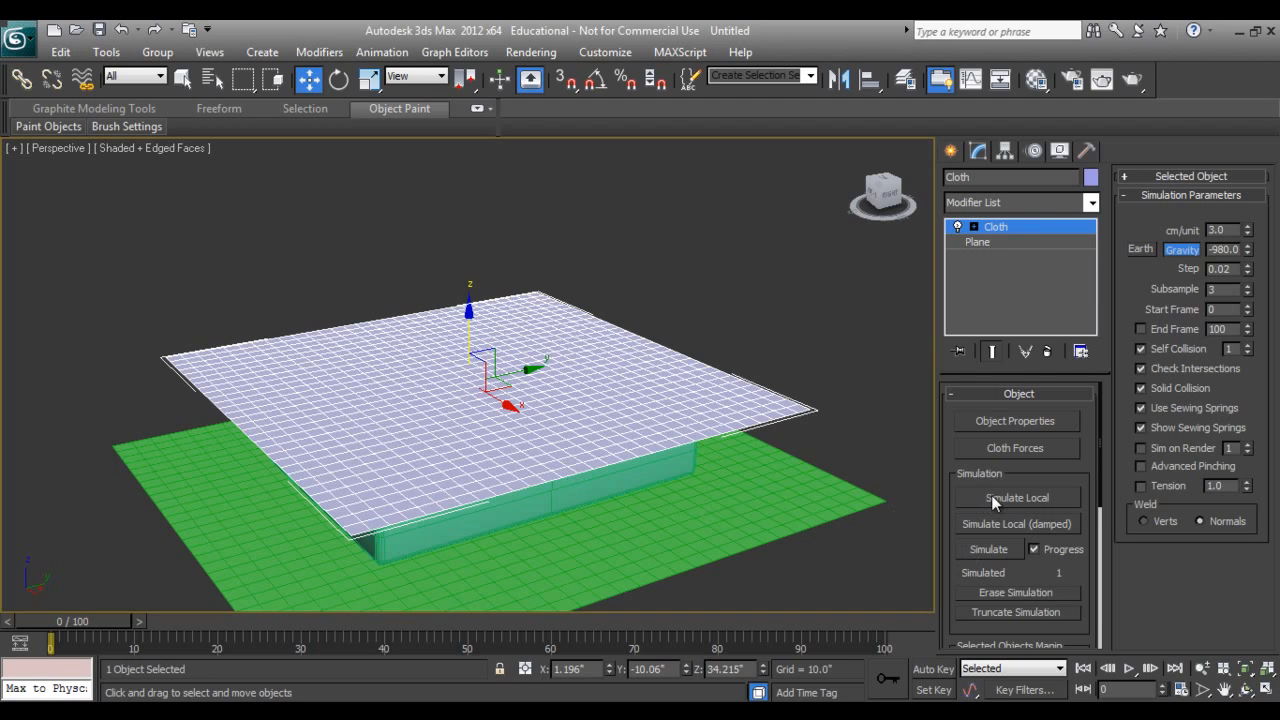
mouse_move(1000, 512)
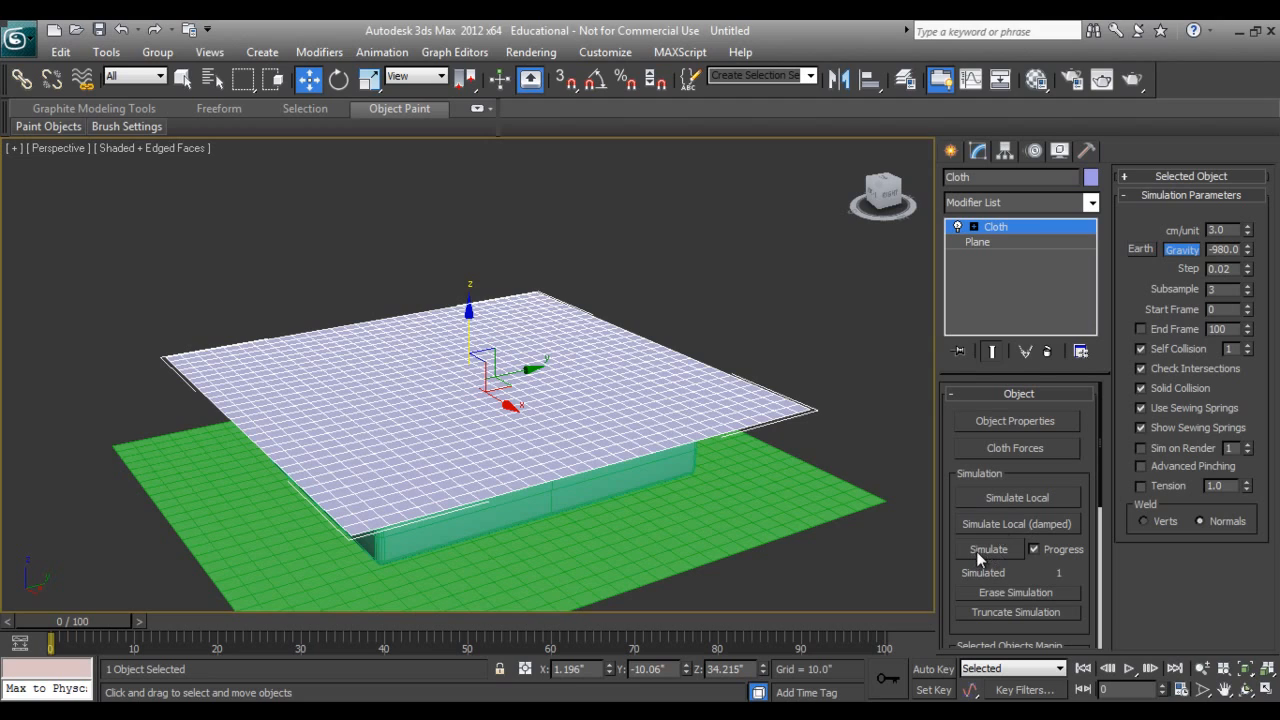
mouse_move(990, 558)
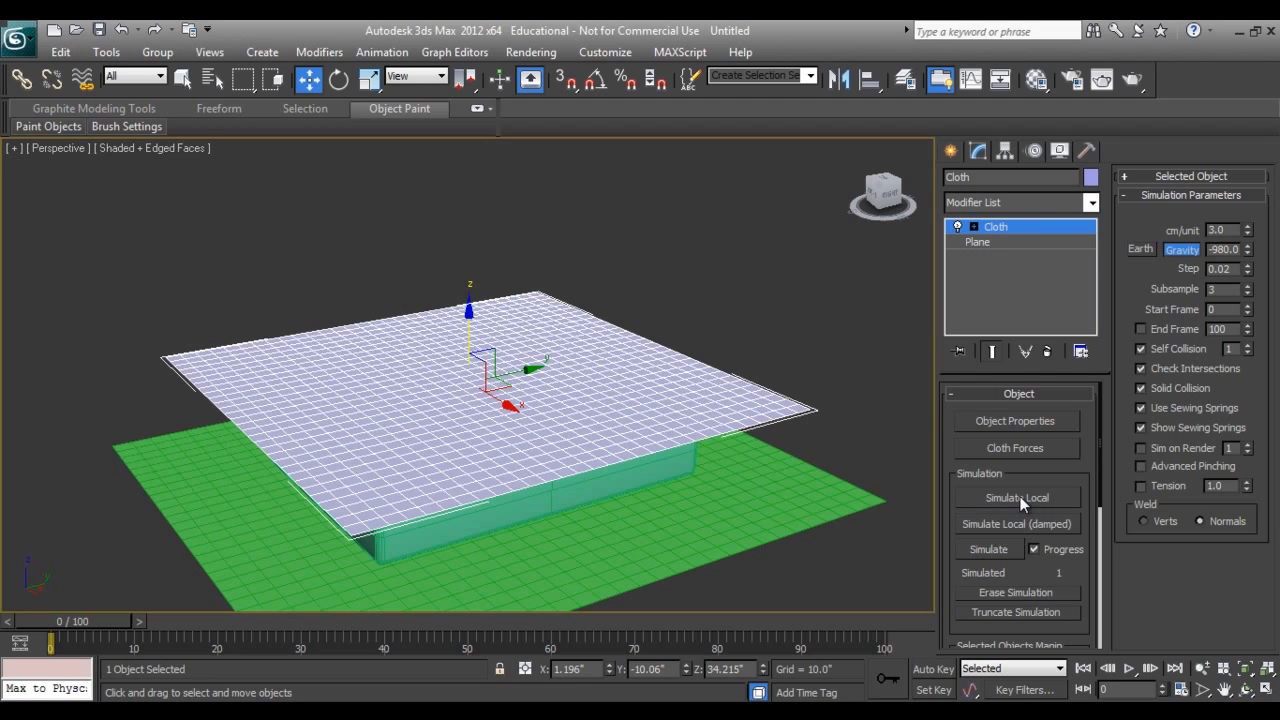
Step: Run Simulate Local so the sheet drapes over the bed and onto the ground plane
left_click(1016, 496)
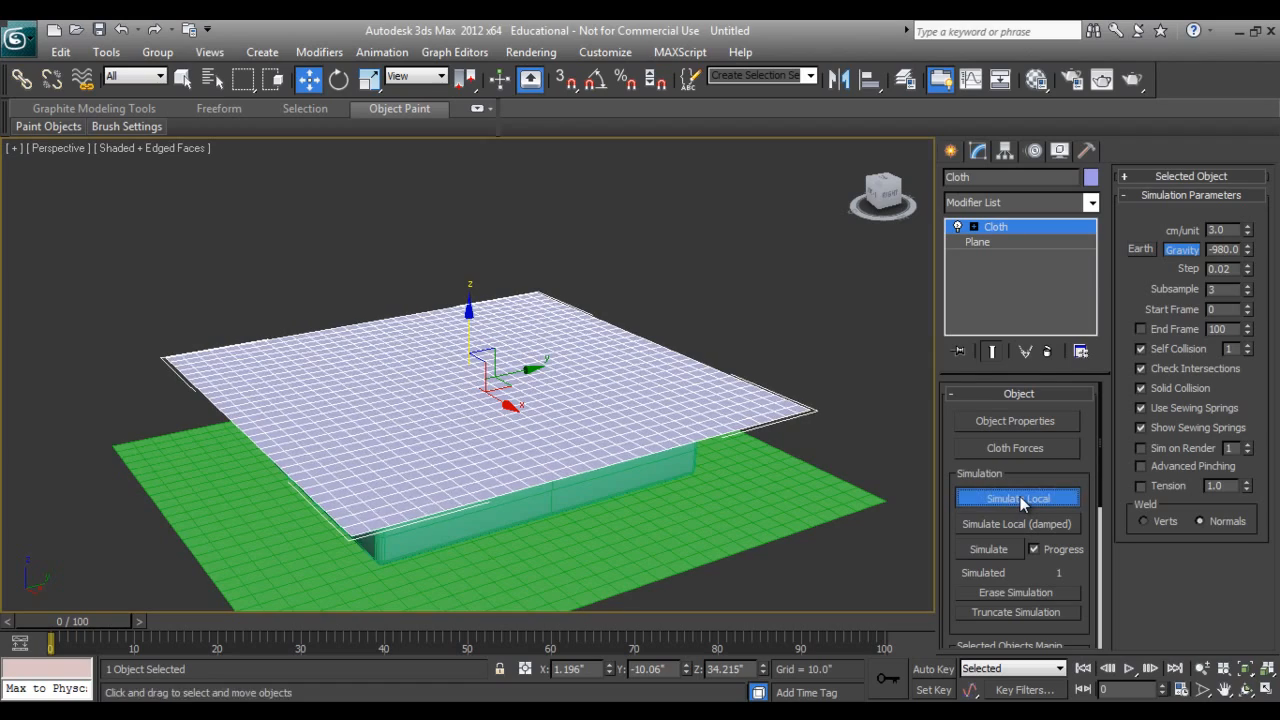
left_click(1016, 498)
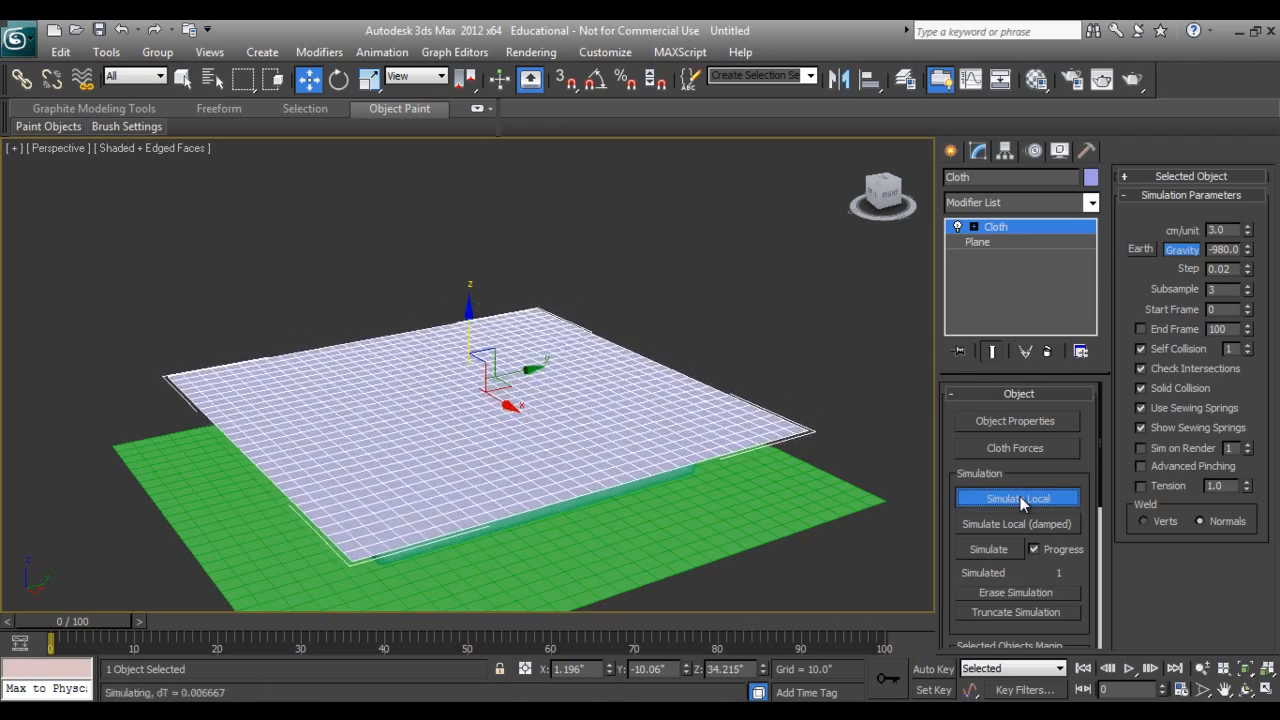
left_click(1016, 498)
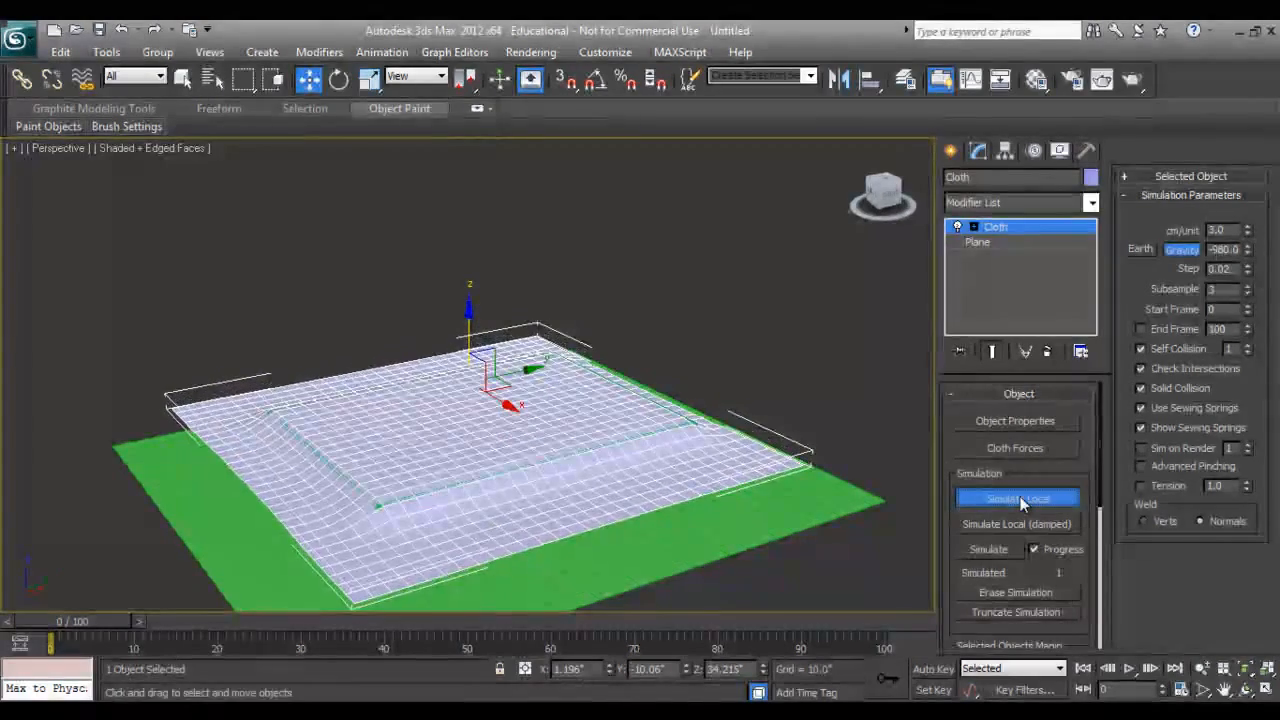
left_click(1016, 498)
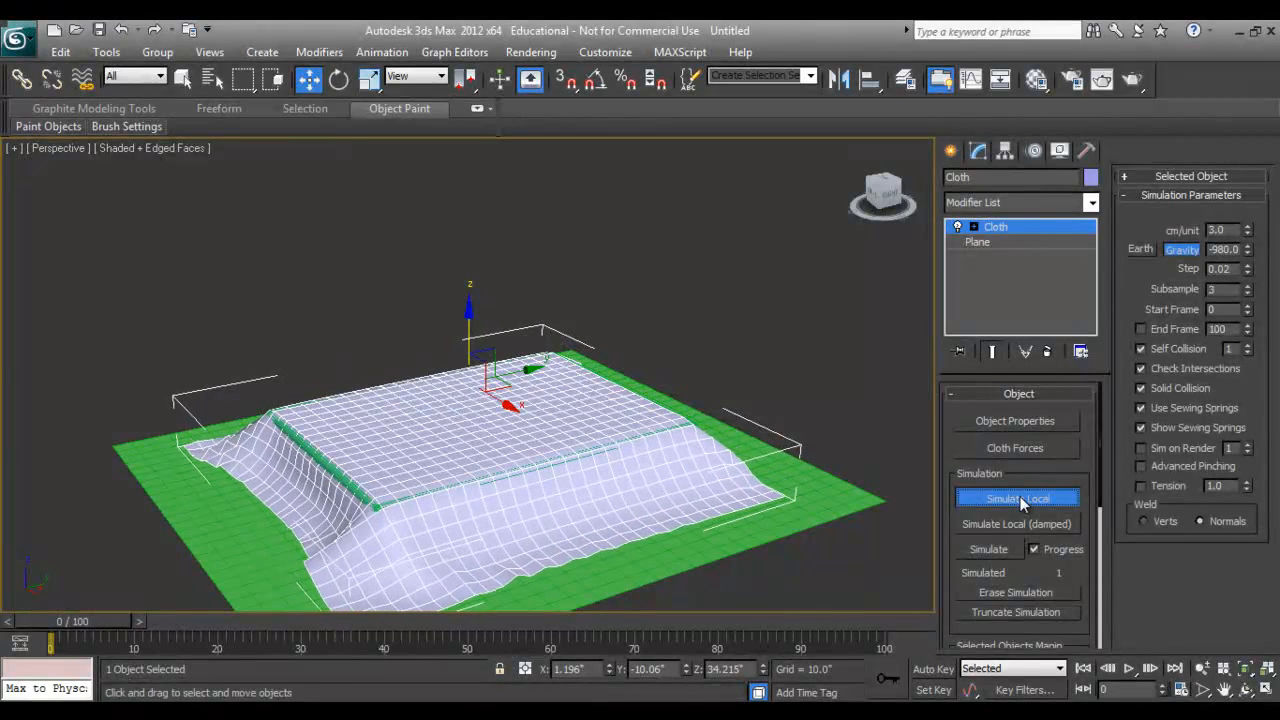
left_click(1016, 498)
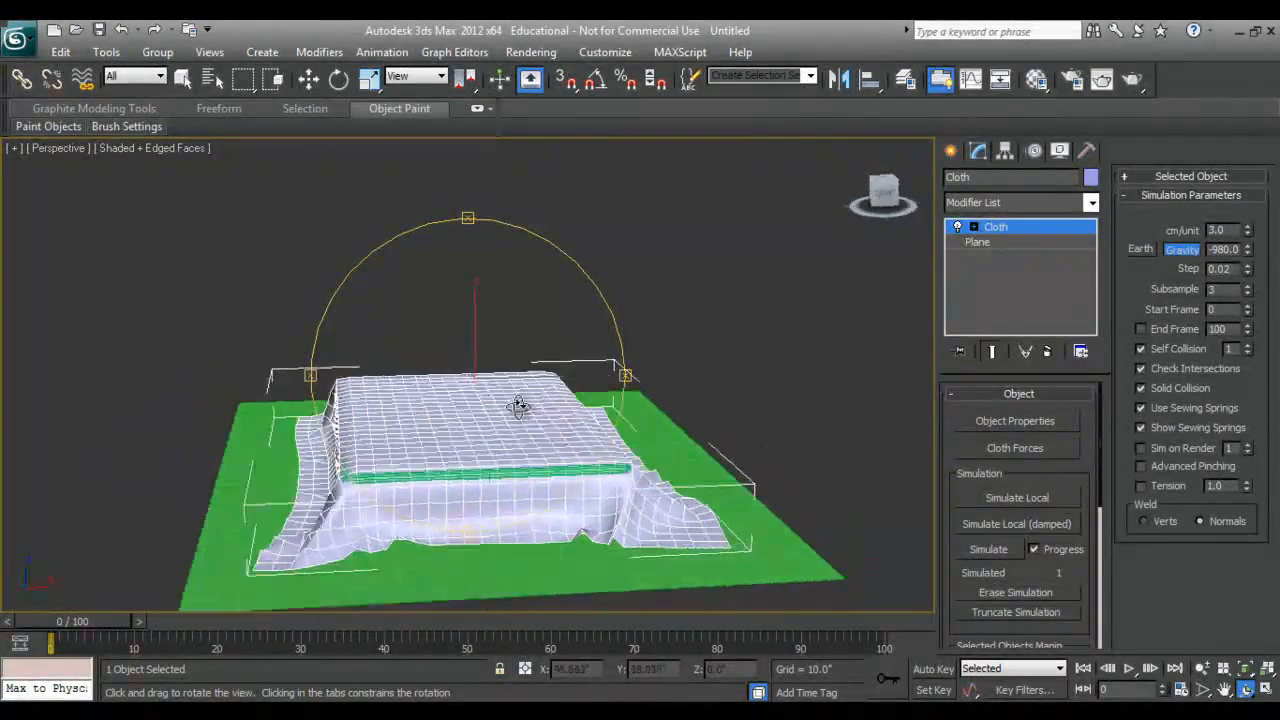
Step: Orbit around the draped sheet to inspect its folds, edges and hanging corners
left_click_drag(520, 404, 336, 456)
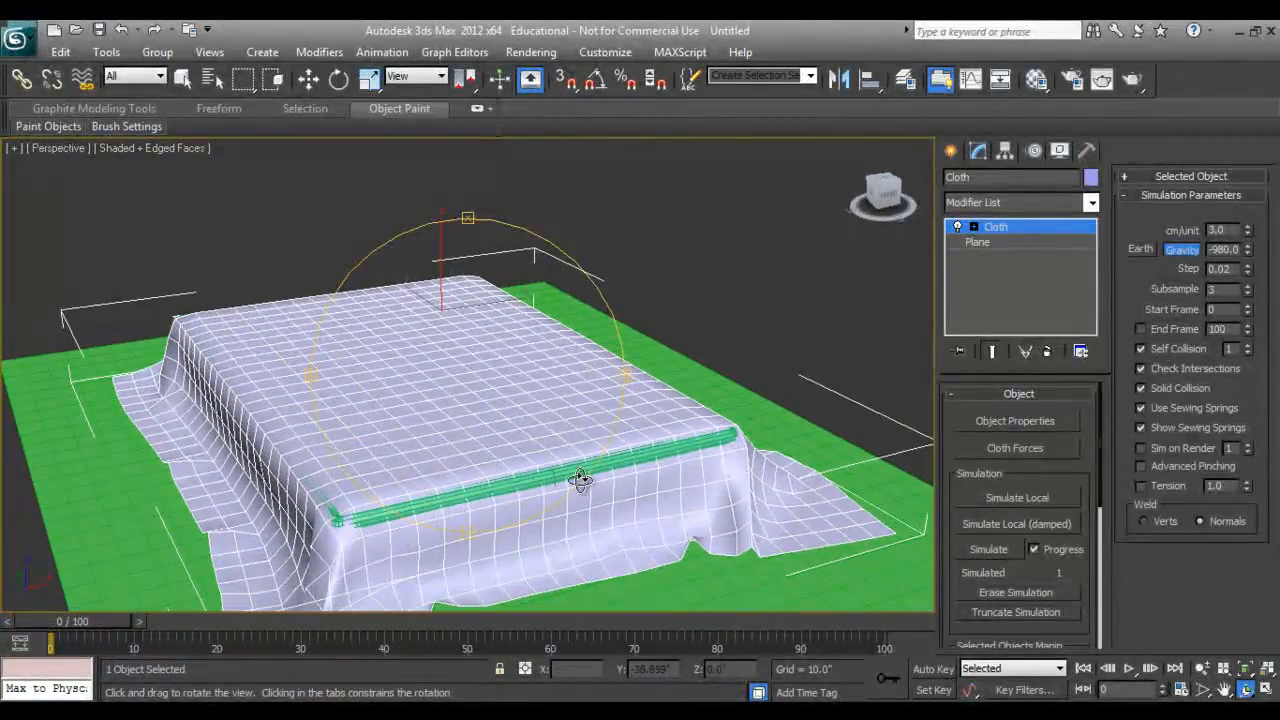
left_click_drag(580, 476, 576, 420)
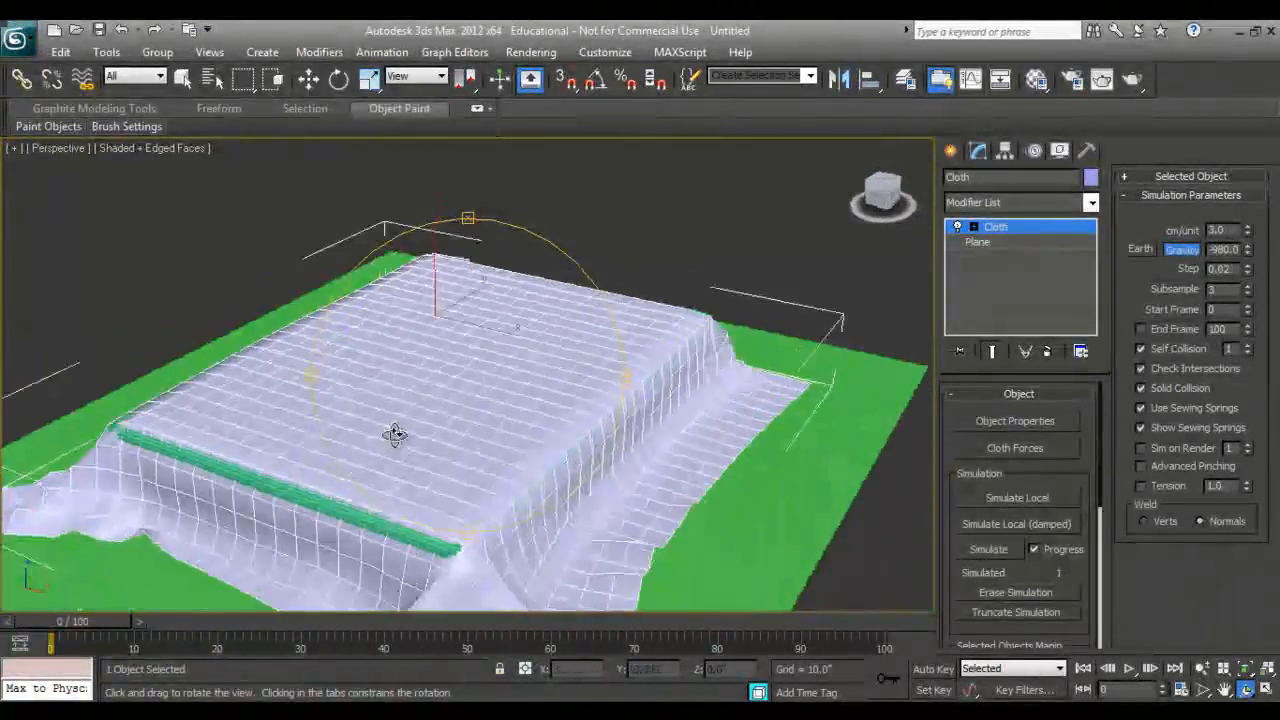
left_click_drag(396, 432, 320, 410)
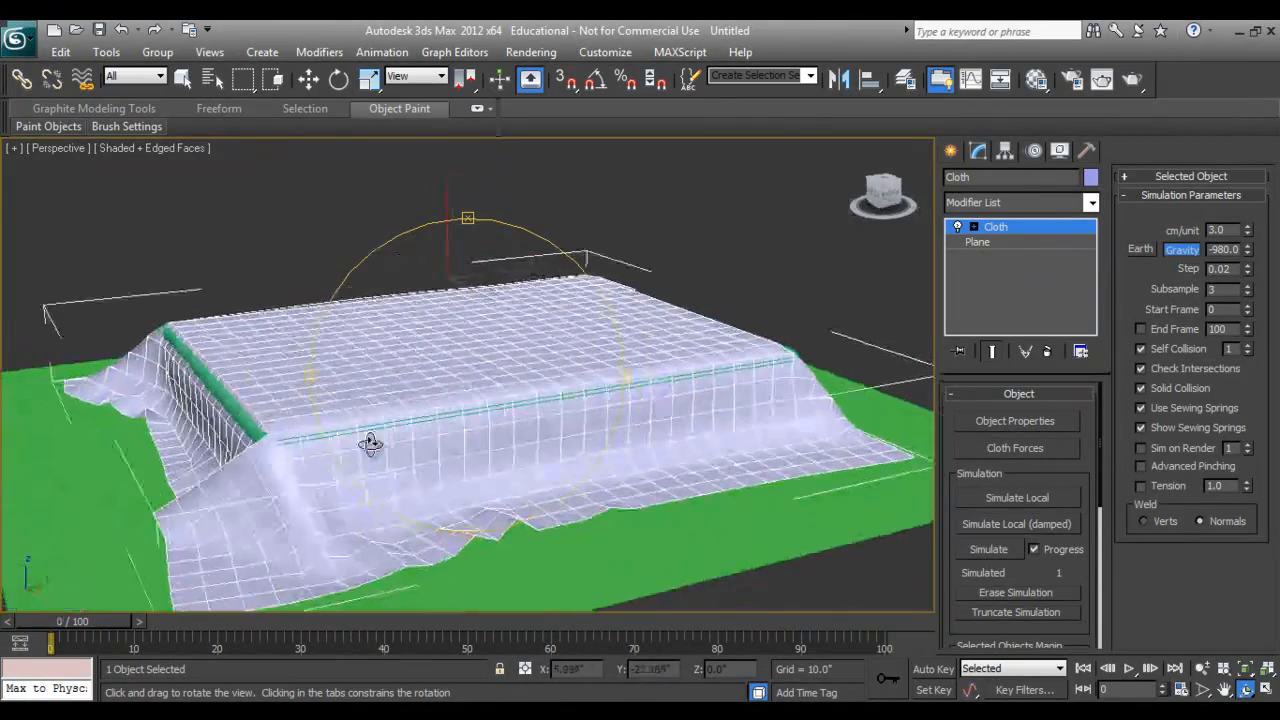
left_click_drag(370, 444, 248, 496)
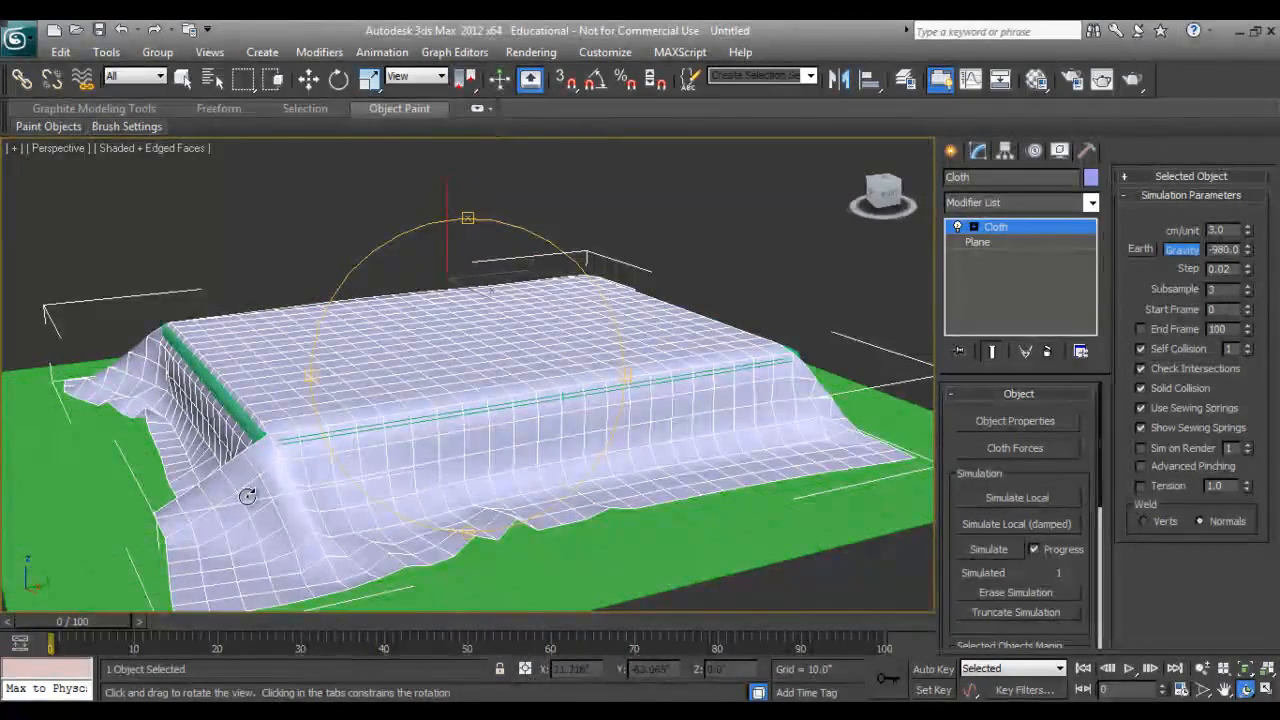
left_click_drag(248, 496, 450, 432)
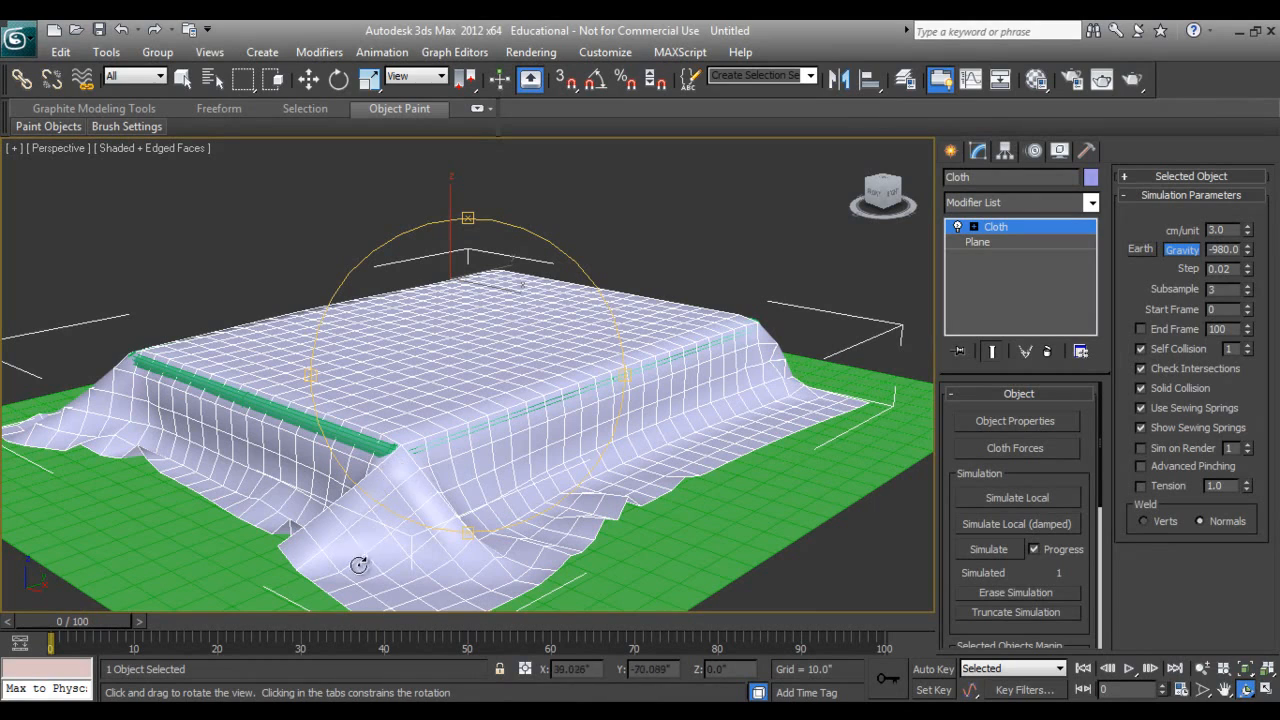
left_click_drag(358, 564, 444, 464)
type("5")
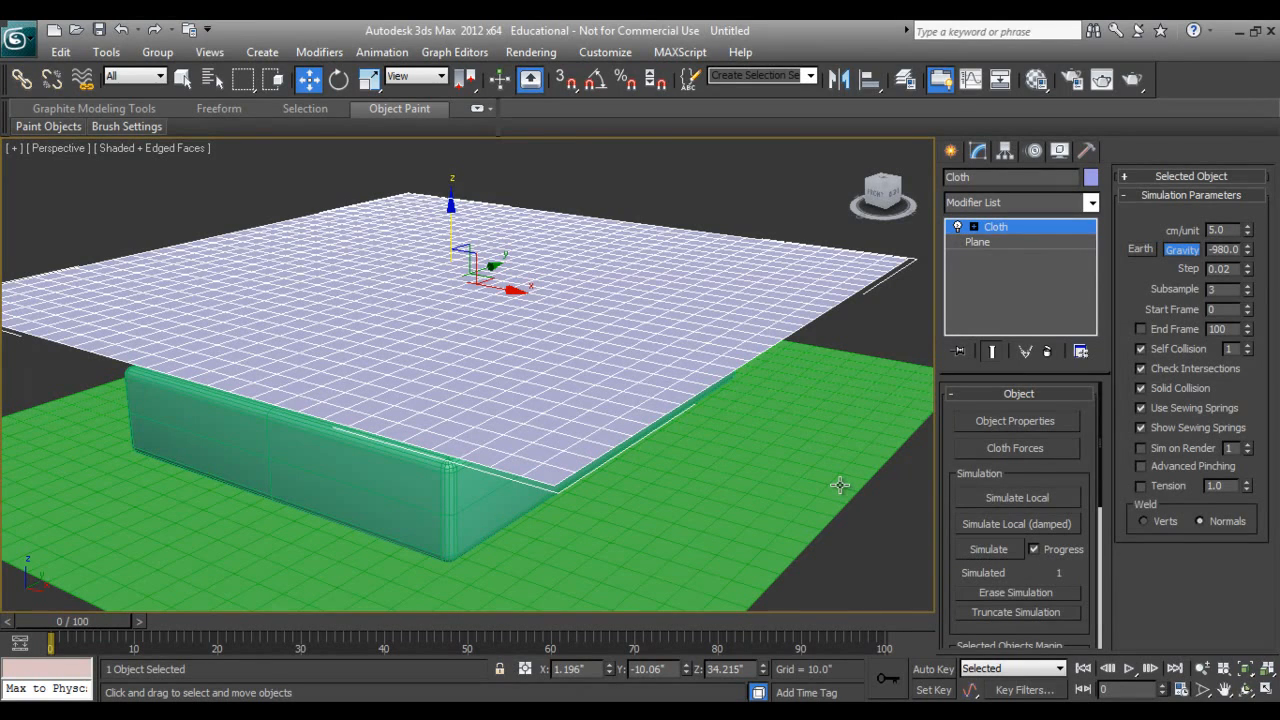
Step: Re-run the cloth simulation at 5.0 cm per unit and orbit to check the new drape
left_click(988, 548)
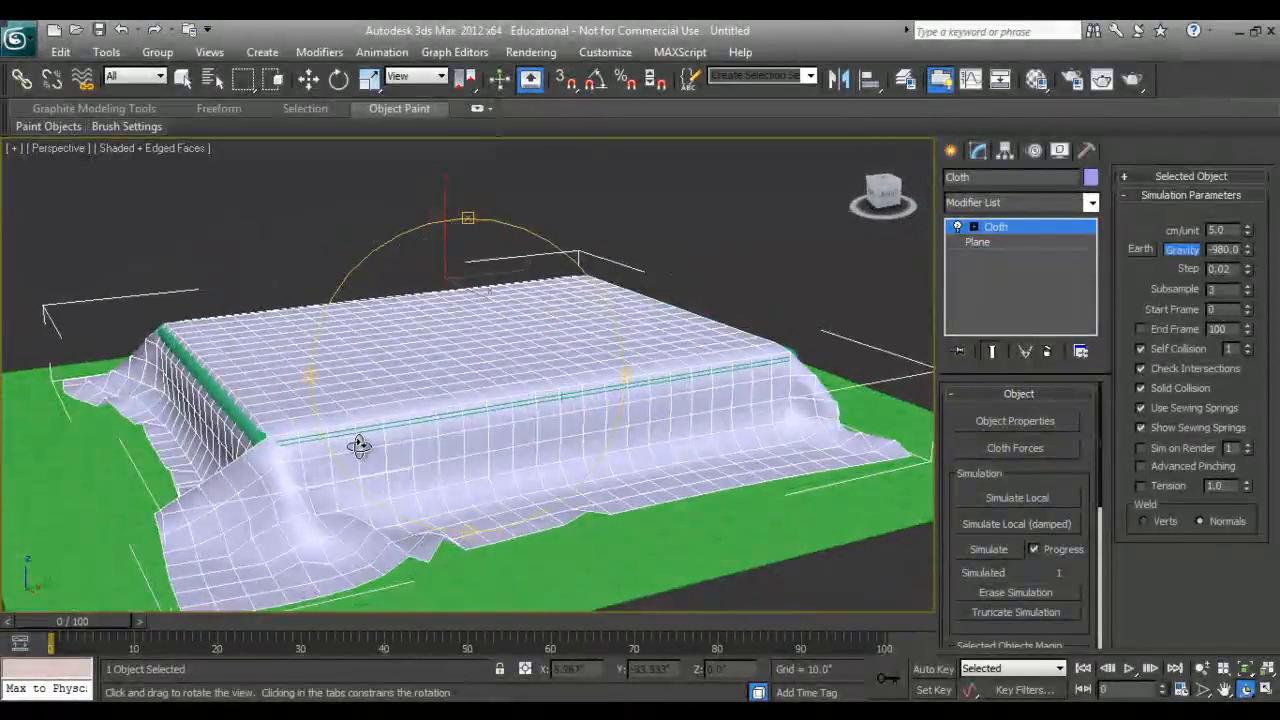
left_click_drag(360, 444, 524, 430)
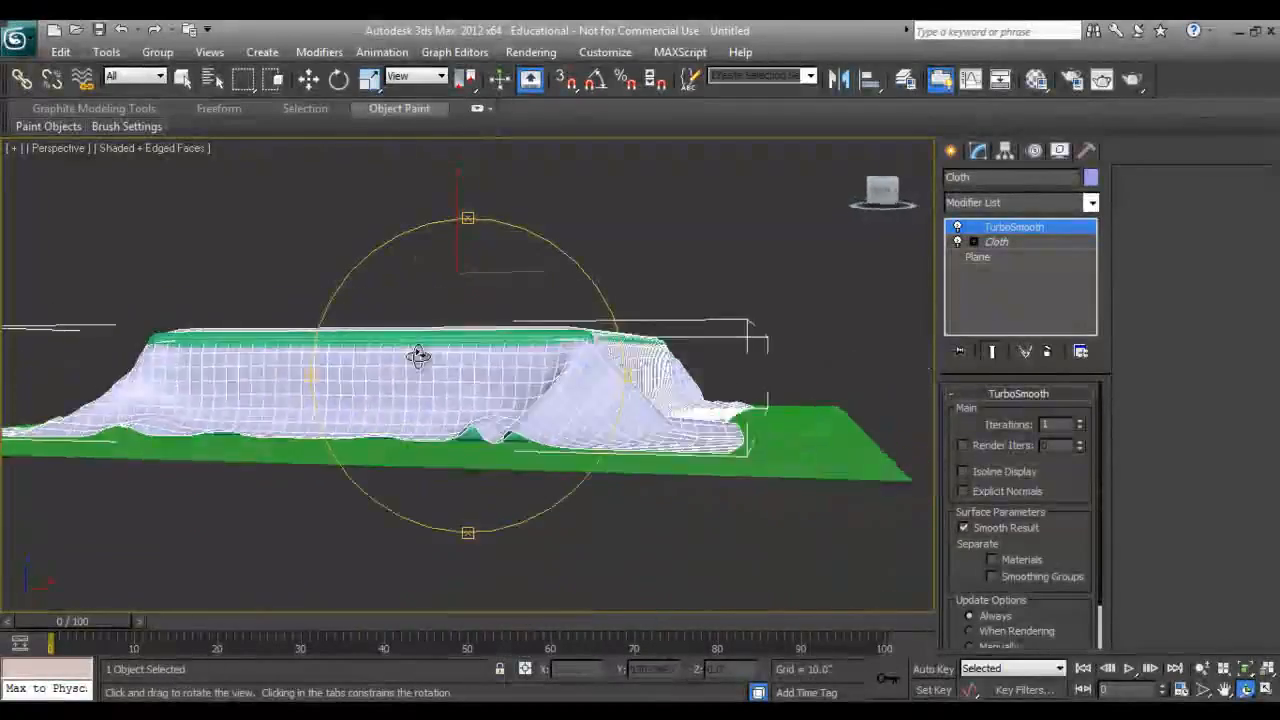
Step: Remove the TurboSmooth modifier from the cloth sheet's stack, leaving Cloth on top
left_click_drag(418, 356, 242, 438)
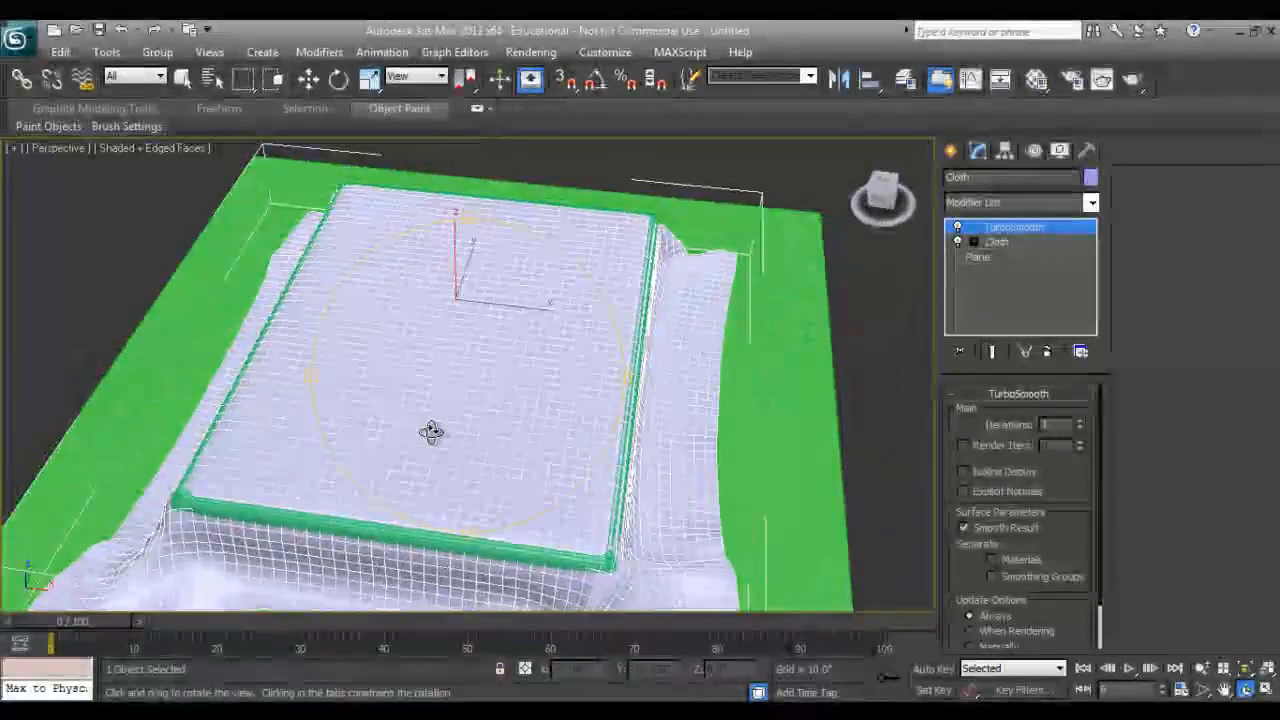
left_click_drag(430, 430, 504, 388)
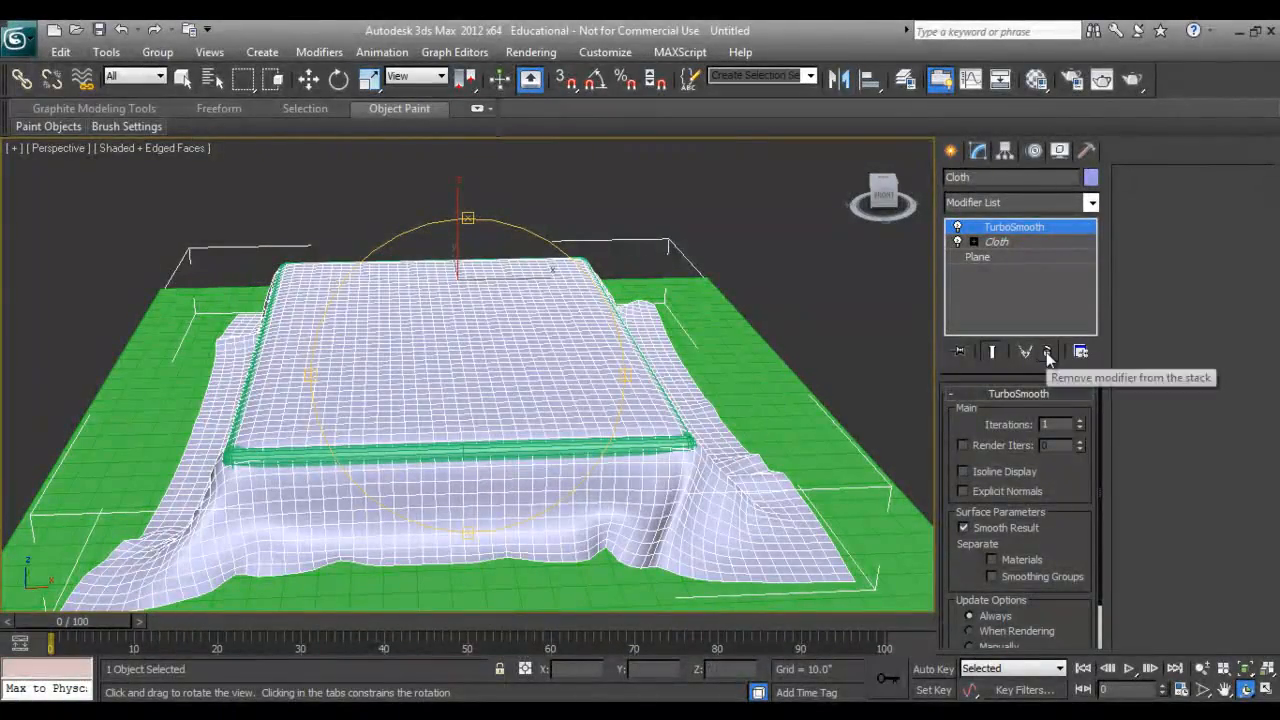
left_click(1046, 352)
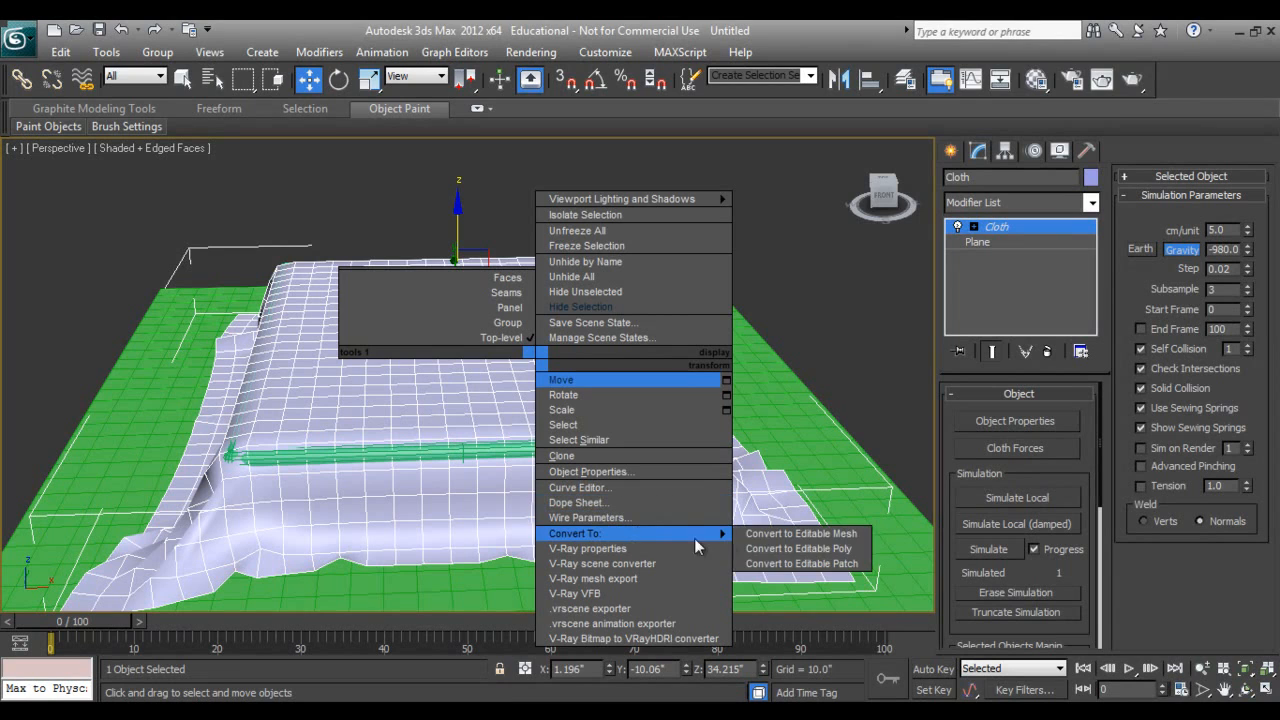
Step: Convert the draped Cloth sheet to an Editable Poly and reselect it
left_click(800, 532)
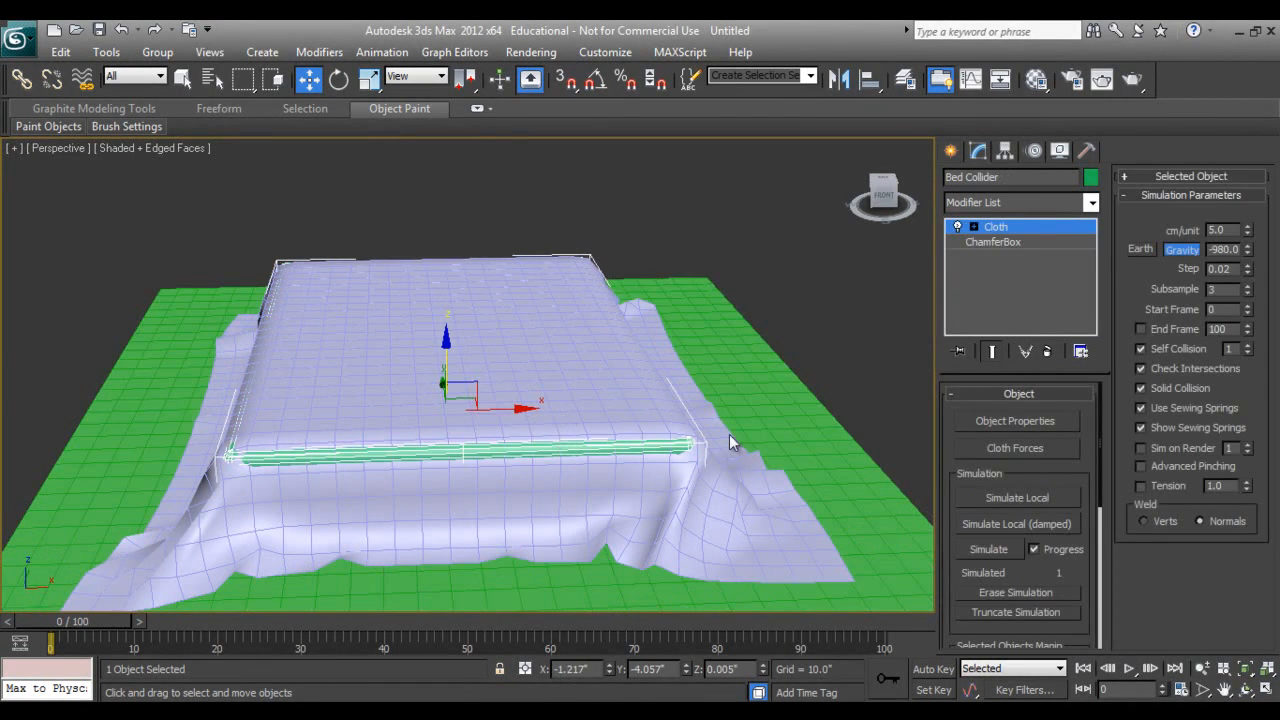
left_click(992, 240)
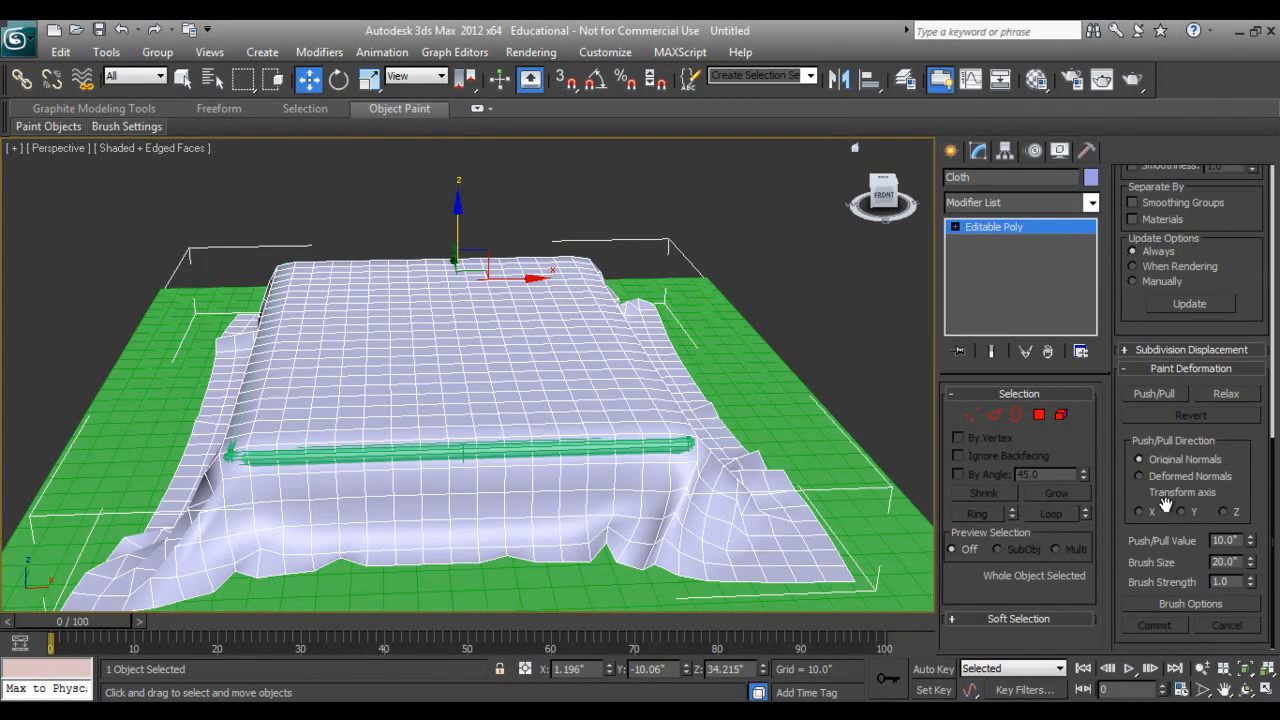
Step: Paint Push/Pull at value 3.0 along the front edge and corner, then Relax the front hem
left_click(1154, 392)
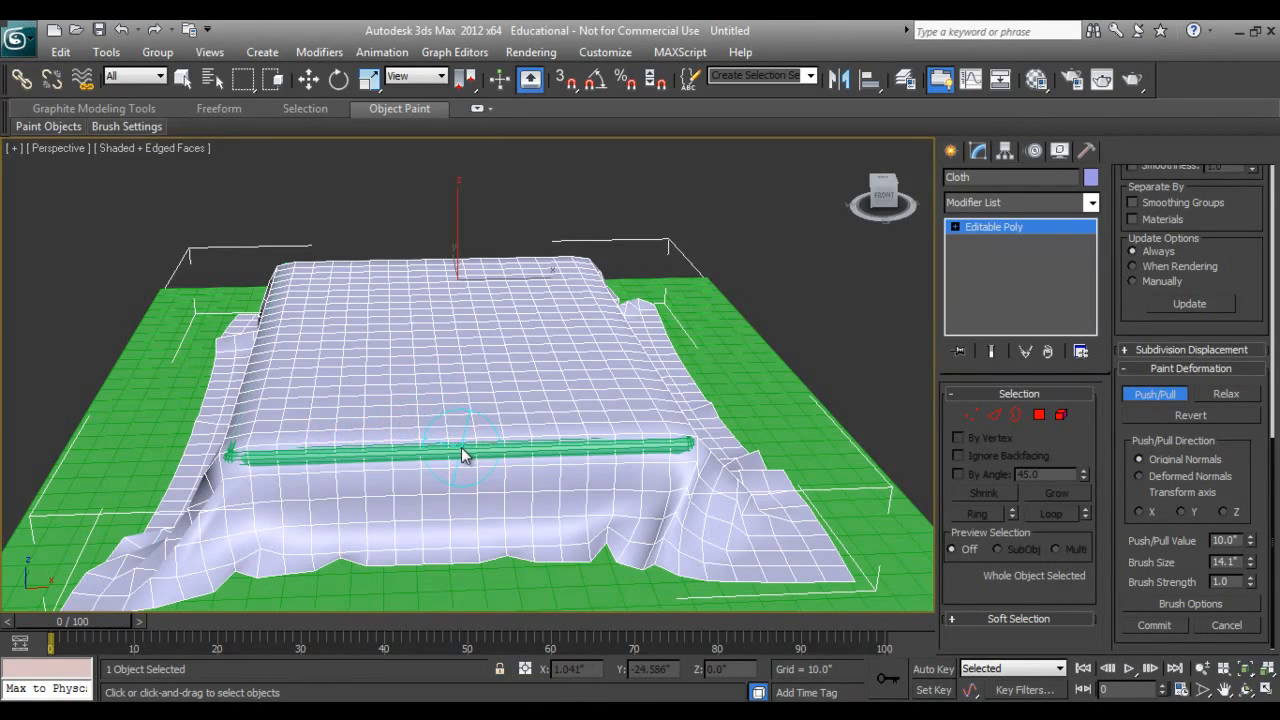
mouse_move(464, 452)
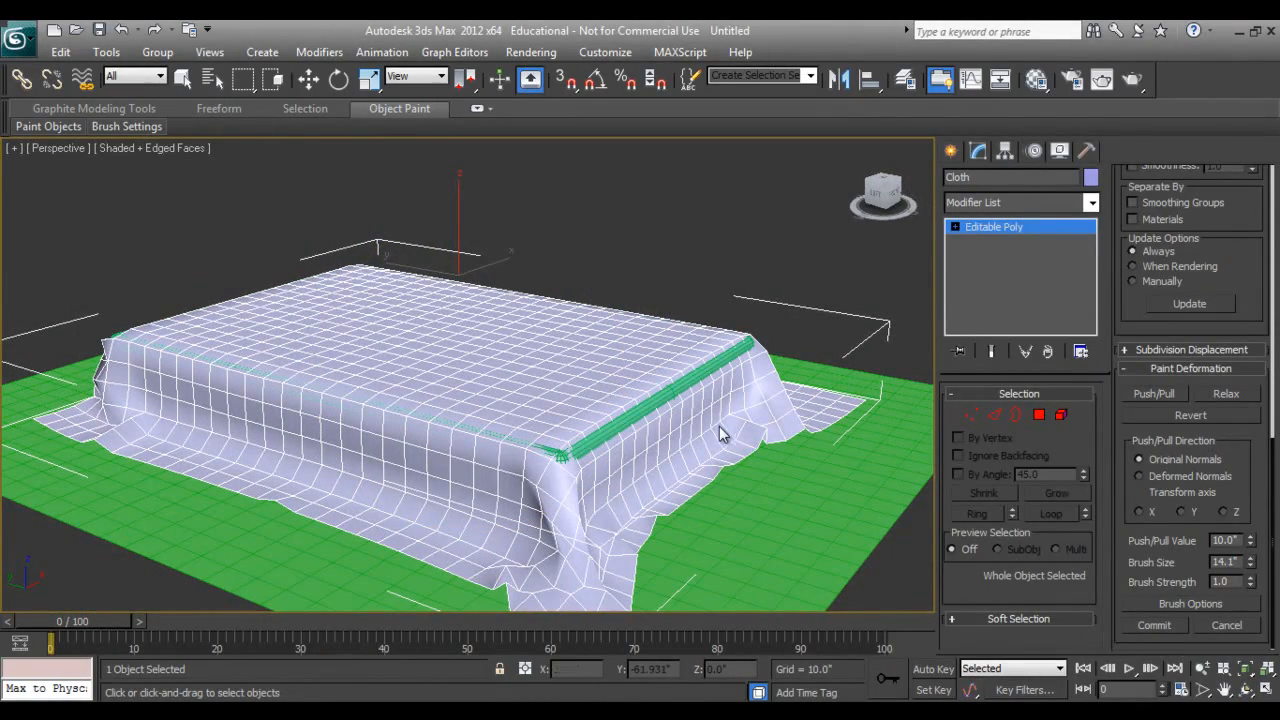
mouse_move(670, 492)
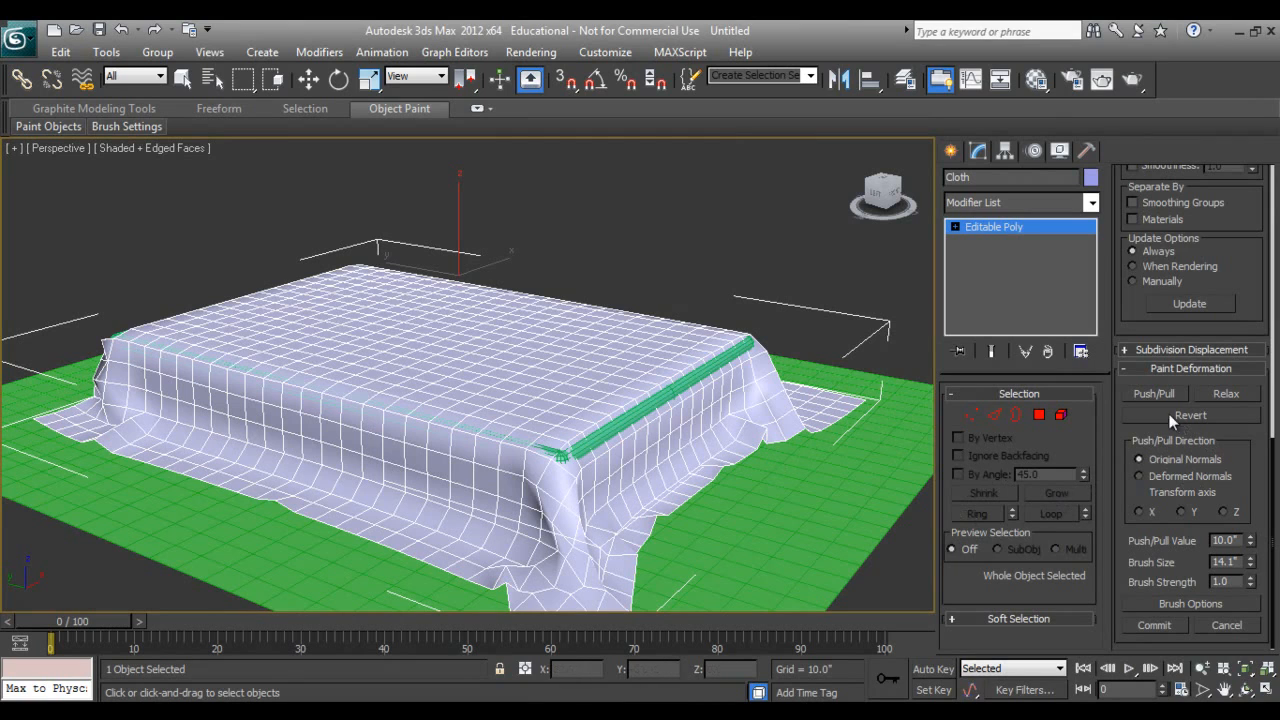
left_click(1154, 392)
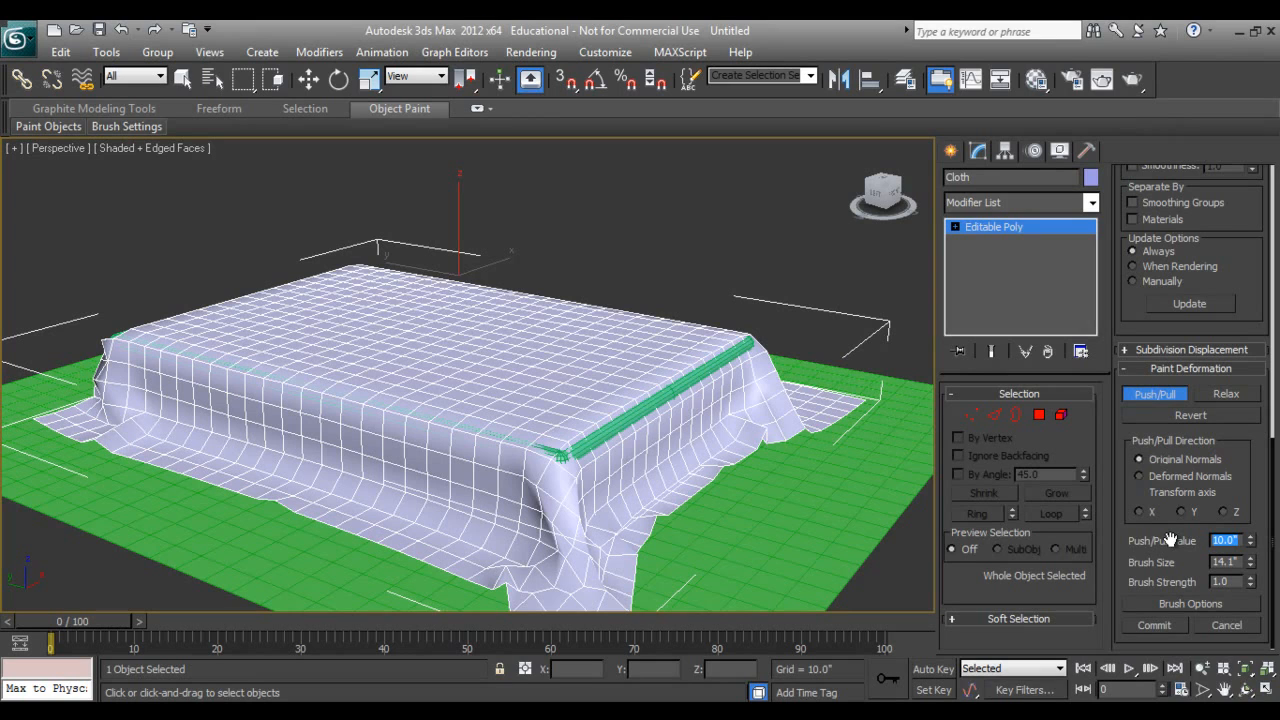
type("3.0")
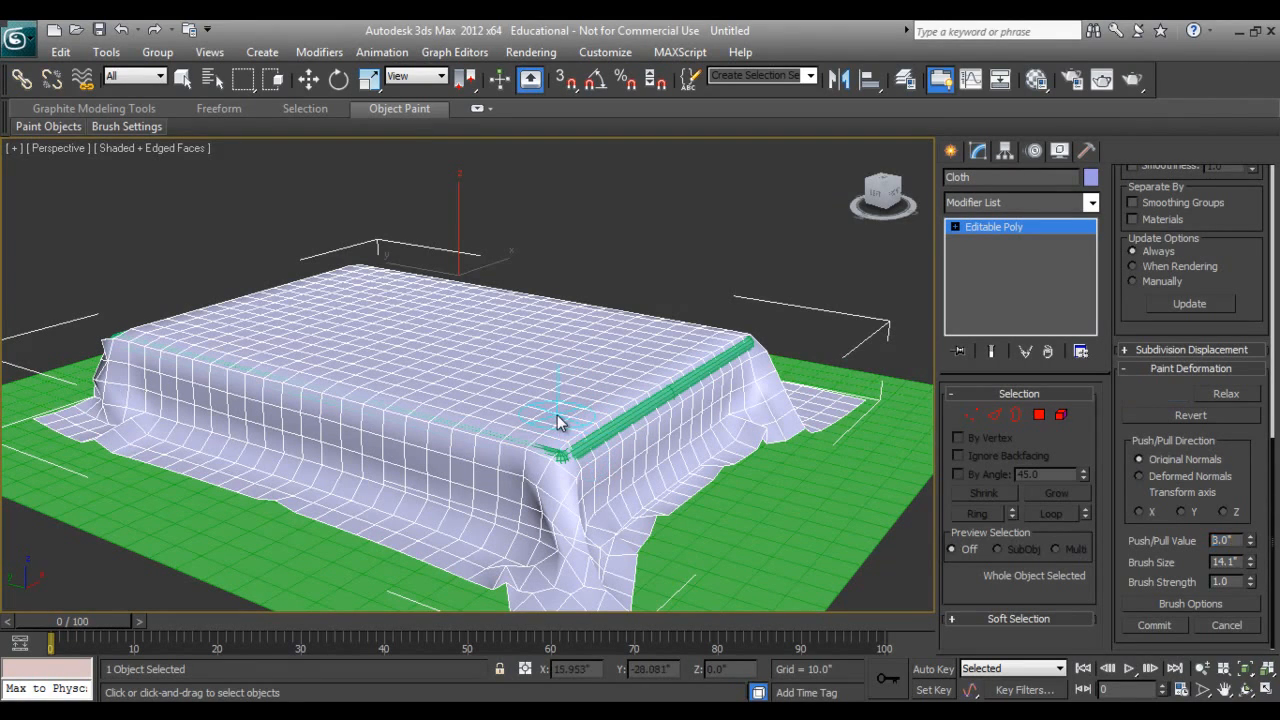
left_click(1156, 392)
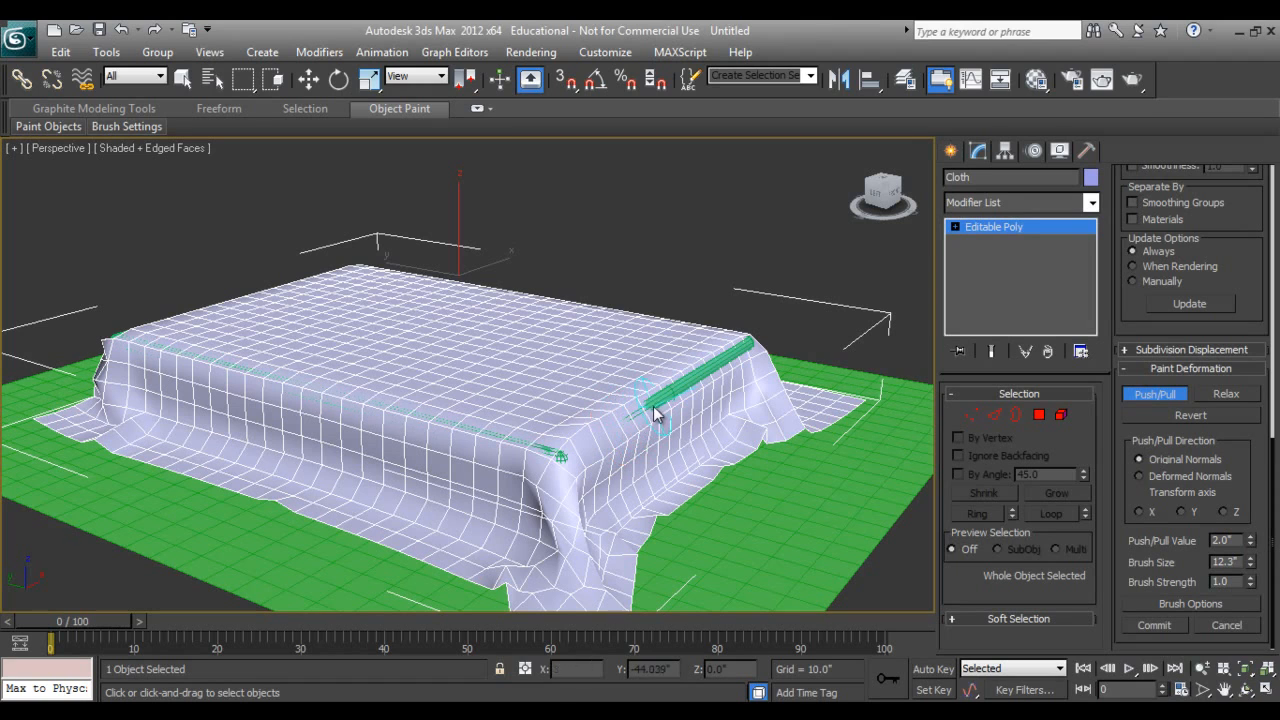
left_click_drag(656, 414, 724, 370)
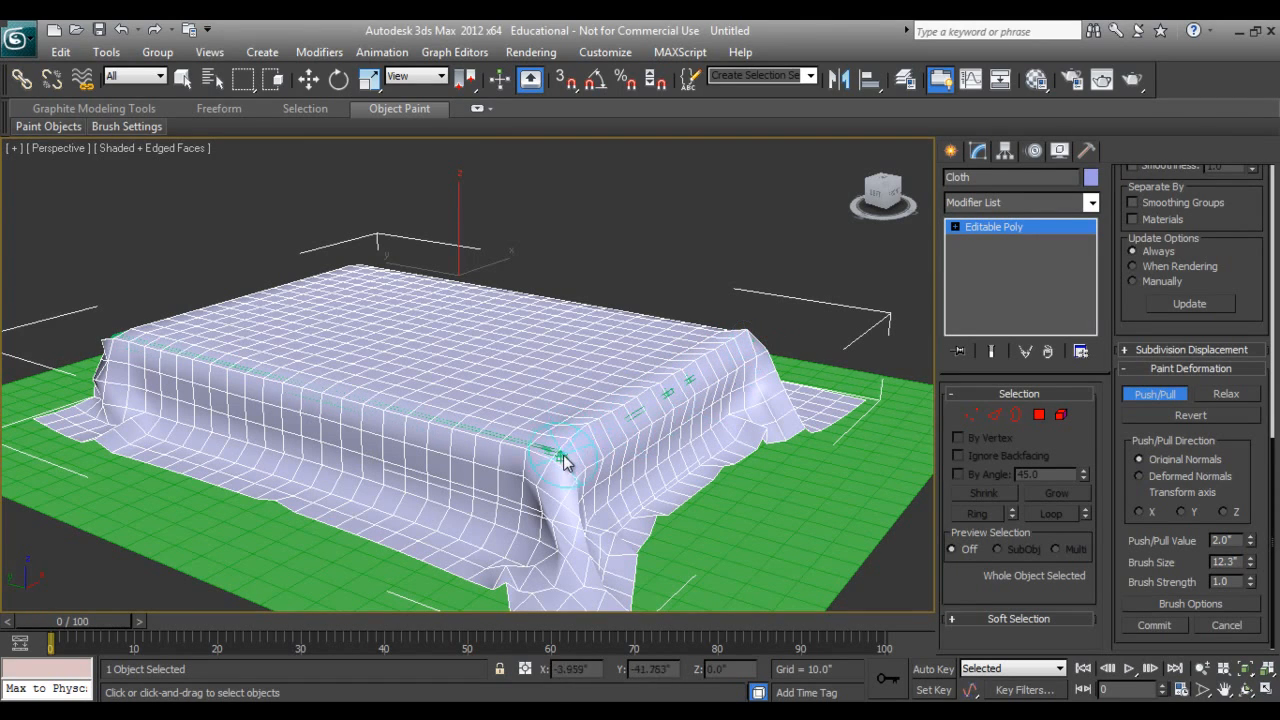
left_click_drag(564, 460, 480, 436)
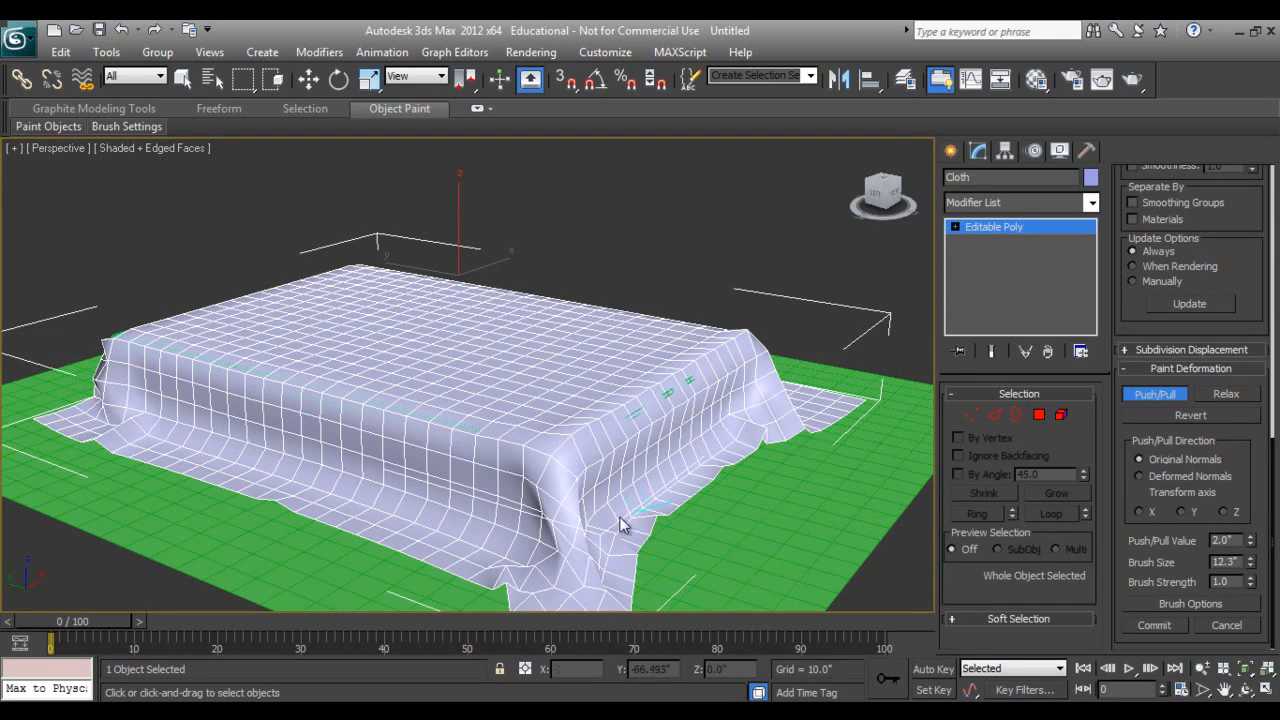
left_click(1226, 392)
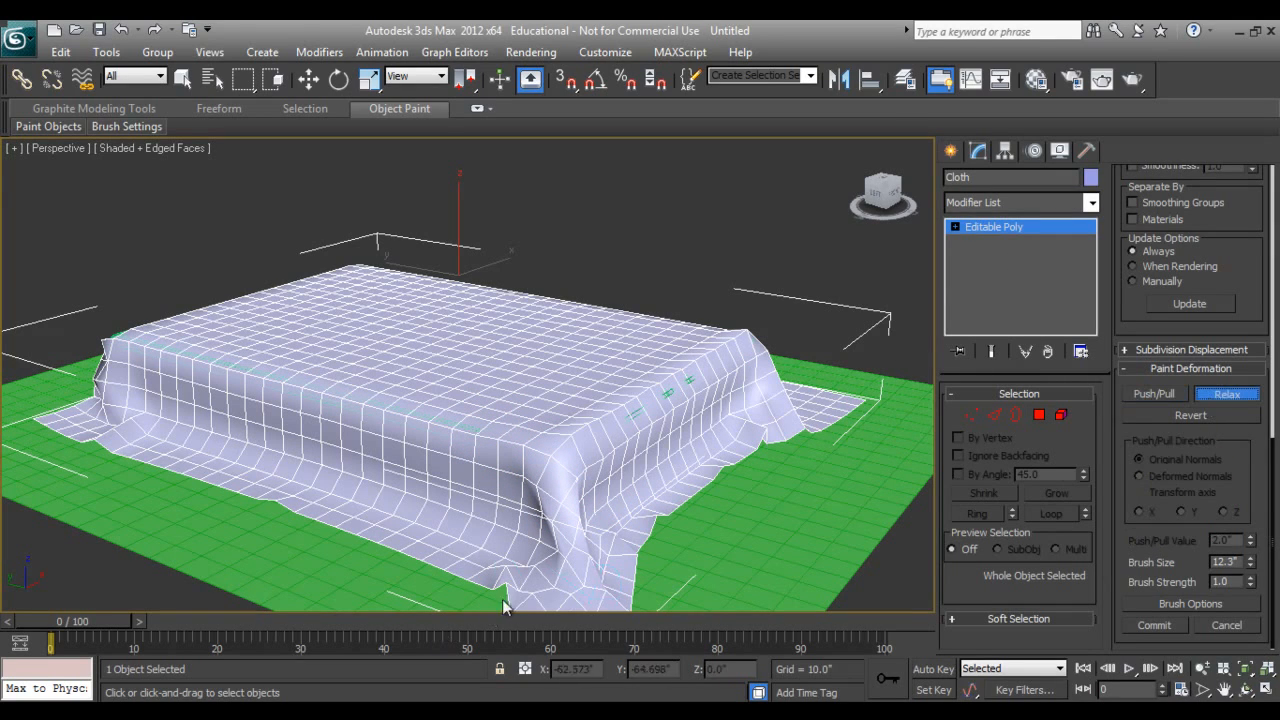
left_click_drag(504, 608, 596, 556)
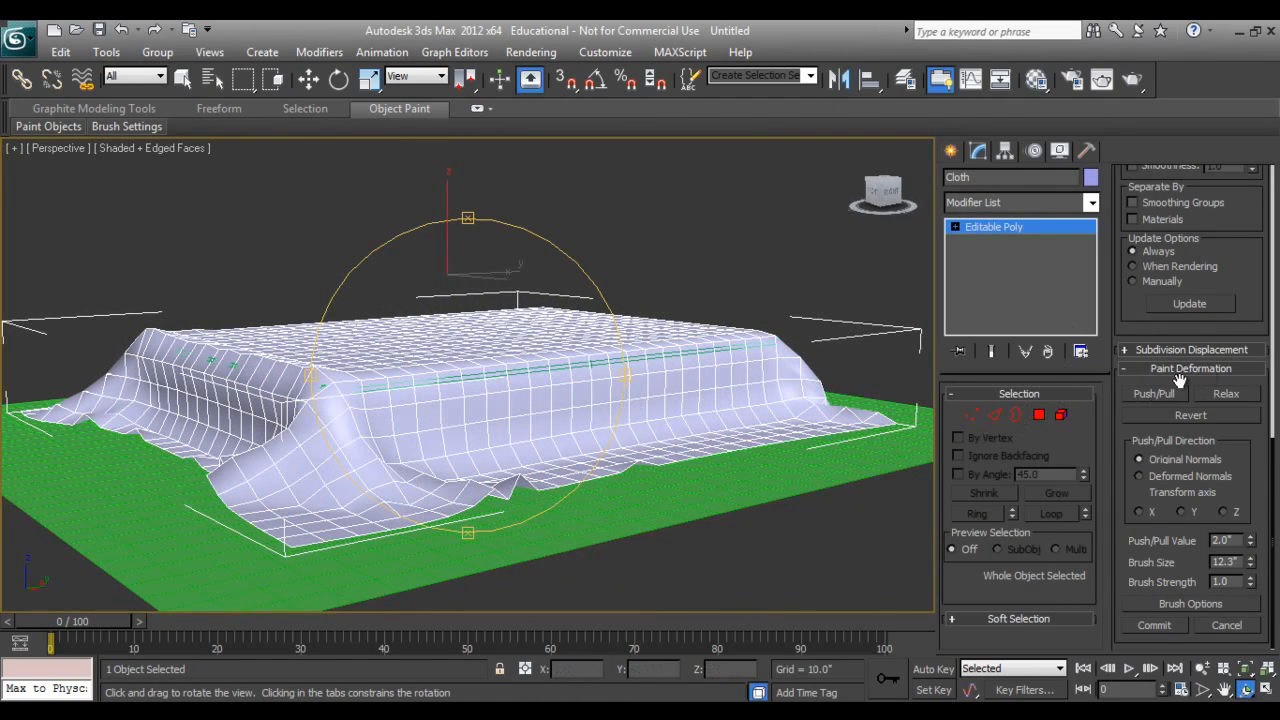
Step: Push/Pull folds and creases into the side, front and back-corner drapes of the sheet
left_click(1156, 392)
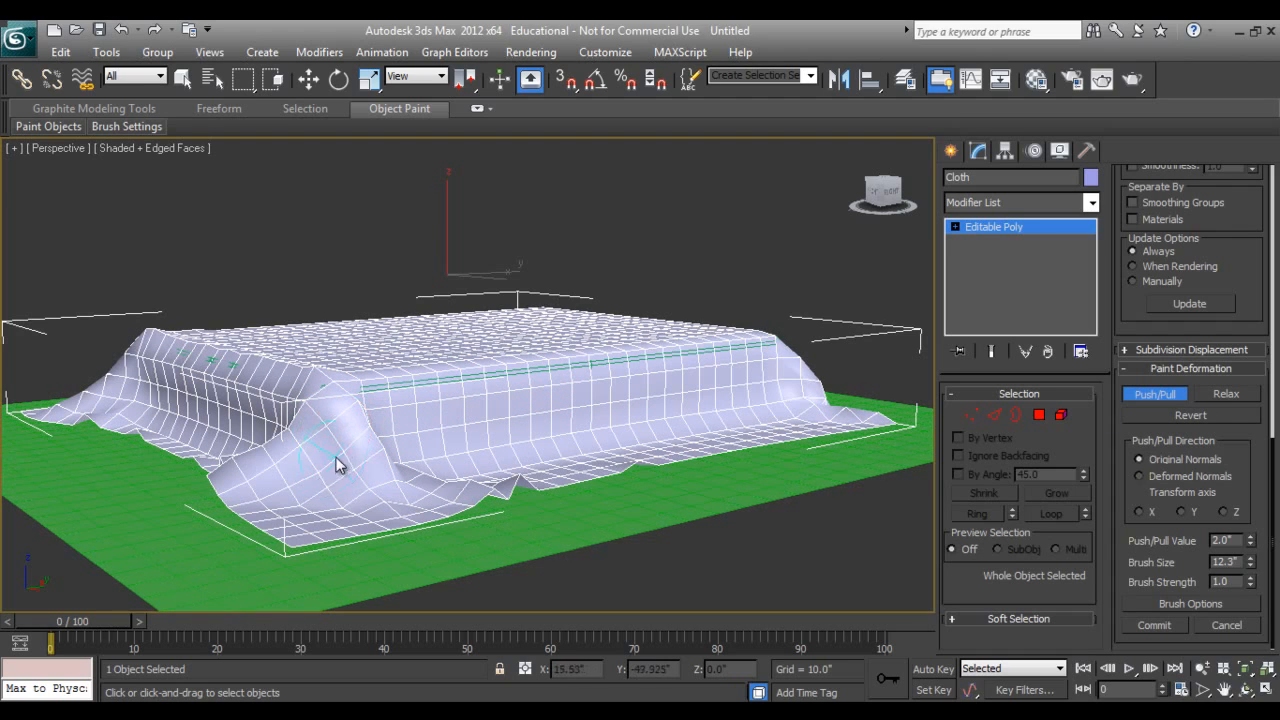
left_click_drag(340, 464, 500, 500)
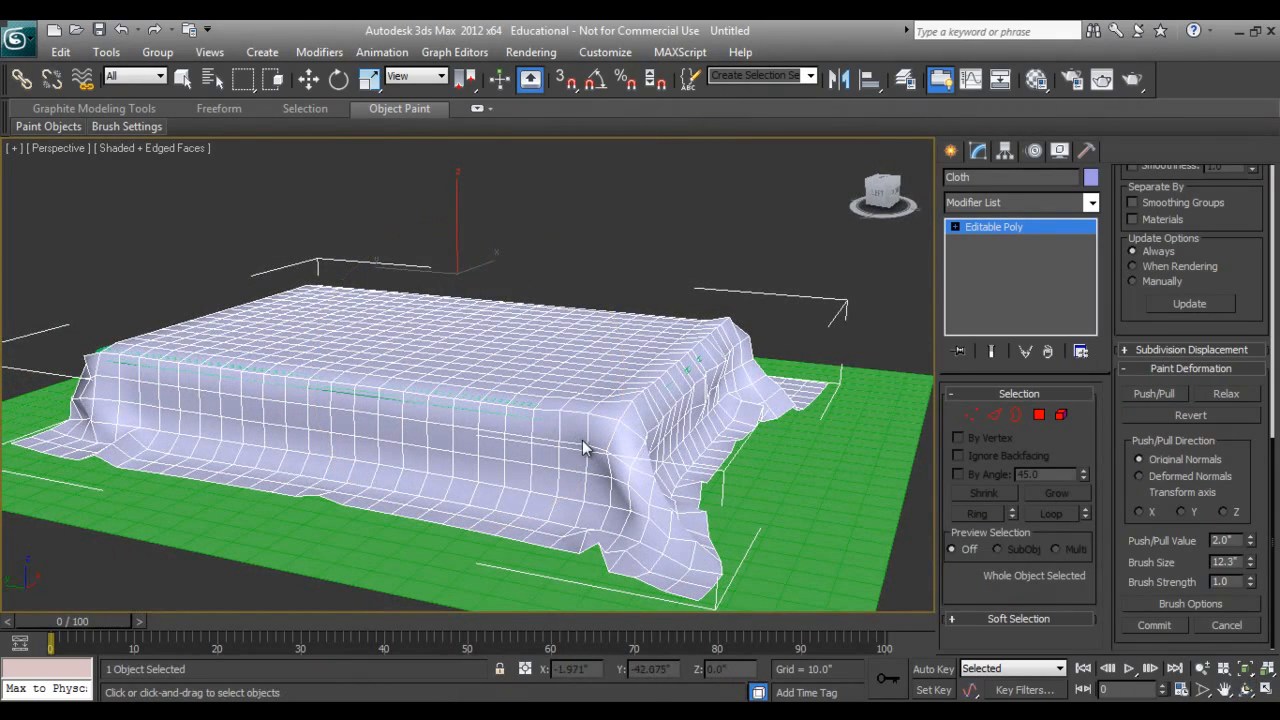
left_click(1154, 392)
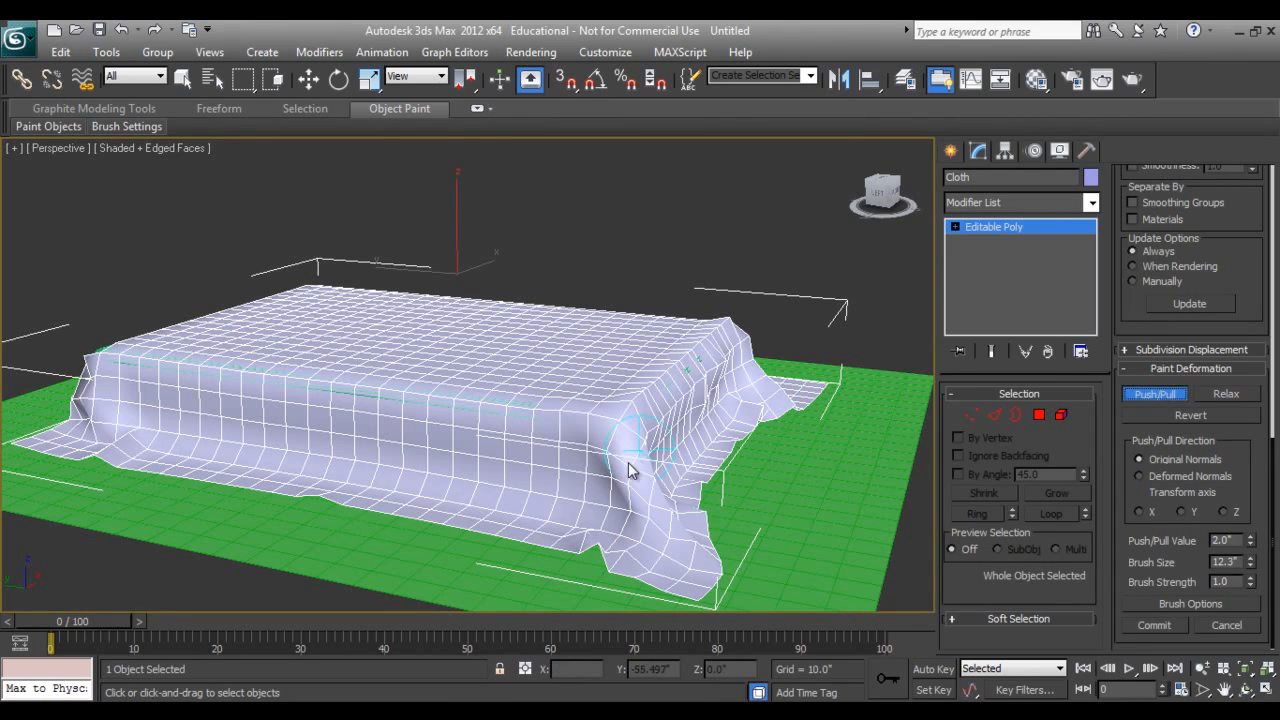
left_click_drag(630, 470, 604, 504)
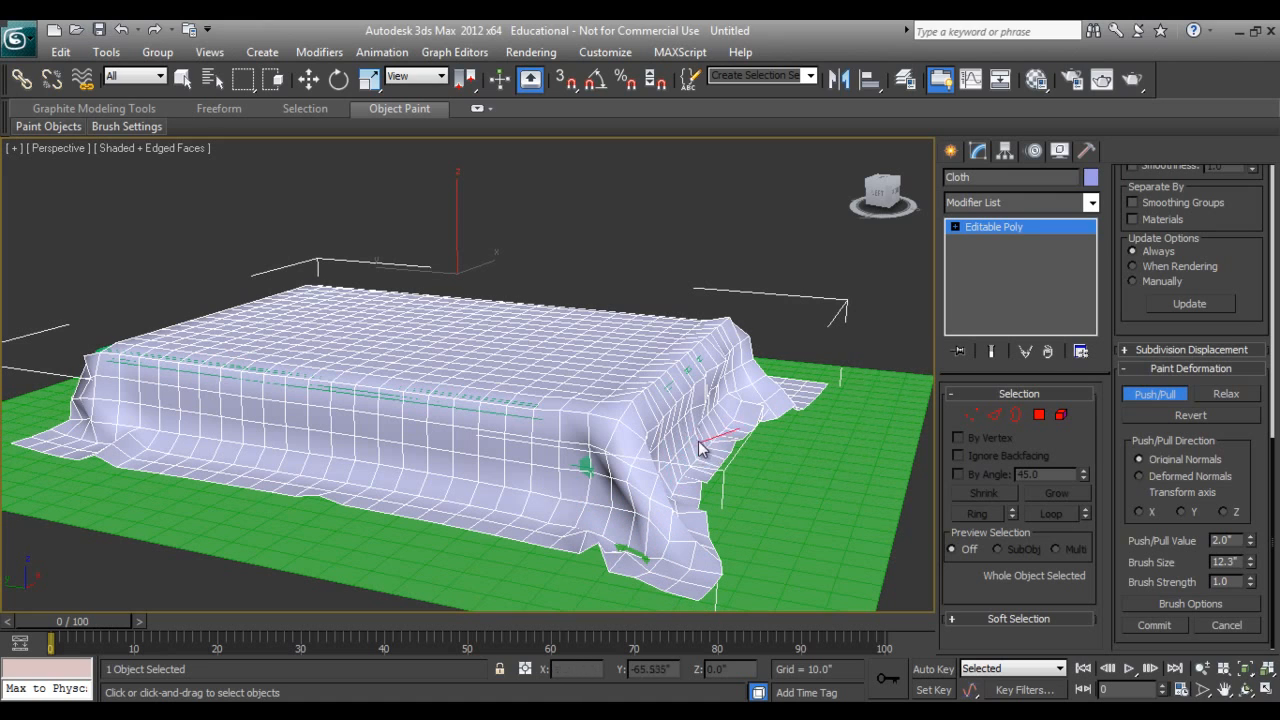
left_click_drag(700, 450, 664, 488)
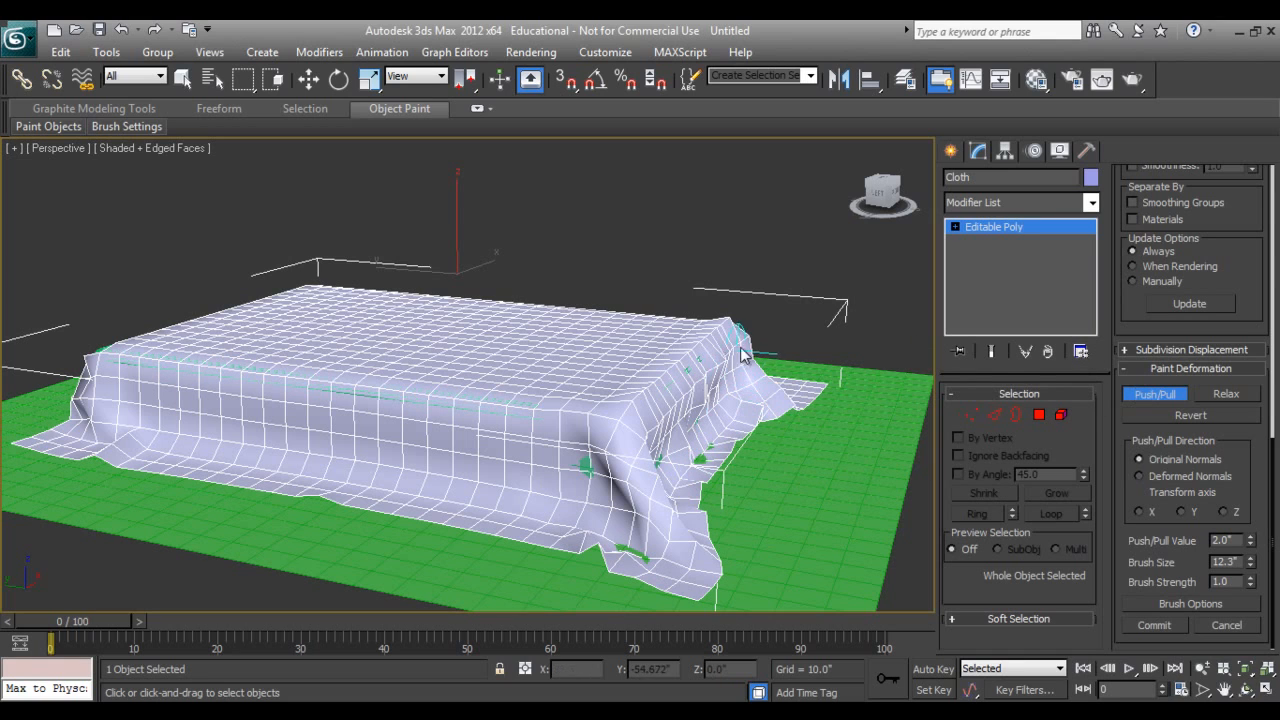
left_click_drag(740, 350, 680, 456)
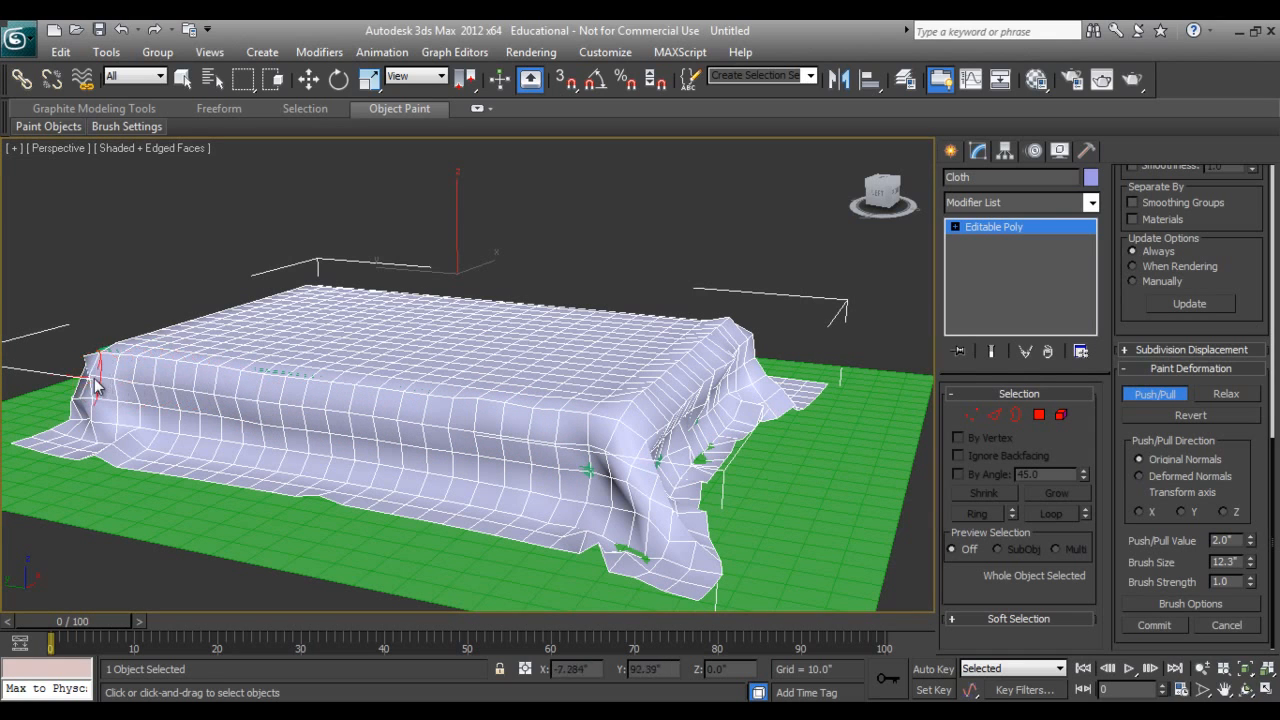
mouse_move(190, 440)
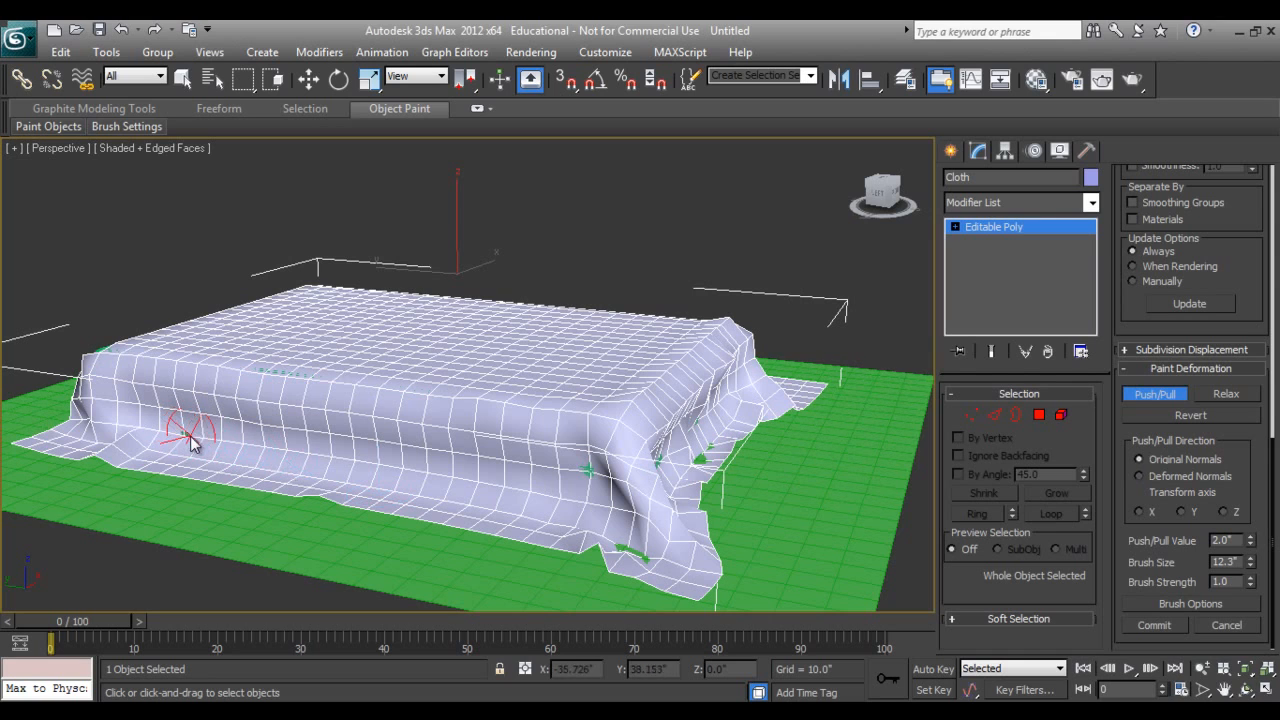
left_click_drag(190, 436, 556, 504)
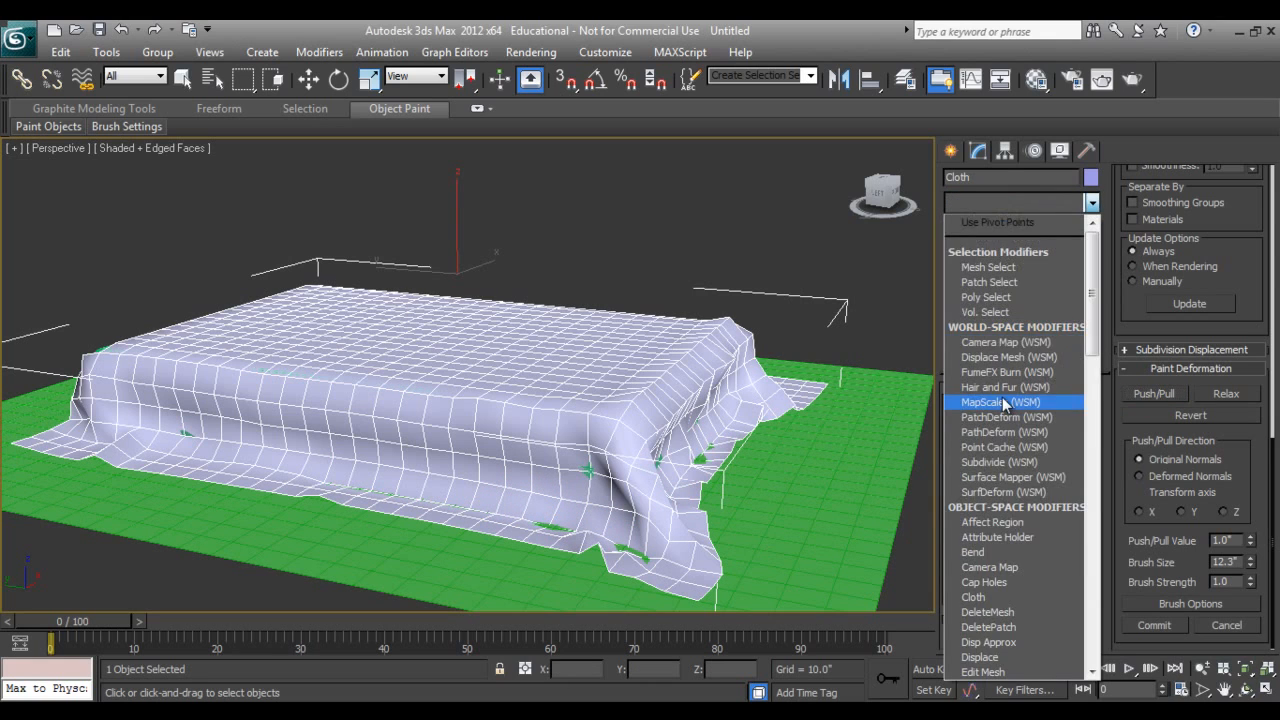
Step: Apply TurboSmooth with 2 iterations to the sculpted sheet and return to its base Editable Poly
left_click(1012, 402)
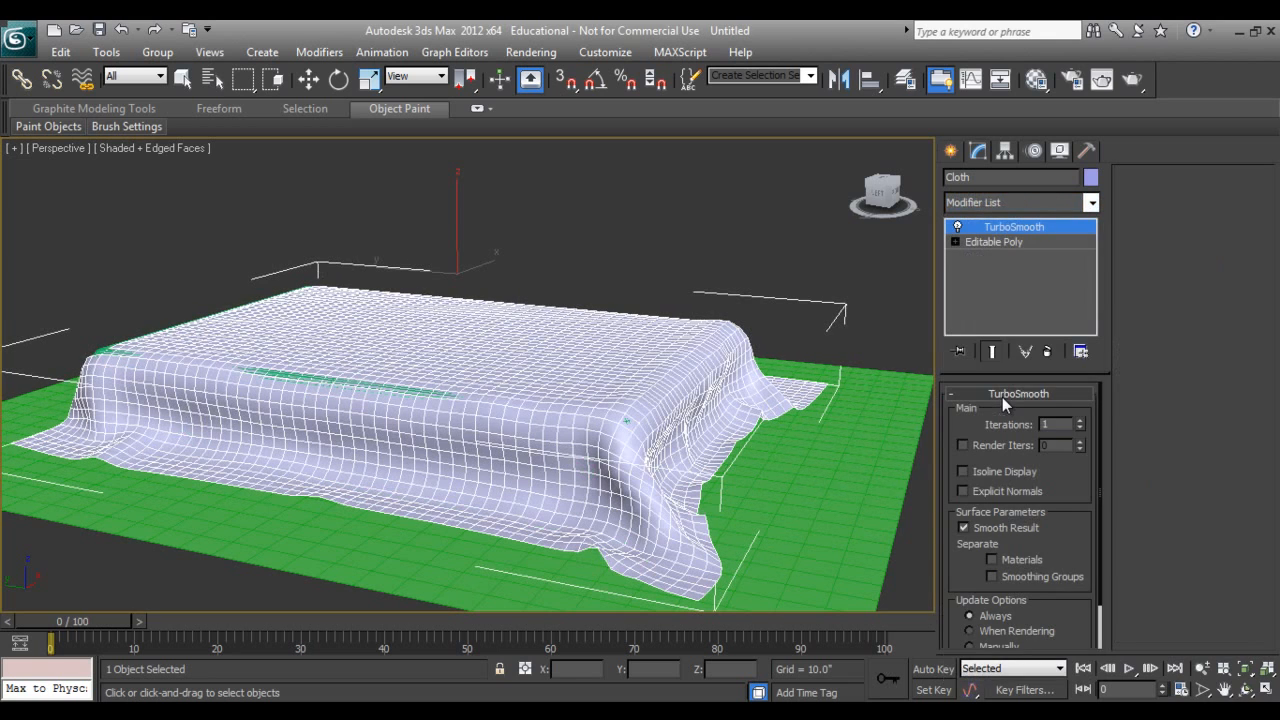
left_click(1076, 420)
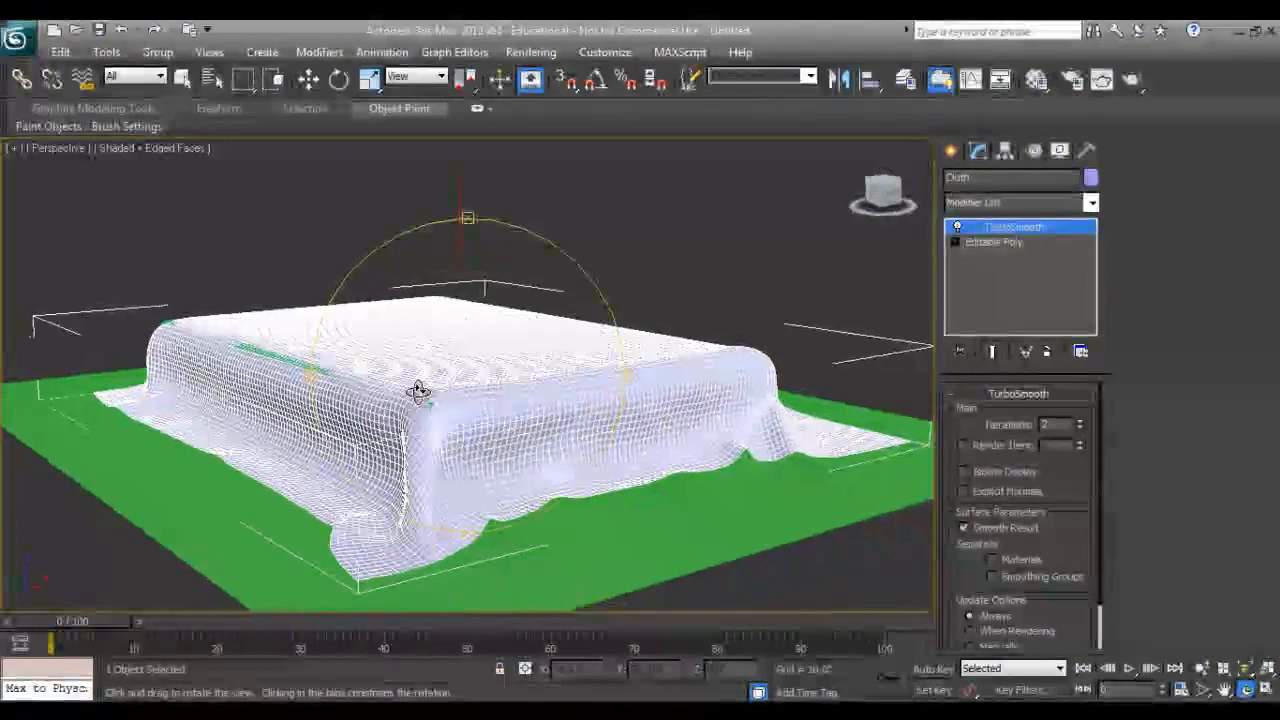
left_click_drag(420, 390, 604, 396)
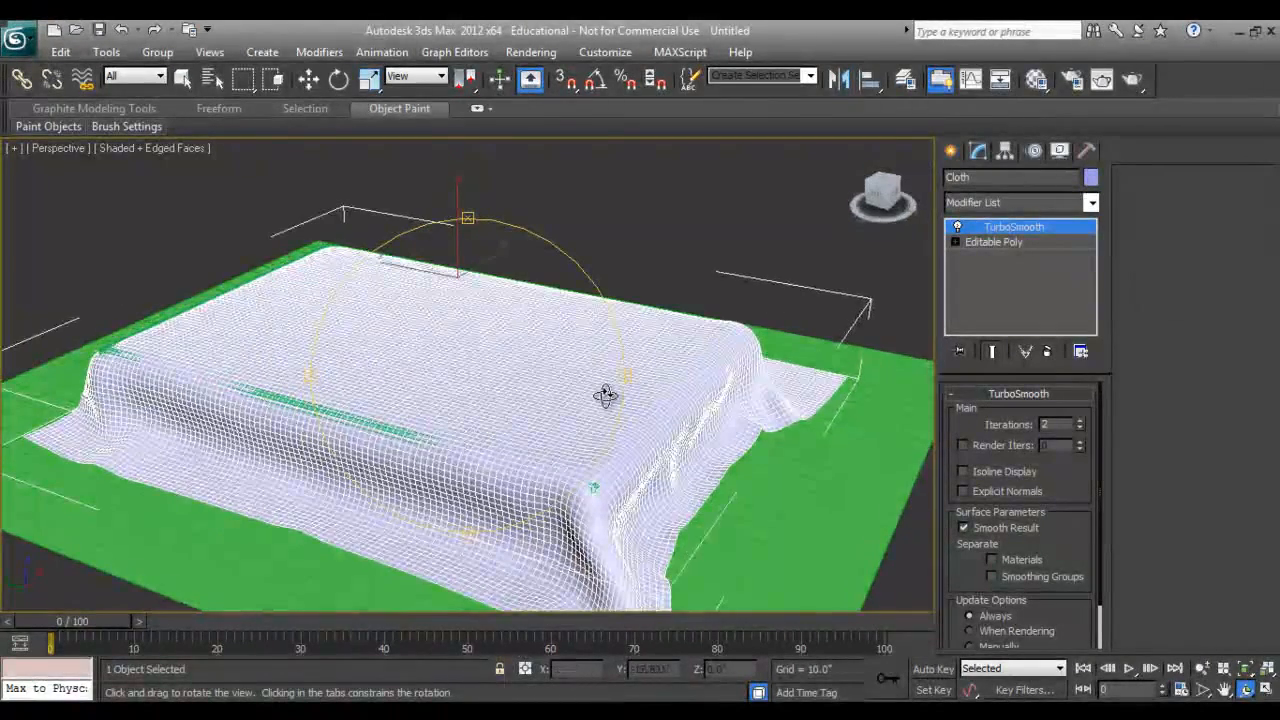
left_click(992, 242)
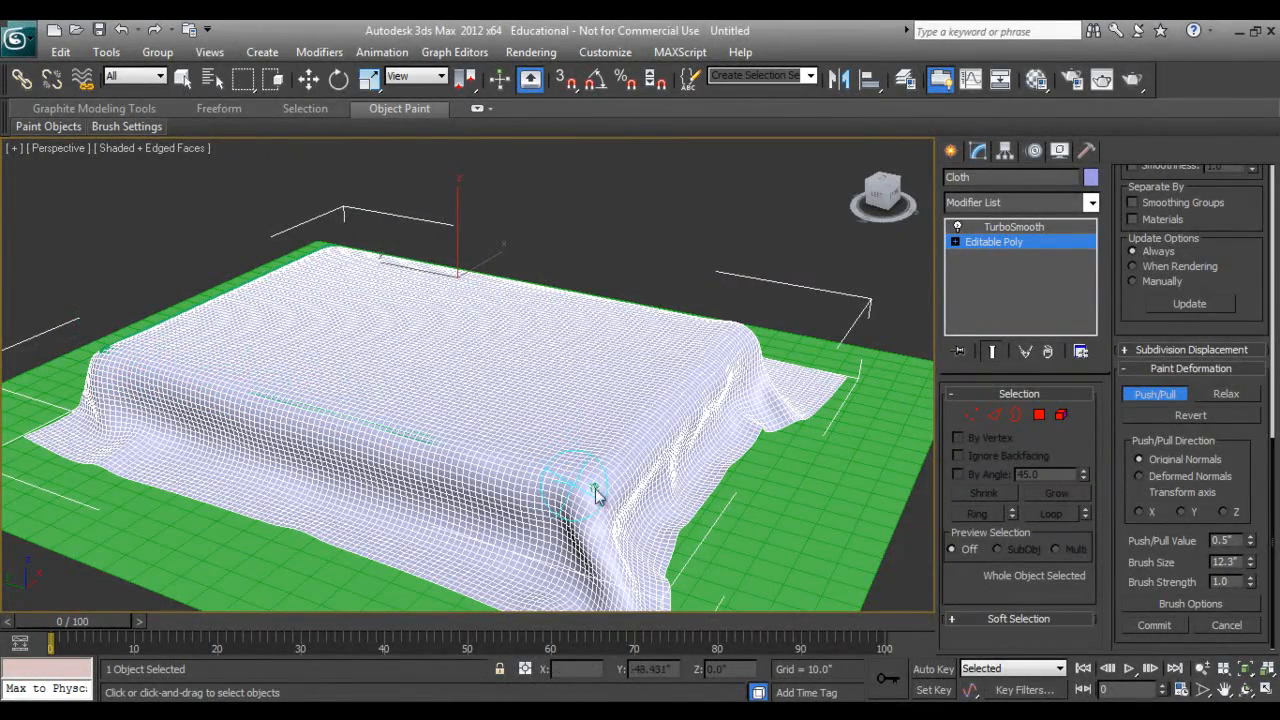
left_click(948, 152)
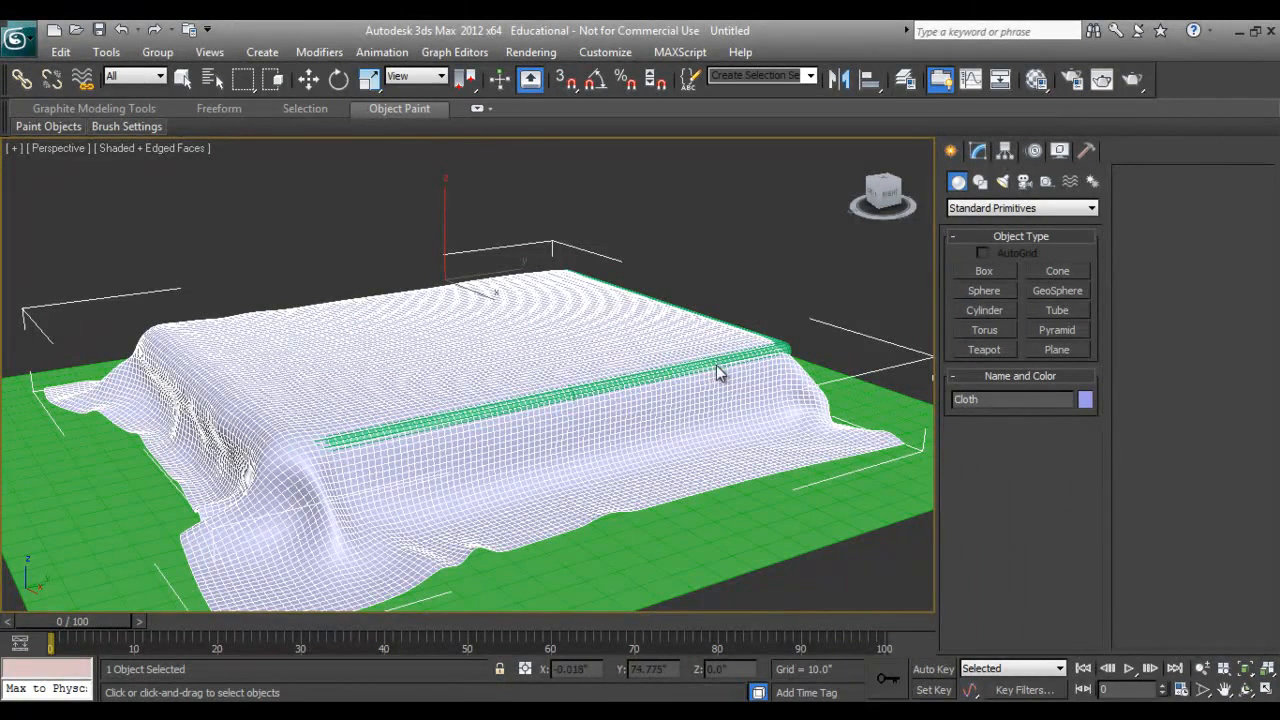
Step: Hide the Bed Collider object underneath the sheet
left_click(308, 78)
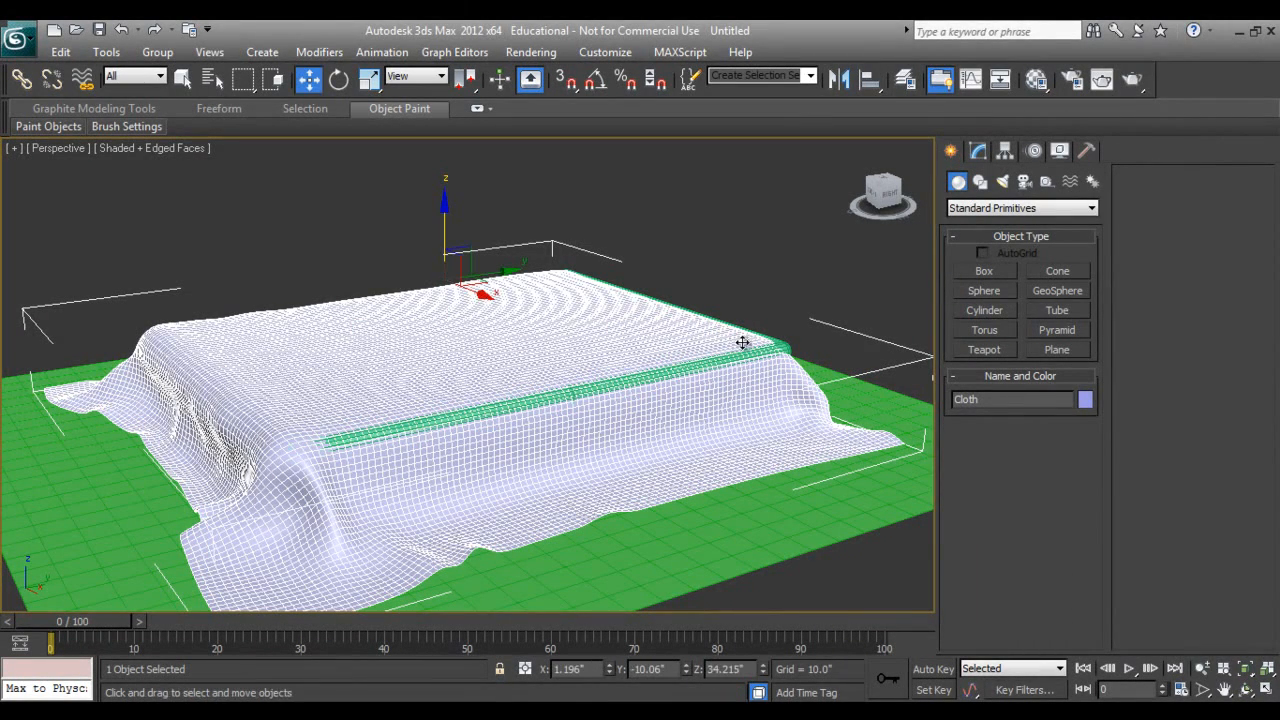
right_click(744, 344)
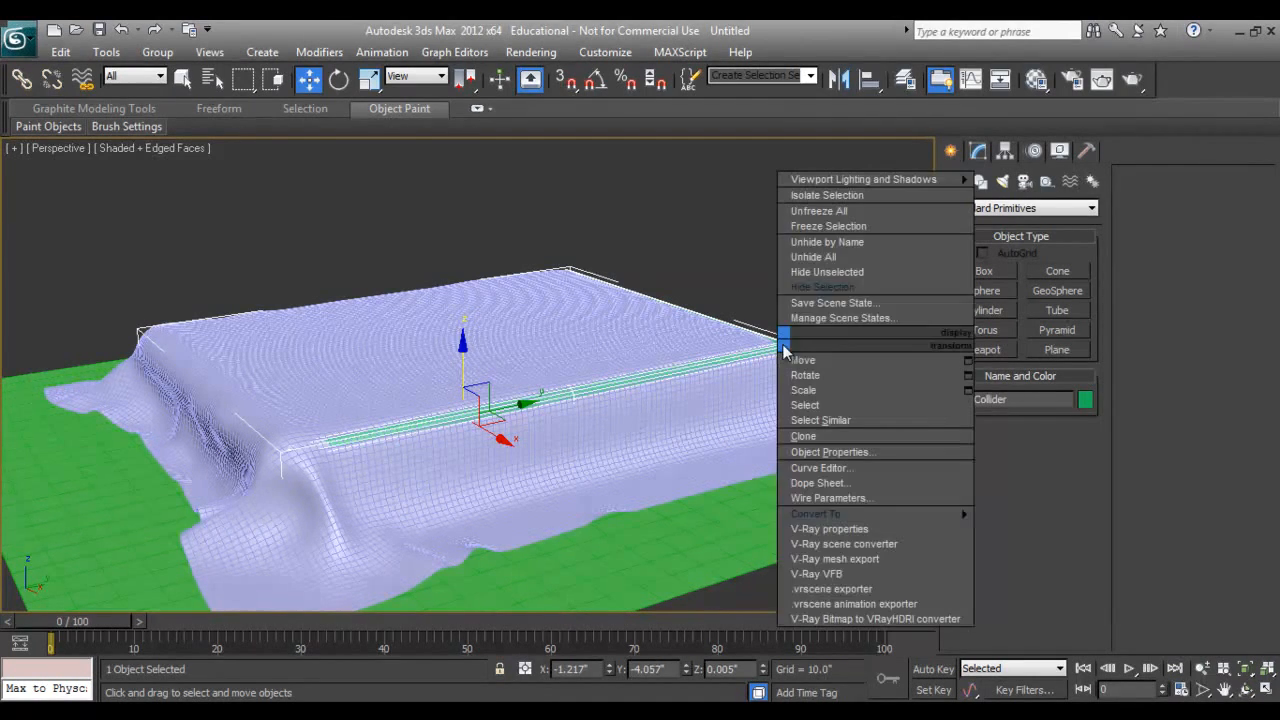
left_click(660, 420)
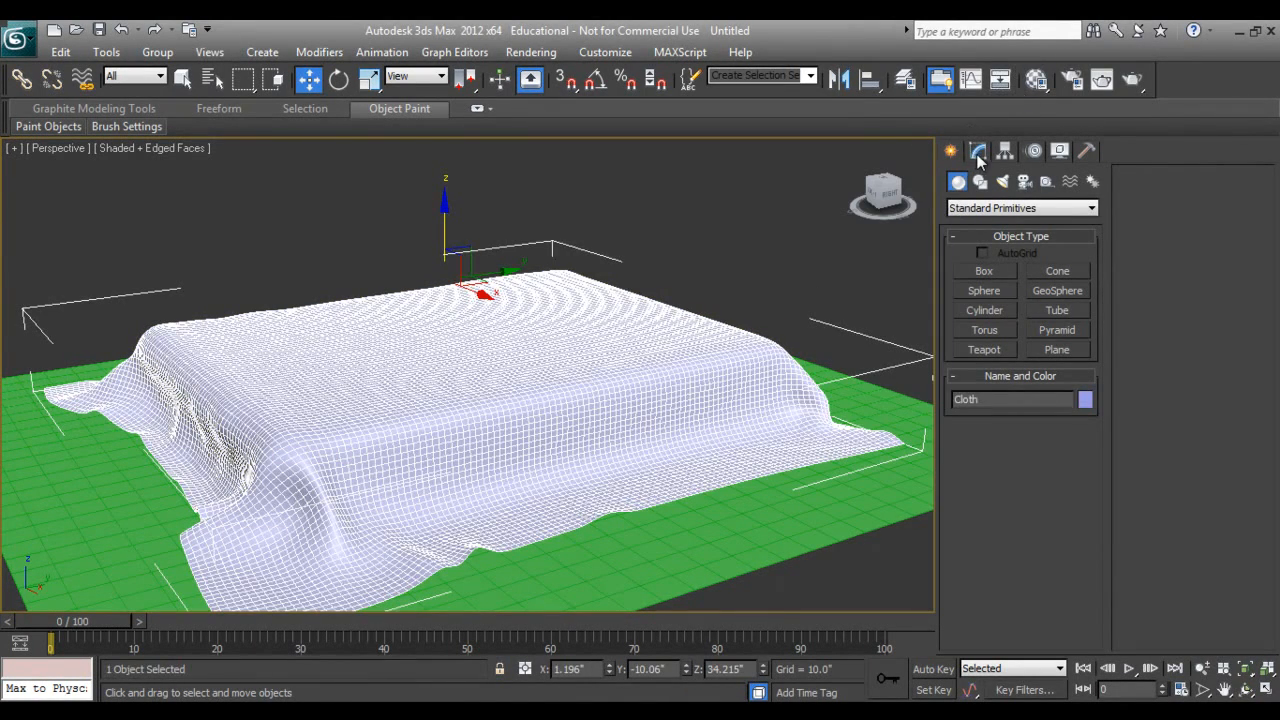
Step: Select the cloth's open outer border and keep it selected at Edge level
left_click(978, 152)
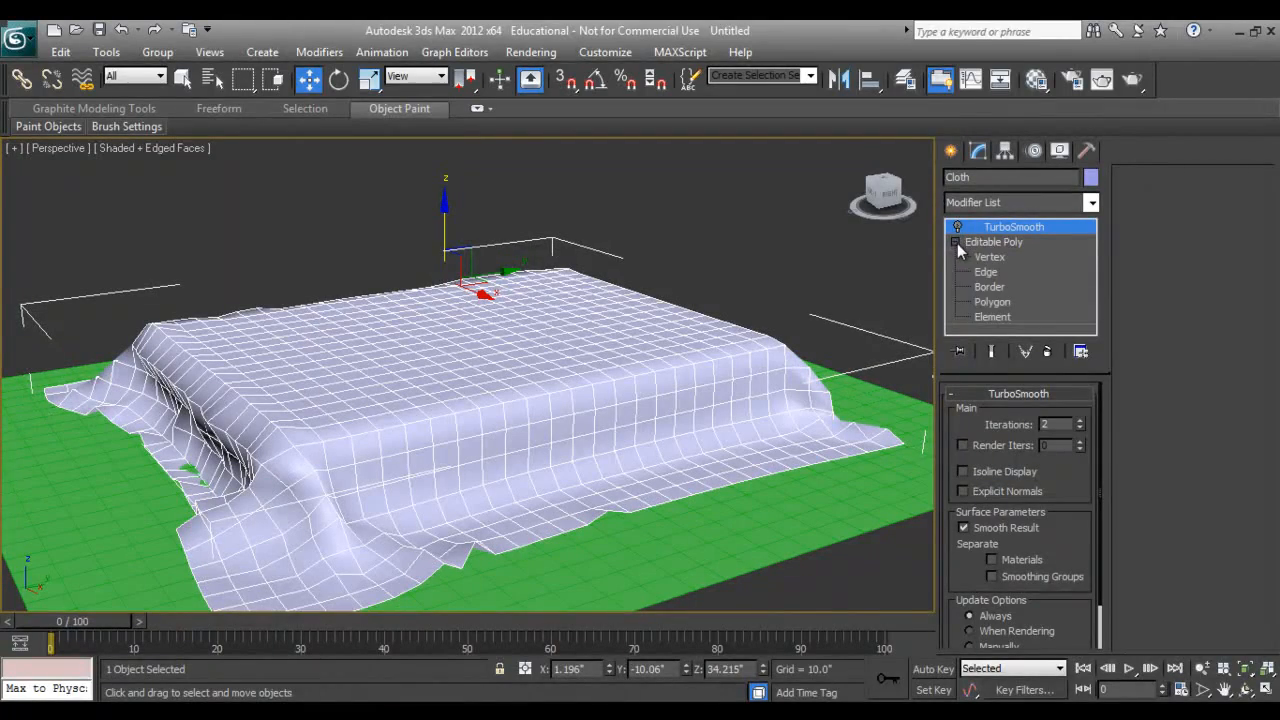
left_click(988, 288)
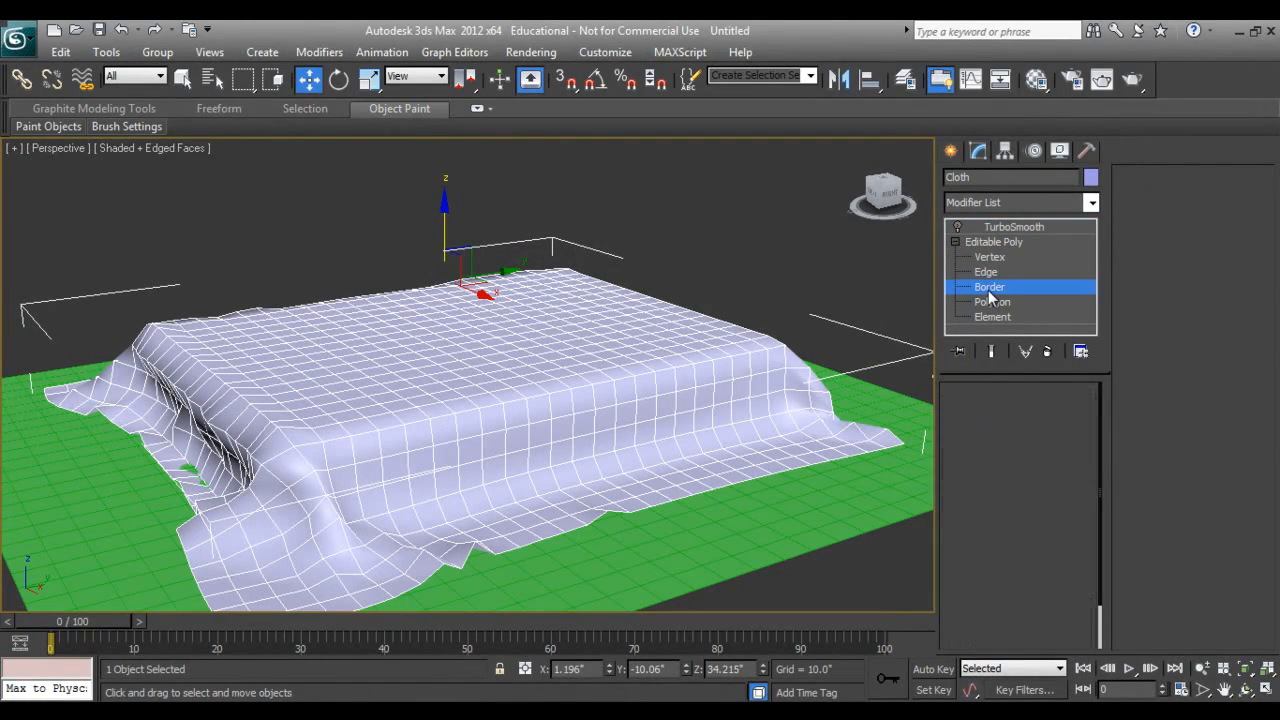
left_click(988, 288)
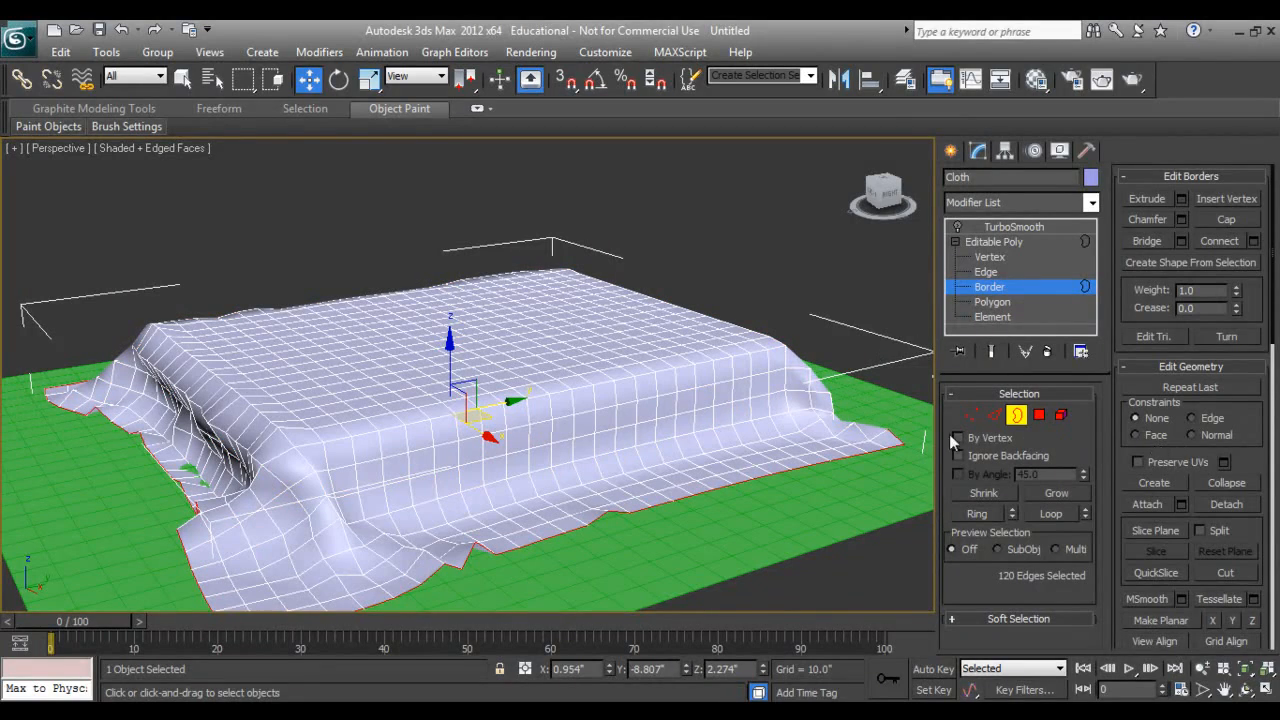
left_click(996, 414)
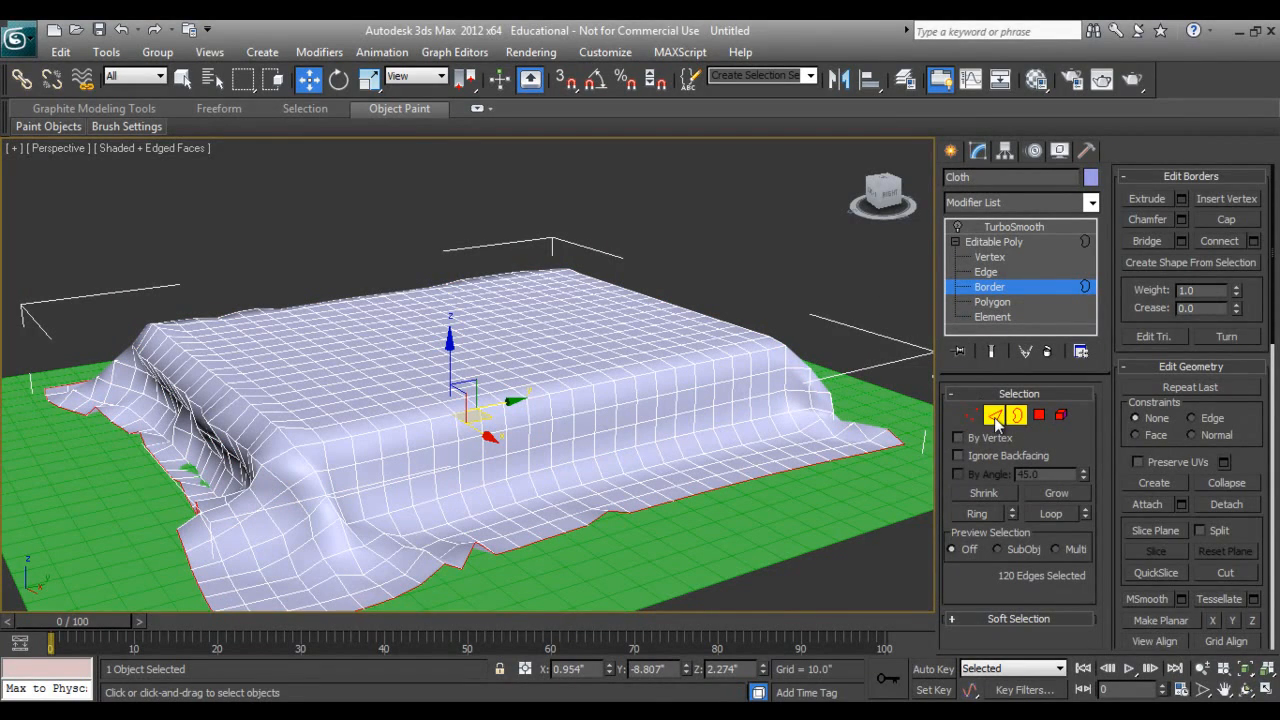
left_click(984, 272)
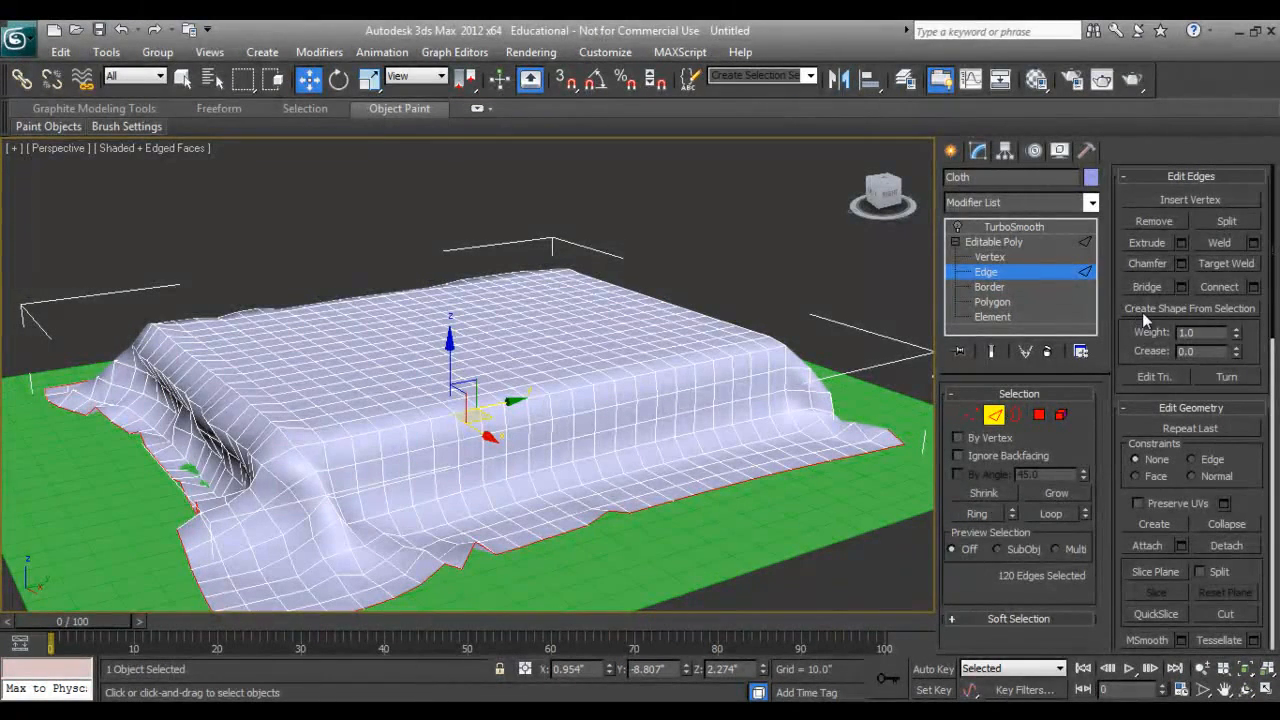
Step: Create a smooth shape named Cloth Border from the selected border edges
left_click(1188, 308)
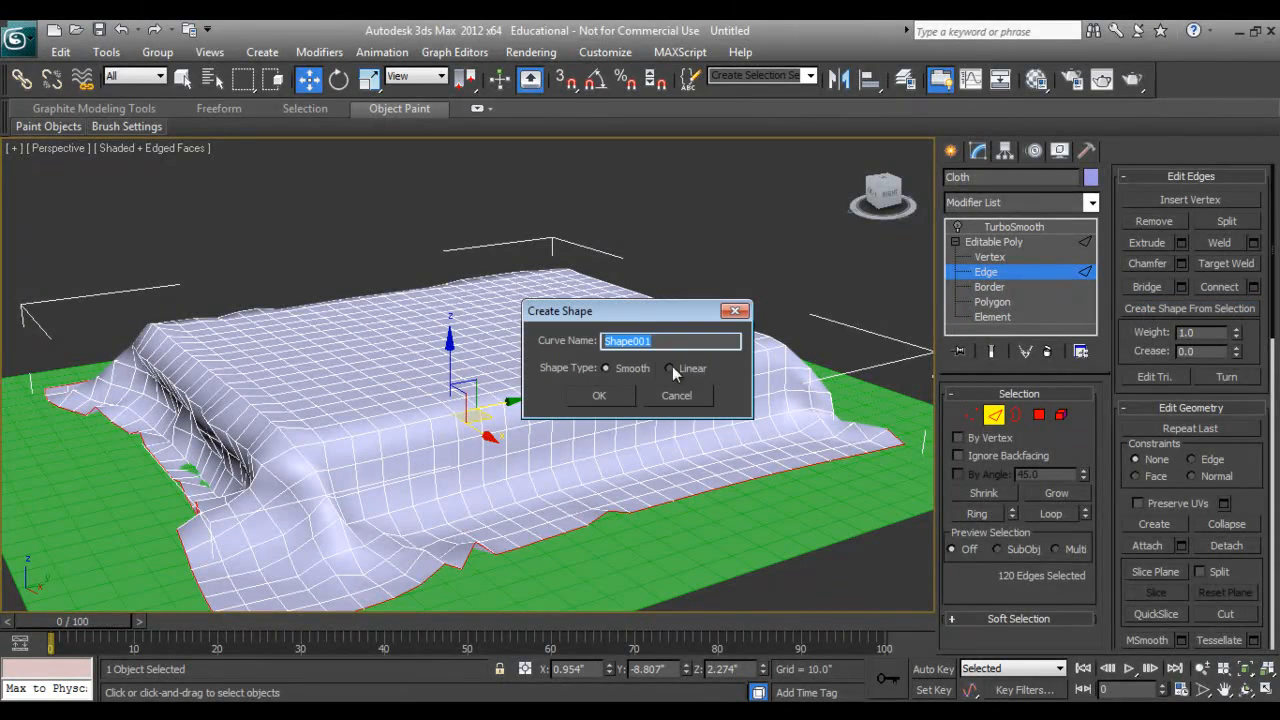
type("C")
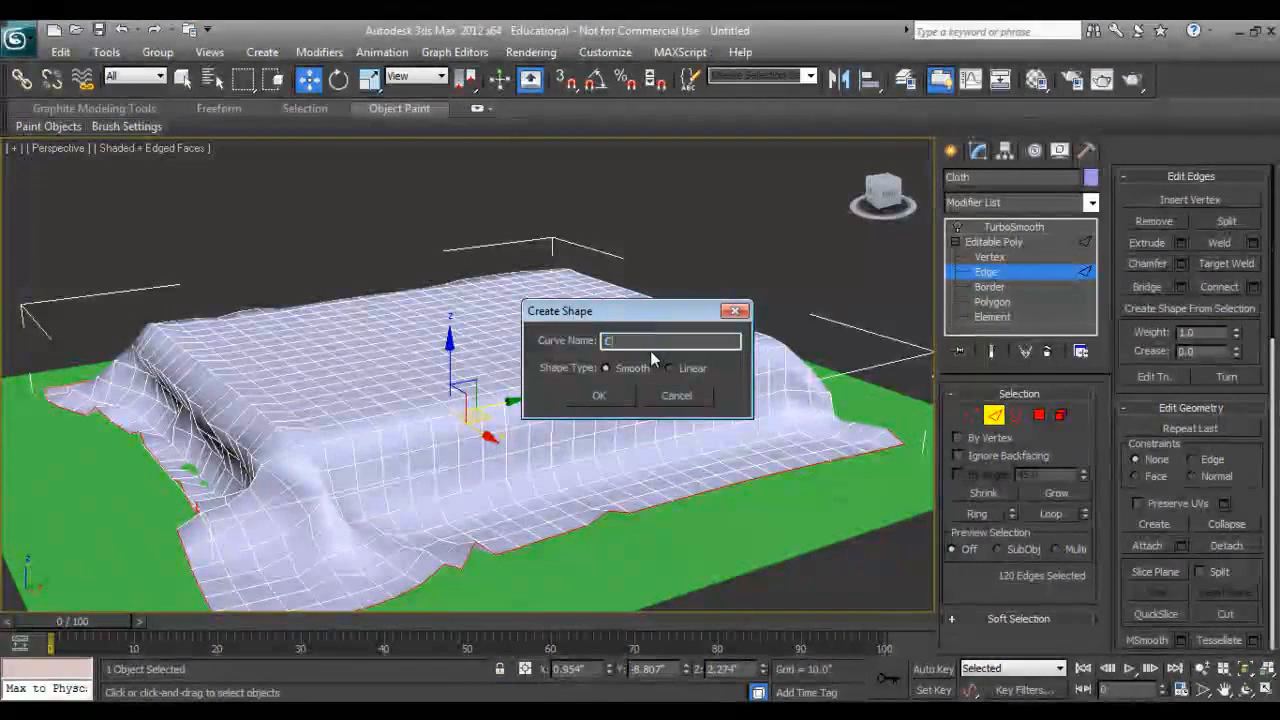
type("Cloth Border")
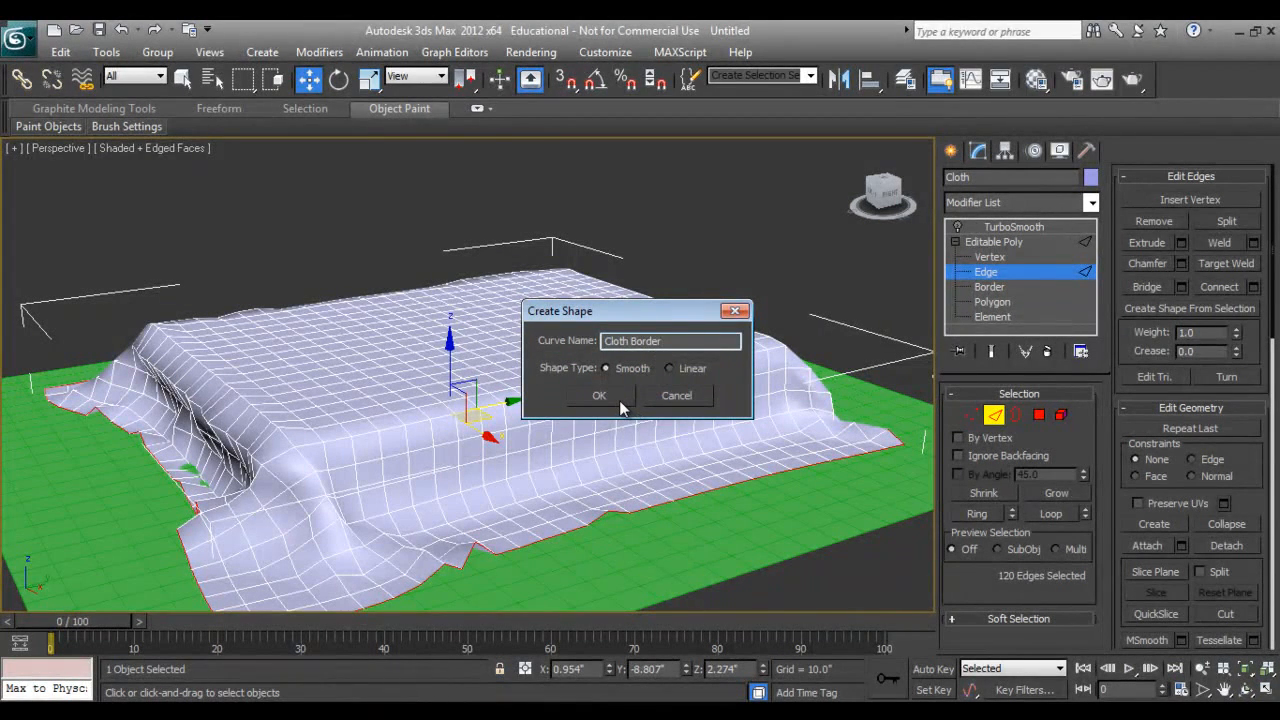
left_click(598, 396)
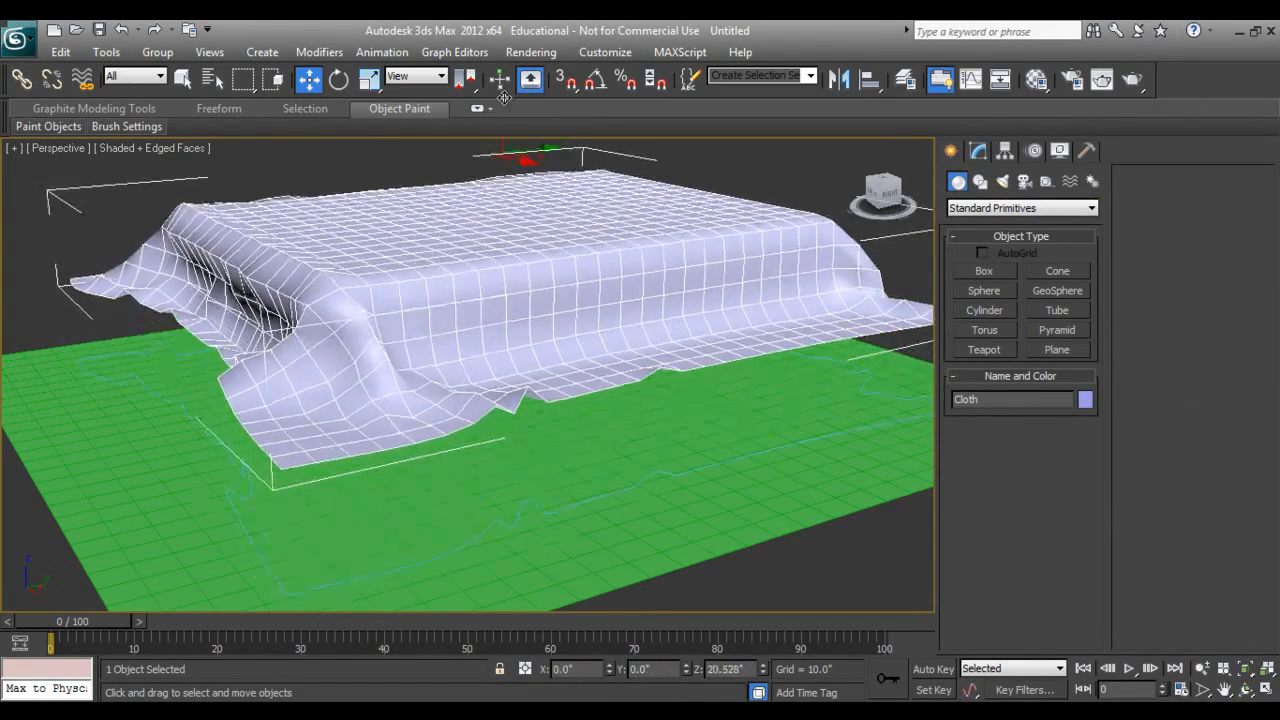
Step: Add a Sweep modifier to Cloth Border with a Cylinder section of radius 1.0
left_click(160, 76)
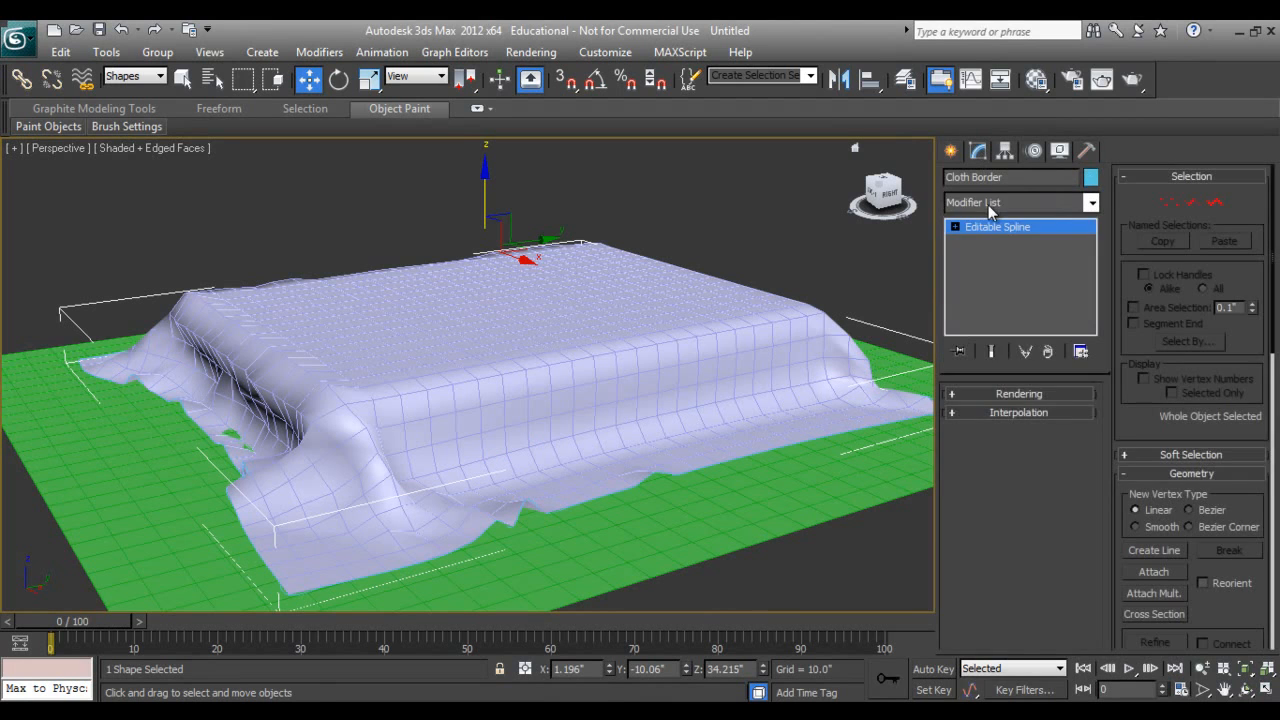
left_click(1088, 202)
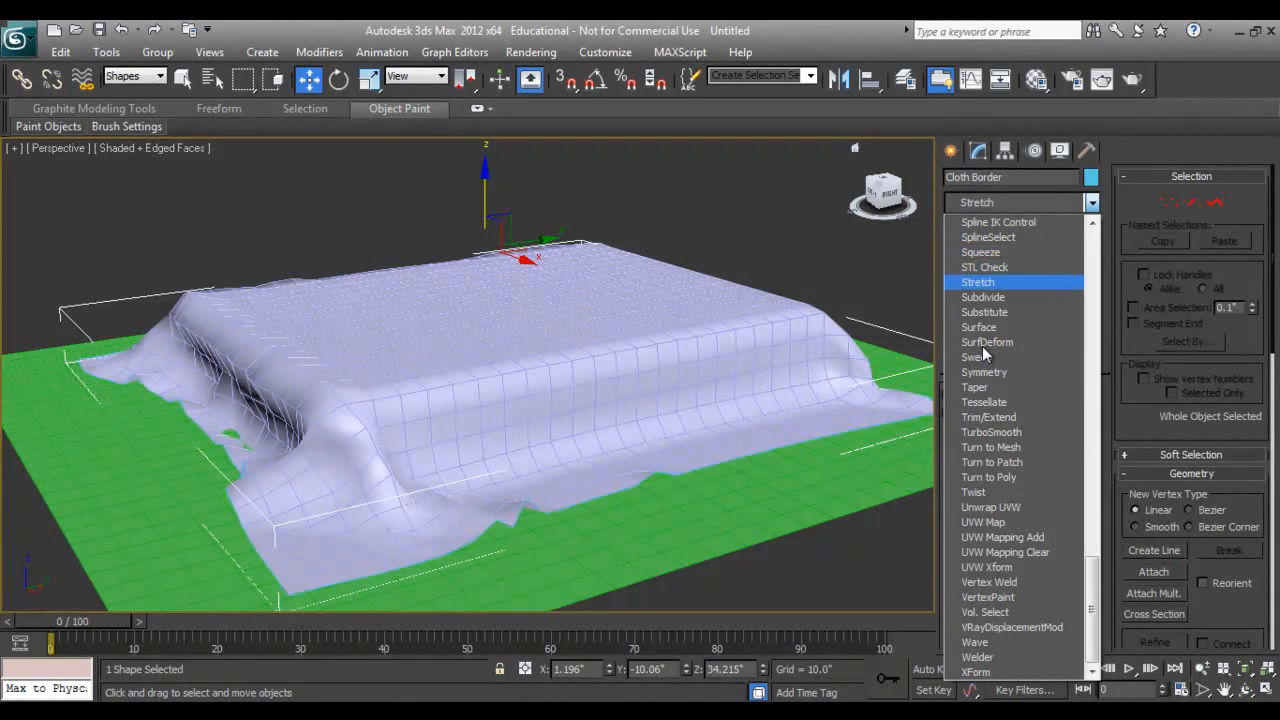
left_click(974, 356)
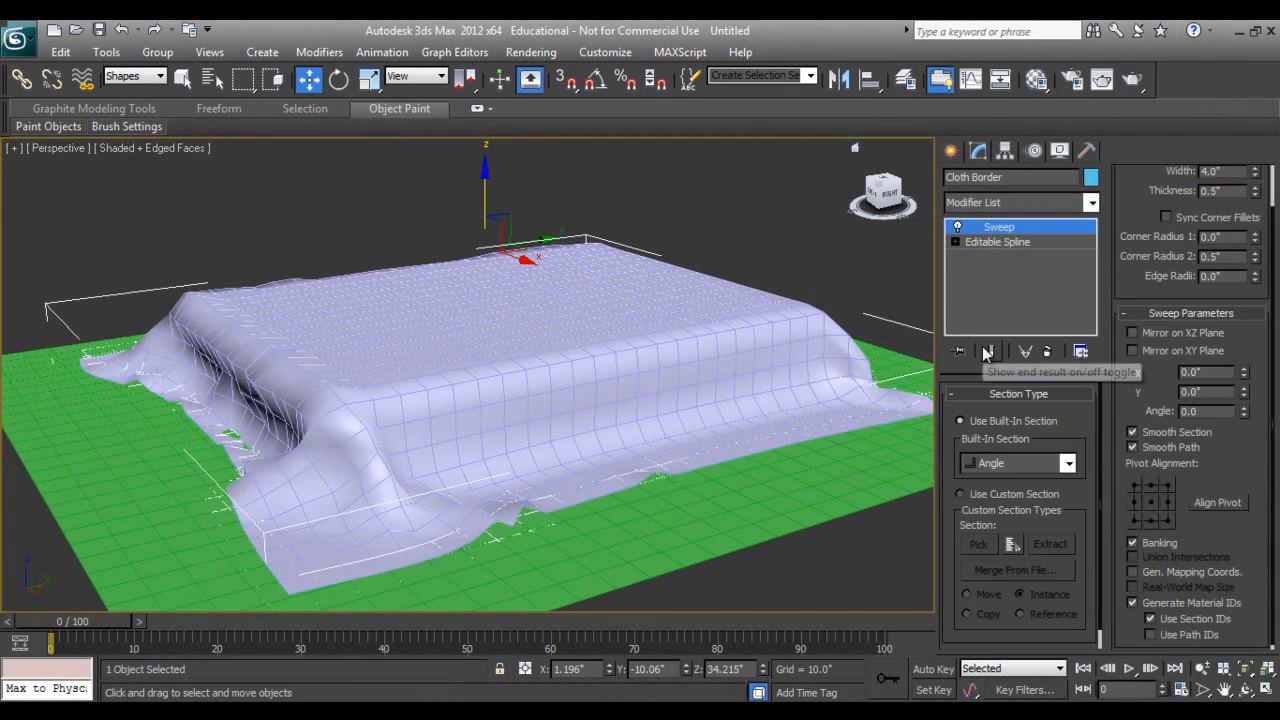
left_click(1068, 462)
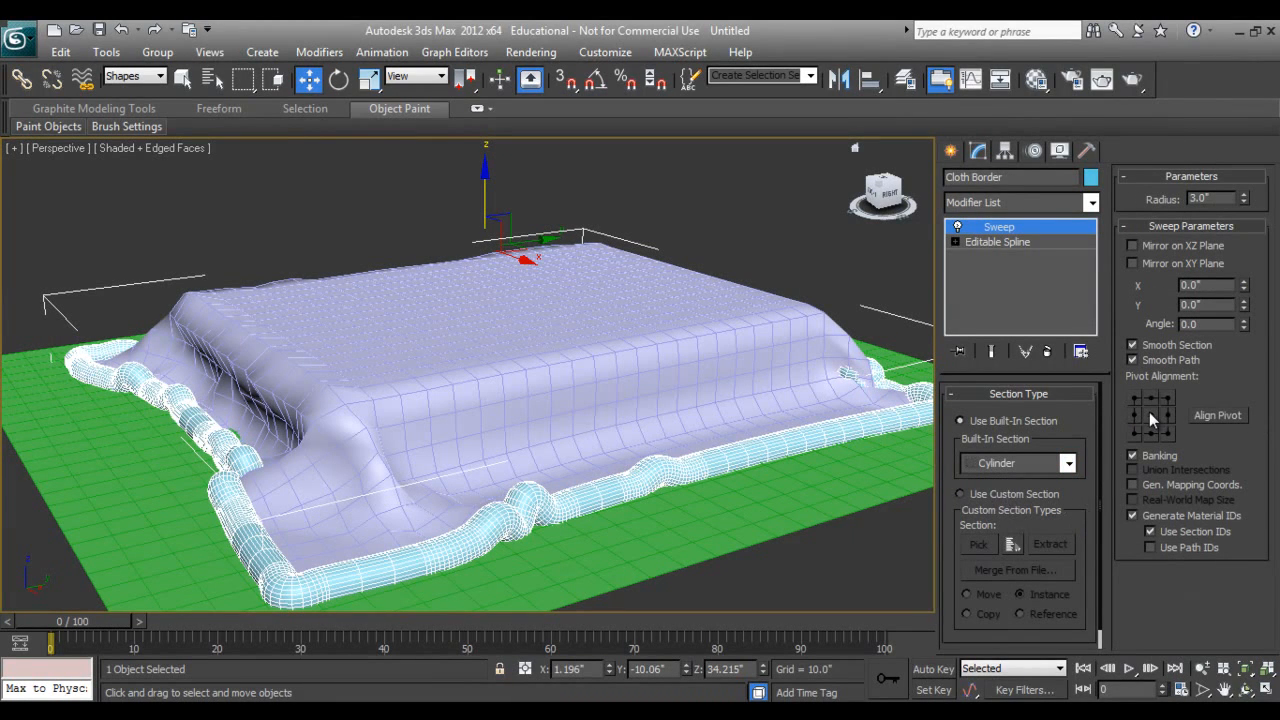
left_click(1150, 414)
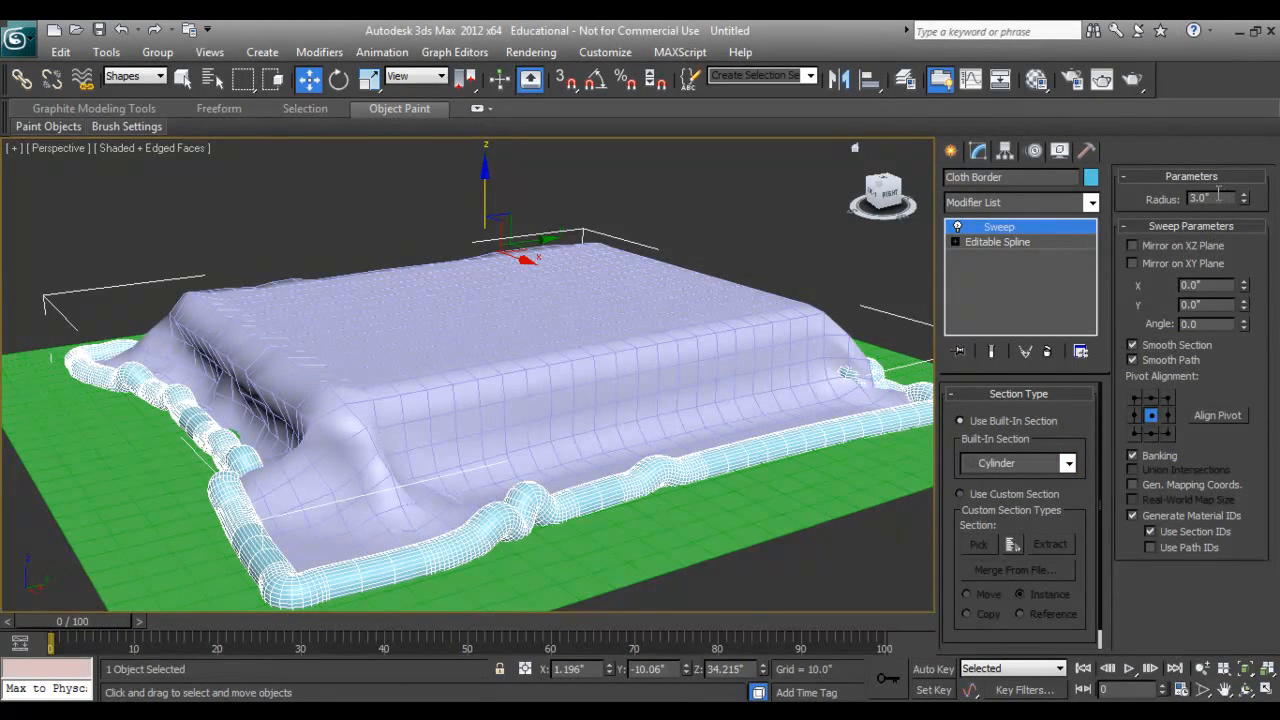
type("1.0")
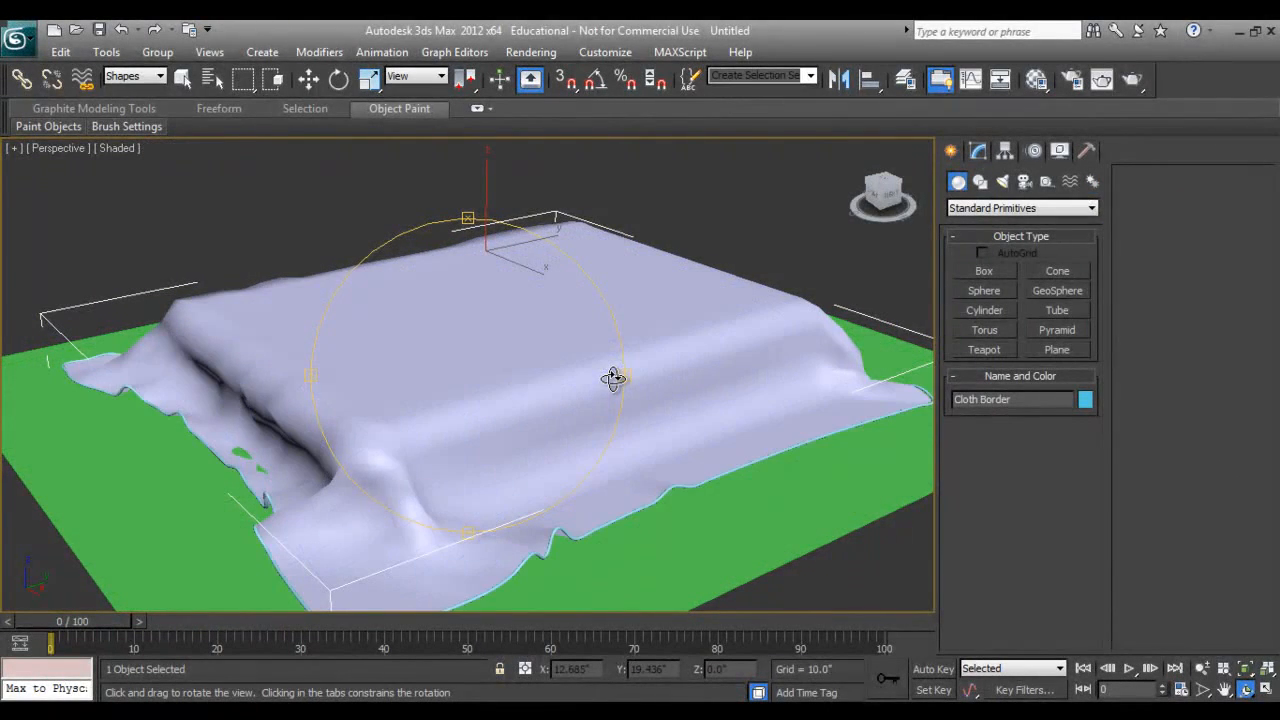
left_click_drag(616, 378, 556, 382)
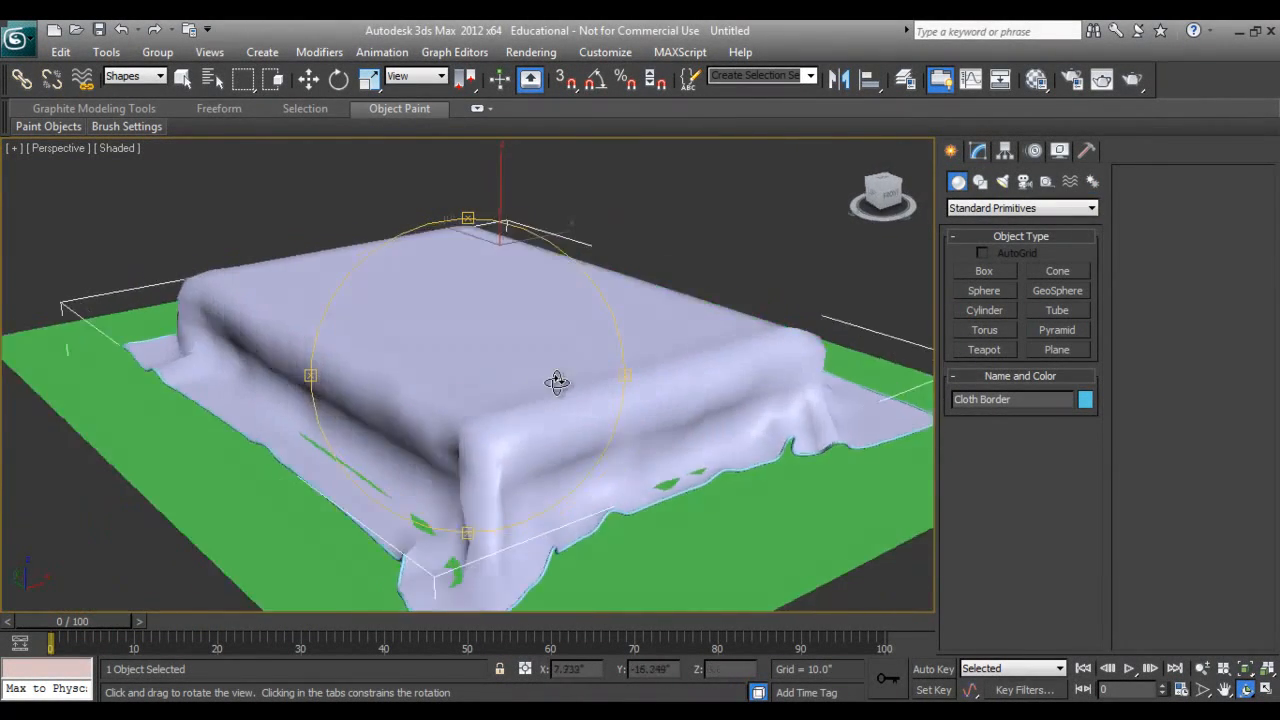
left_click(308, 80)
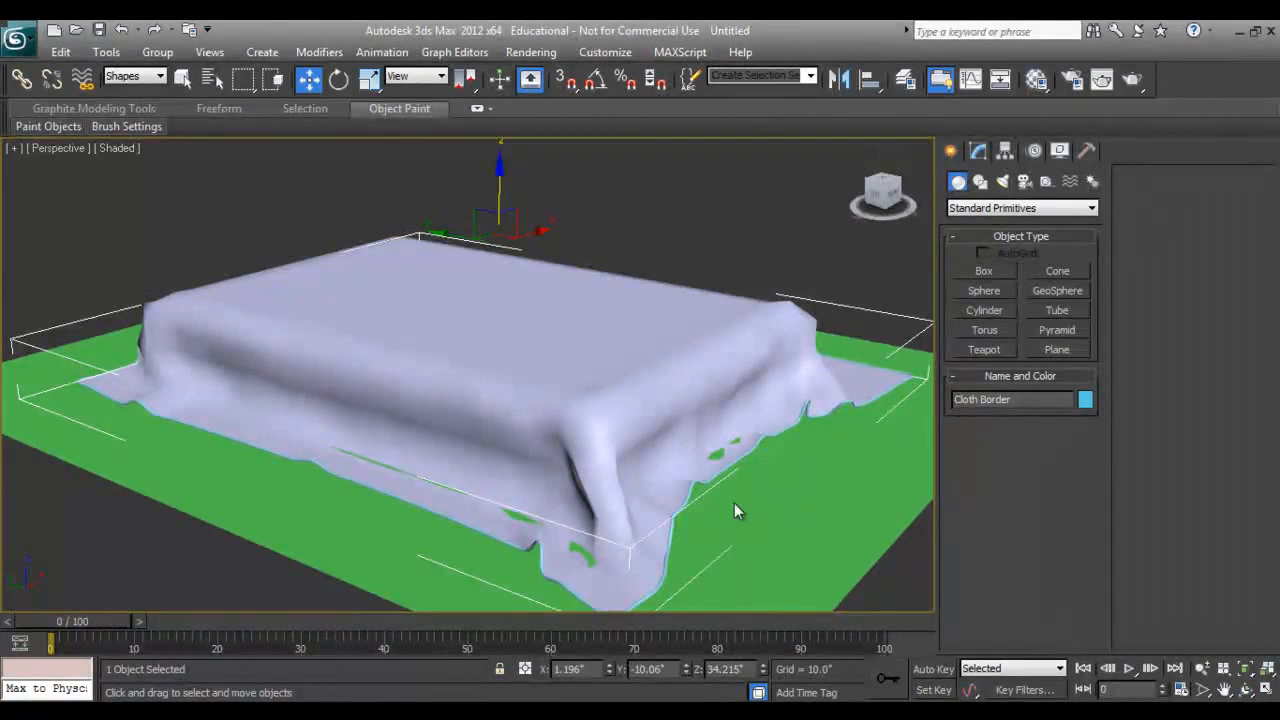
left_click(450, 380)
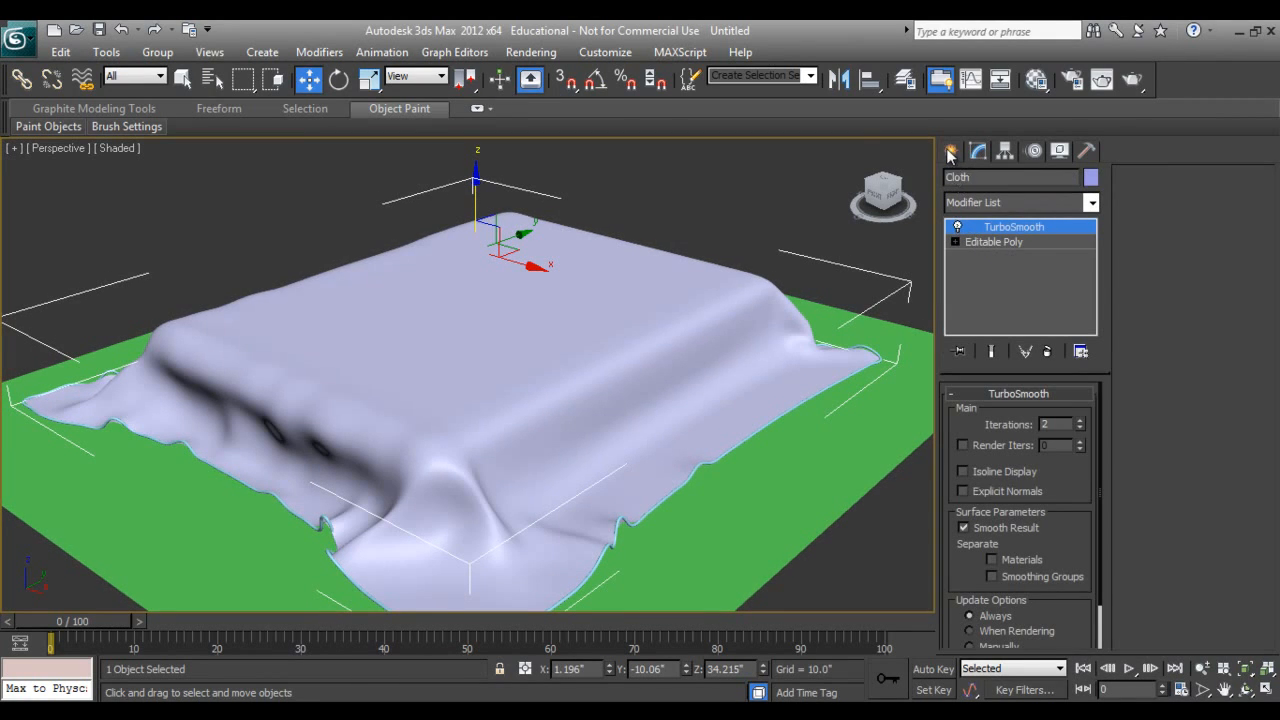
left_click(950, 150)
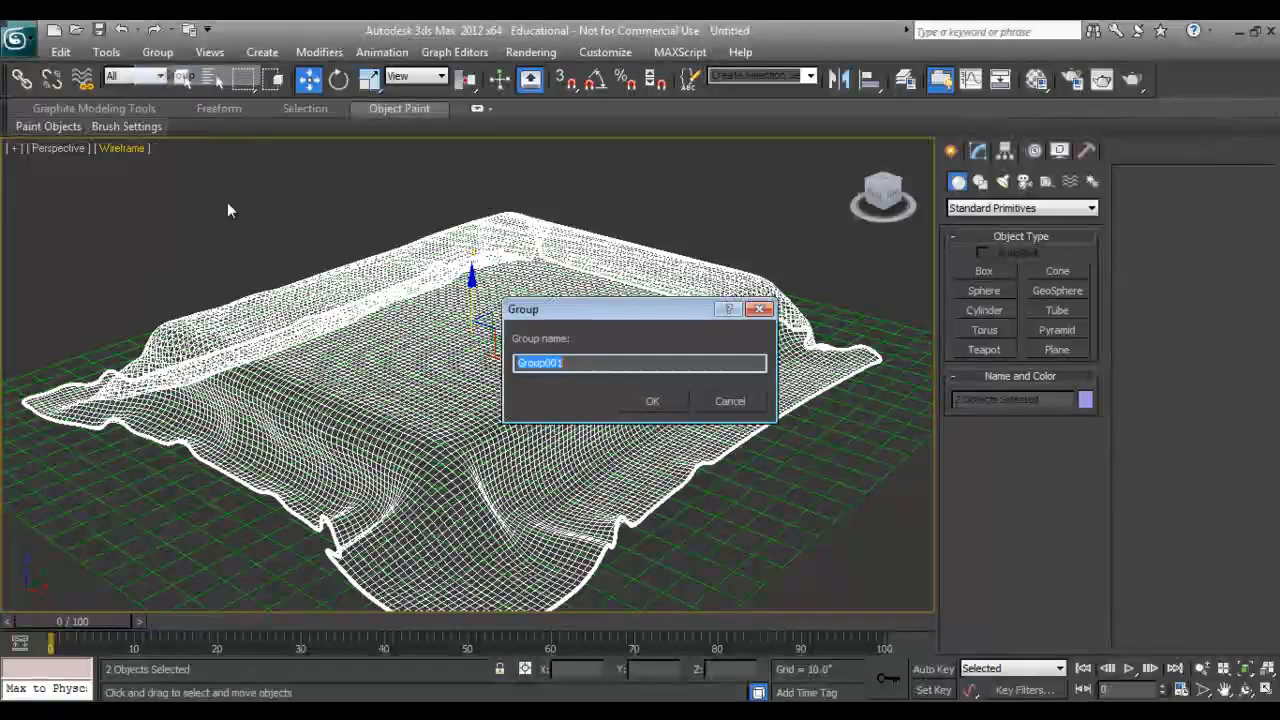
Step: Name the group of the cloth and its hem BedSheet
type("Bed")
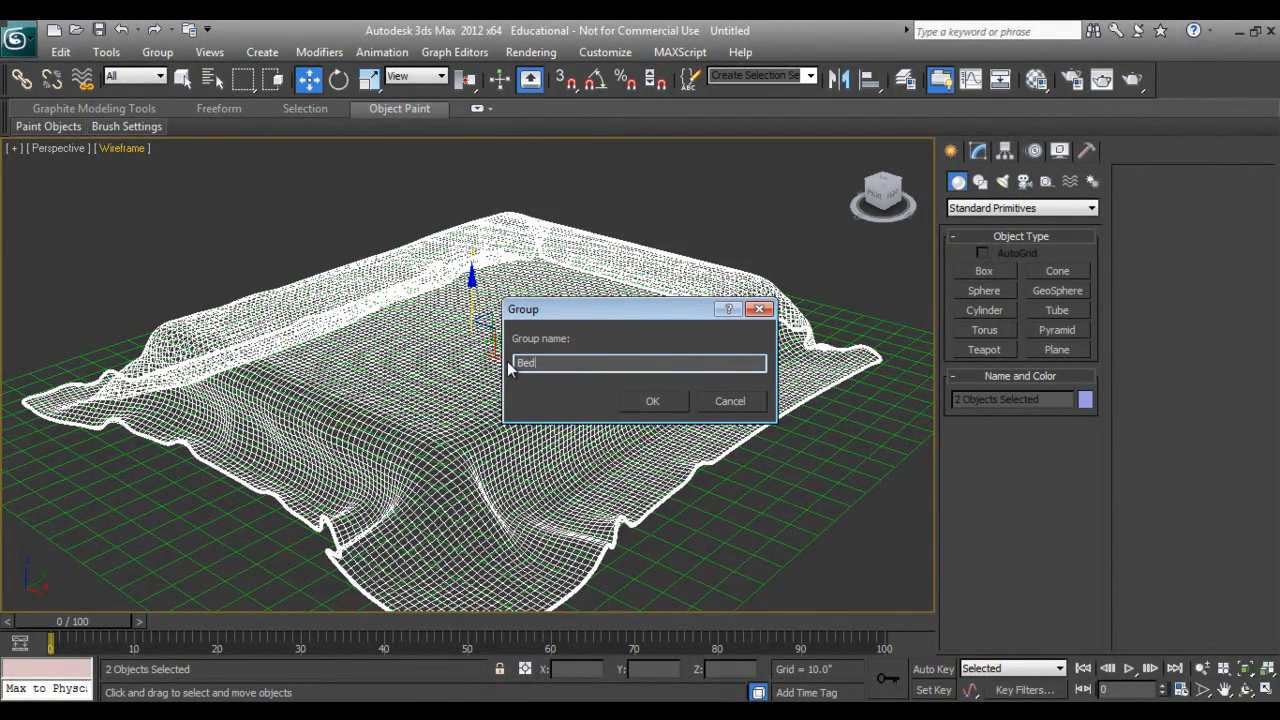
type("Sh")
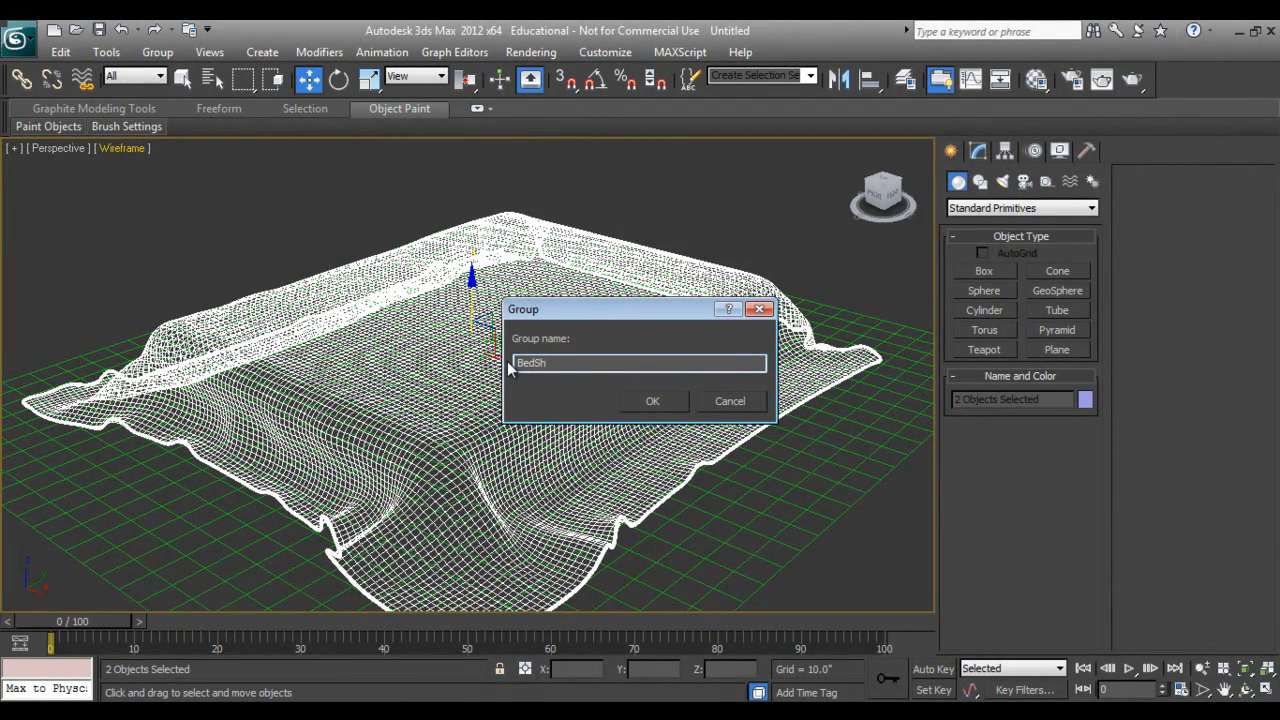
type("eet")
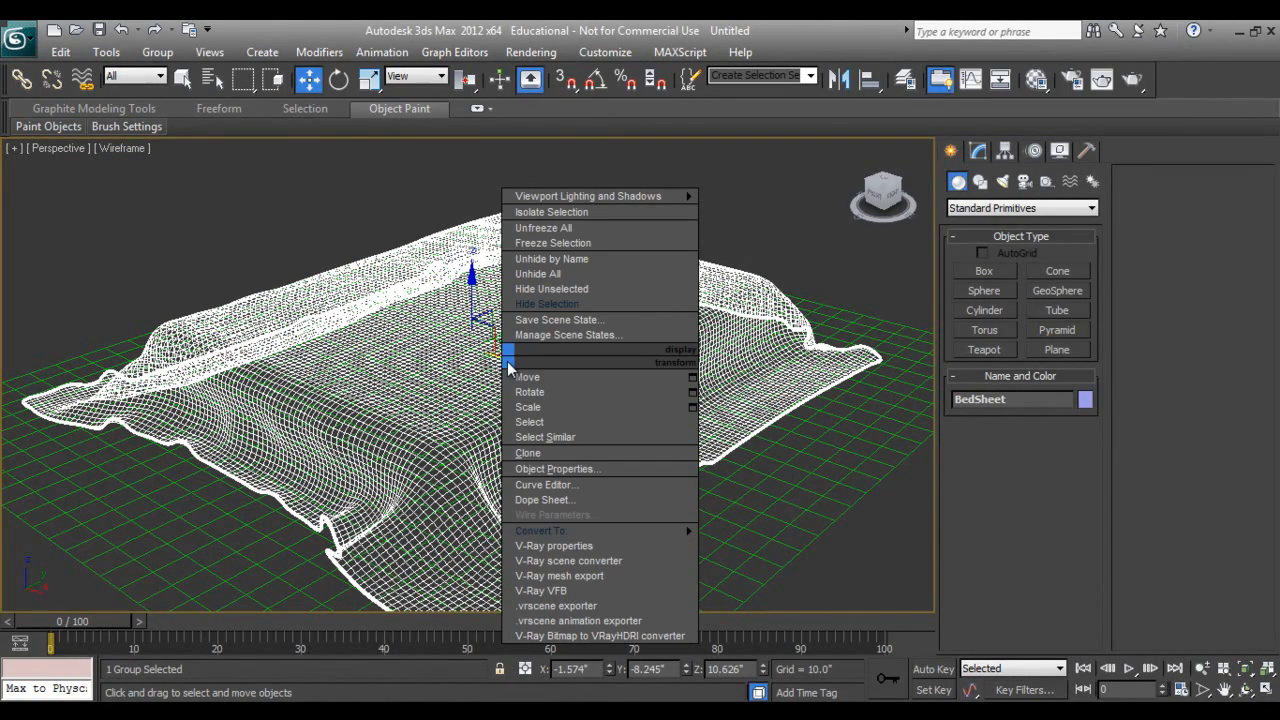
mouse_move(556, 320)
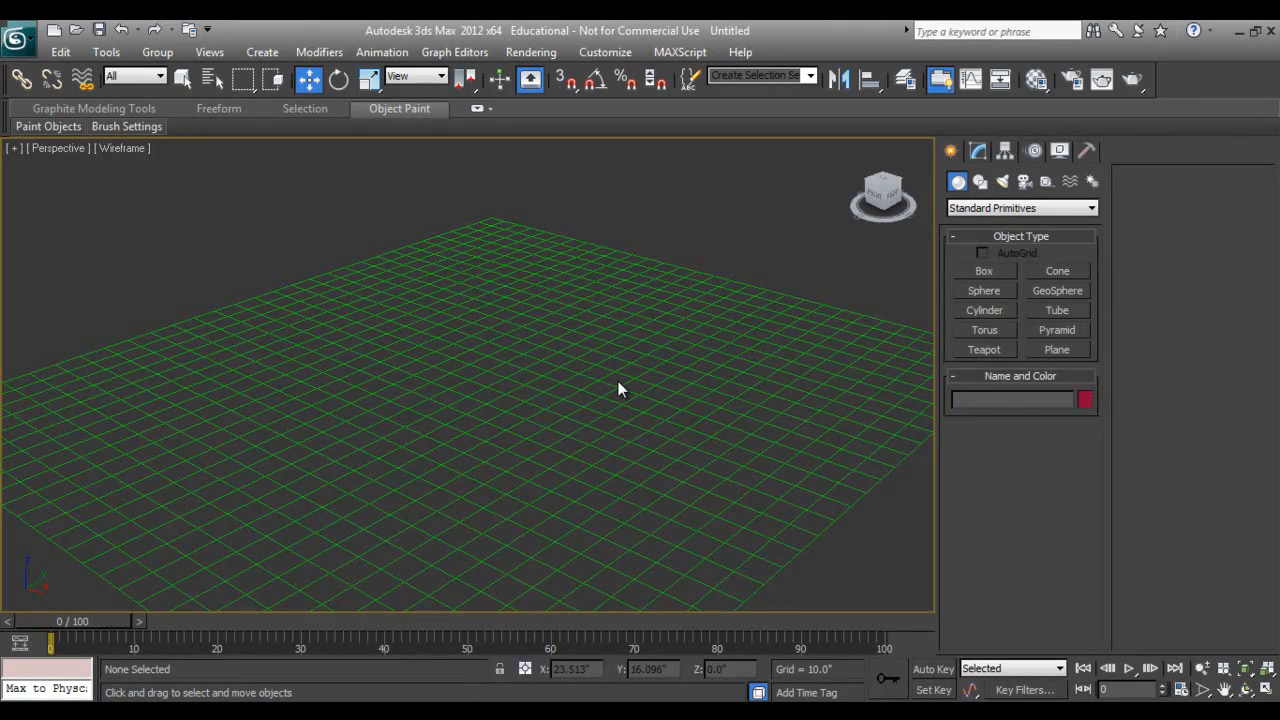
Step: Create a box in Top view and raise its segment counts in the Modify panel
key("t")
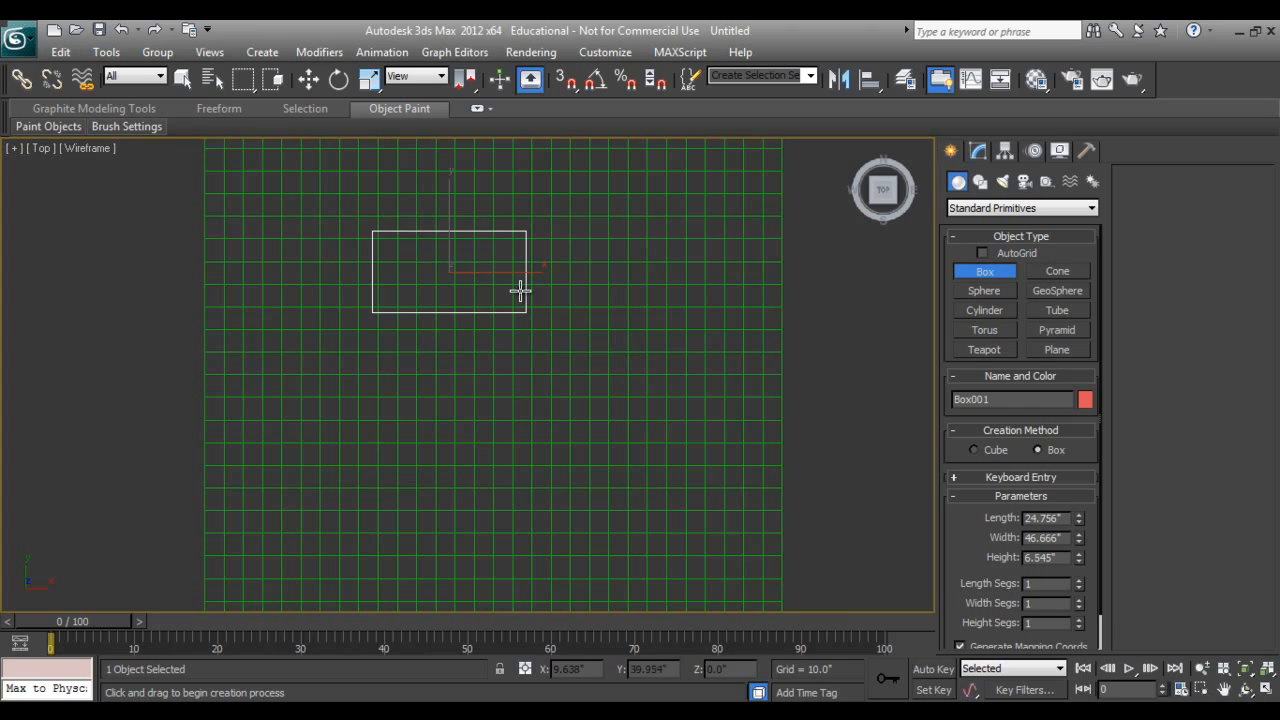
key("p")
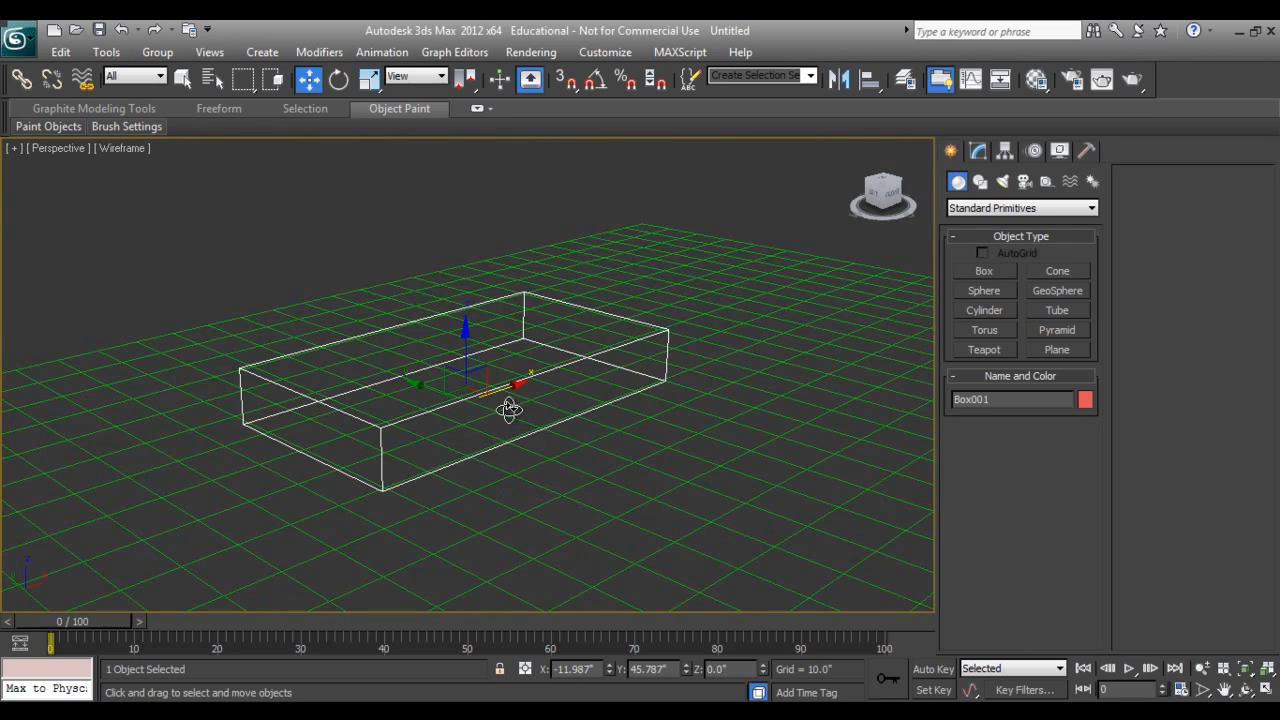
left_click(976, 150)
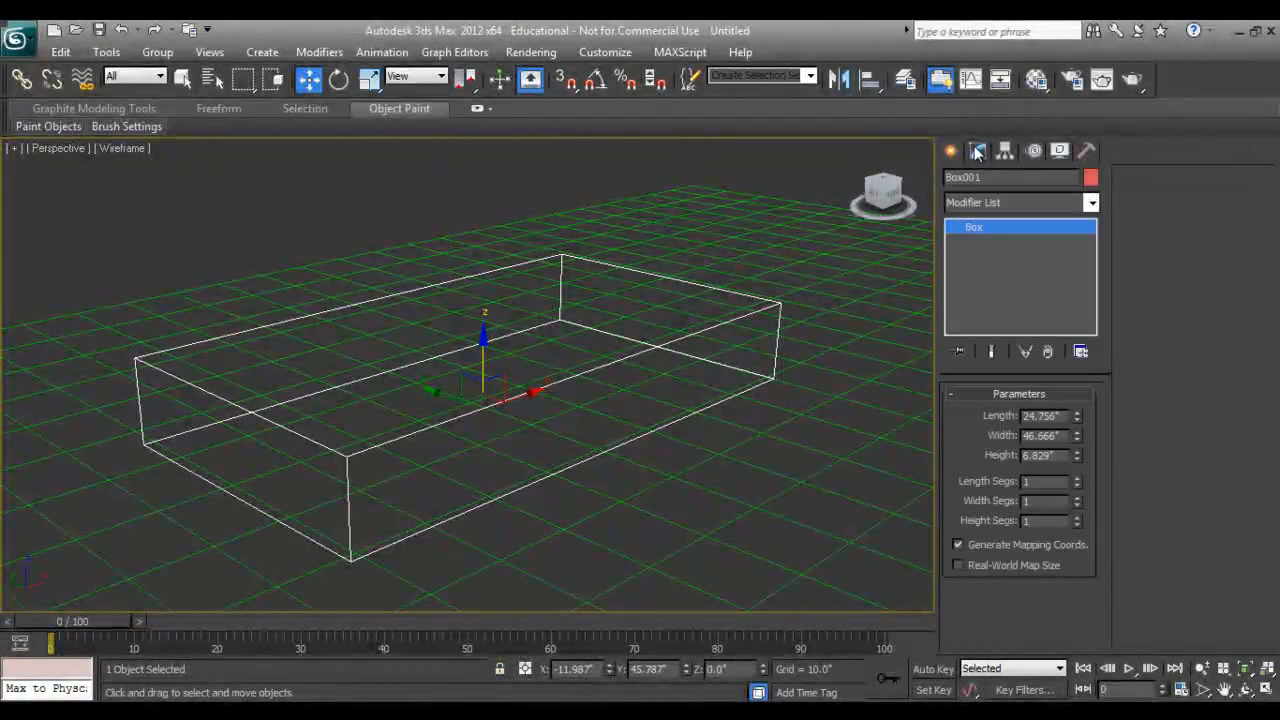
mouse_move(892, 468)
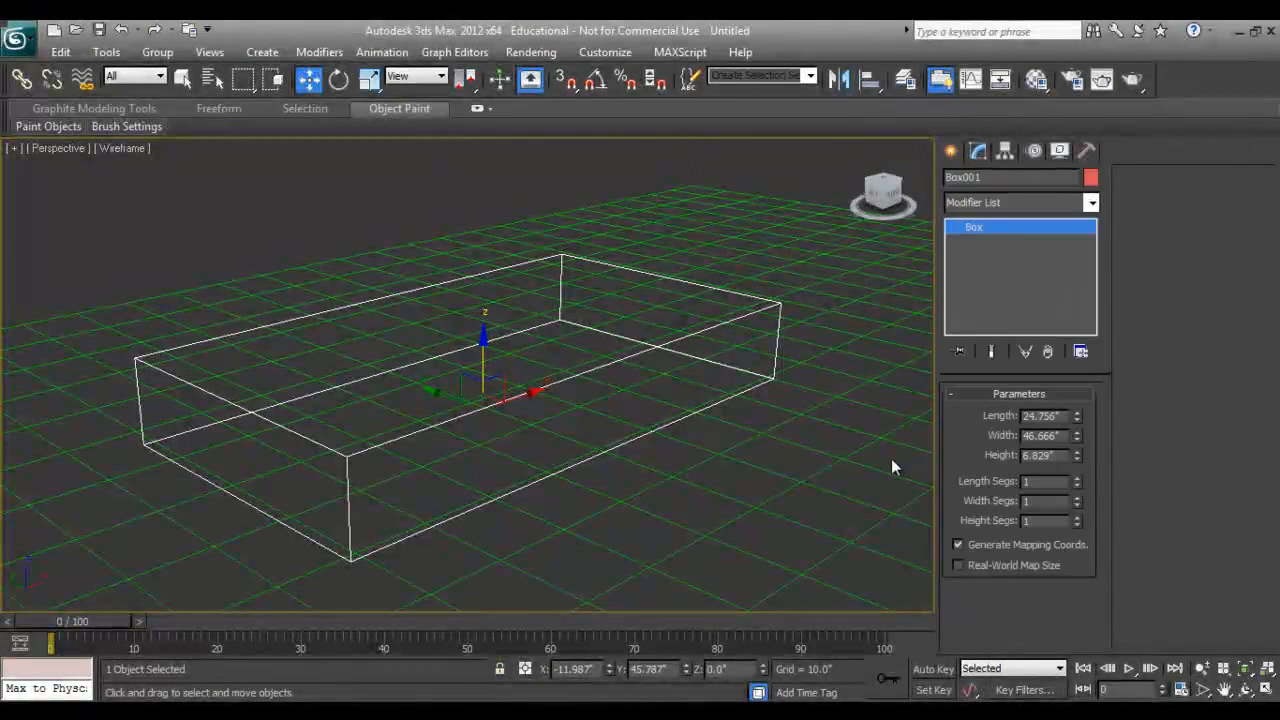
left_click(1078, 516)
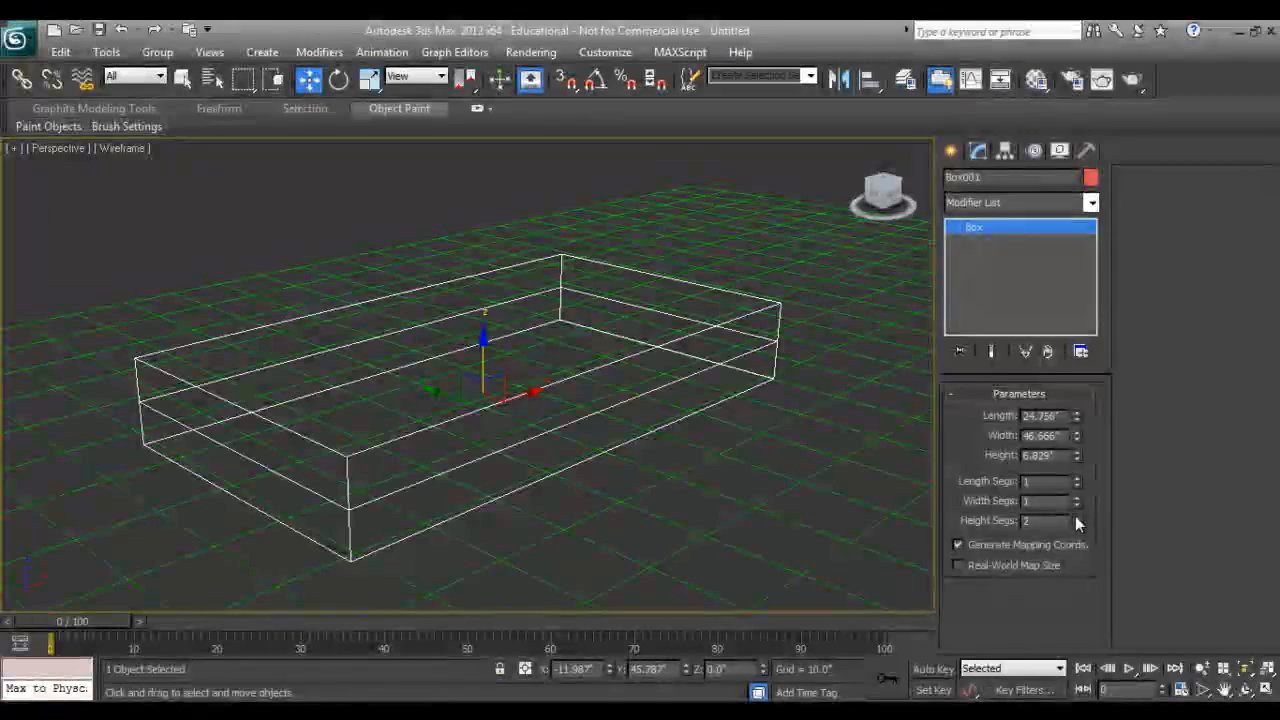
left_click(1078, 476)
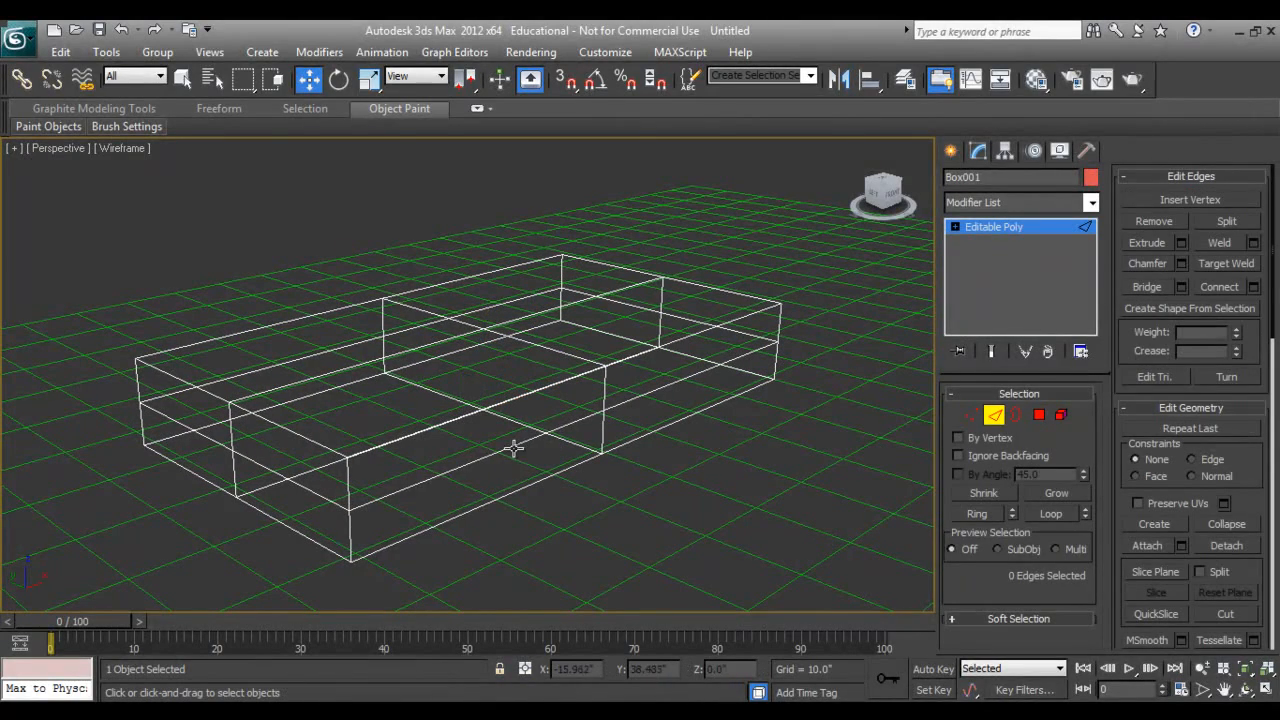
Step: Push Box001's middle edge loop outward to form a protruding pillow seam rim
left_click(490, 430)
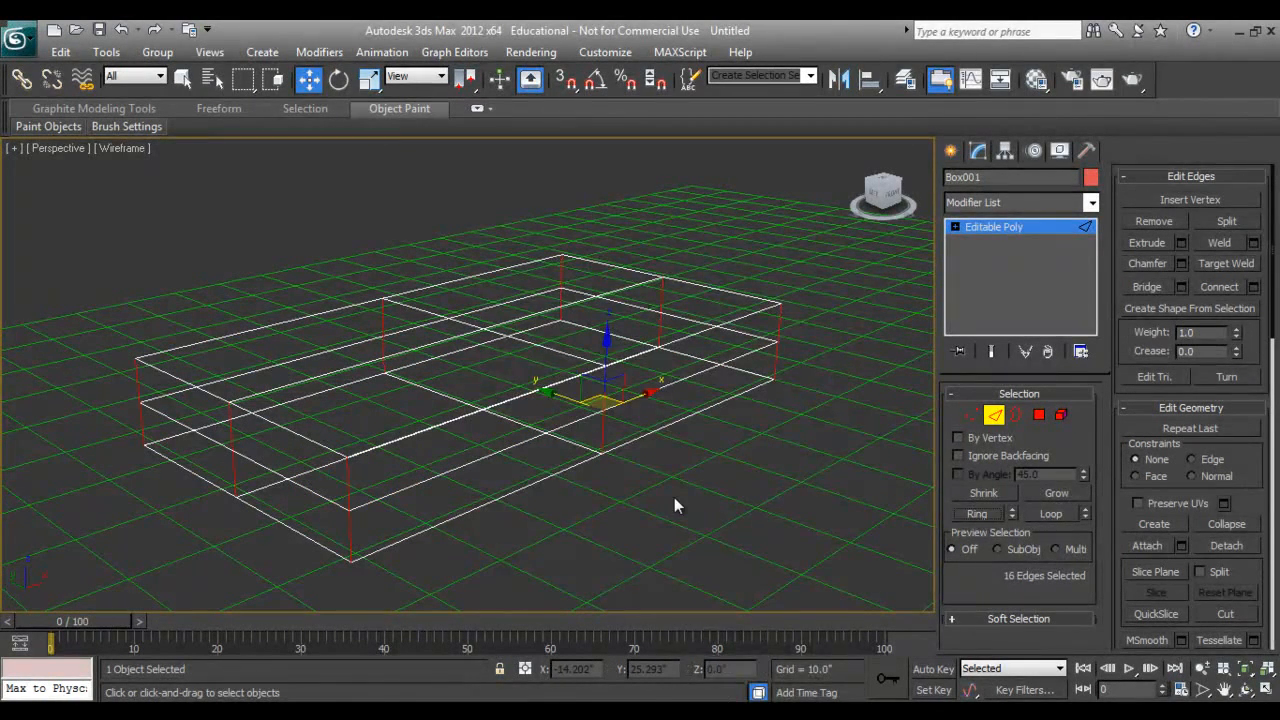
left_click(1234, 288)
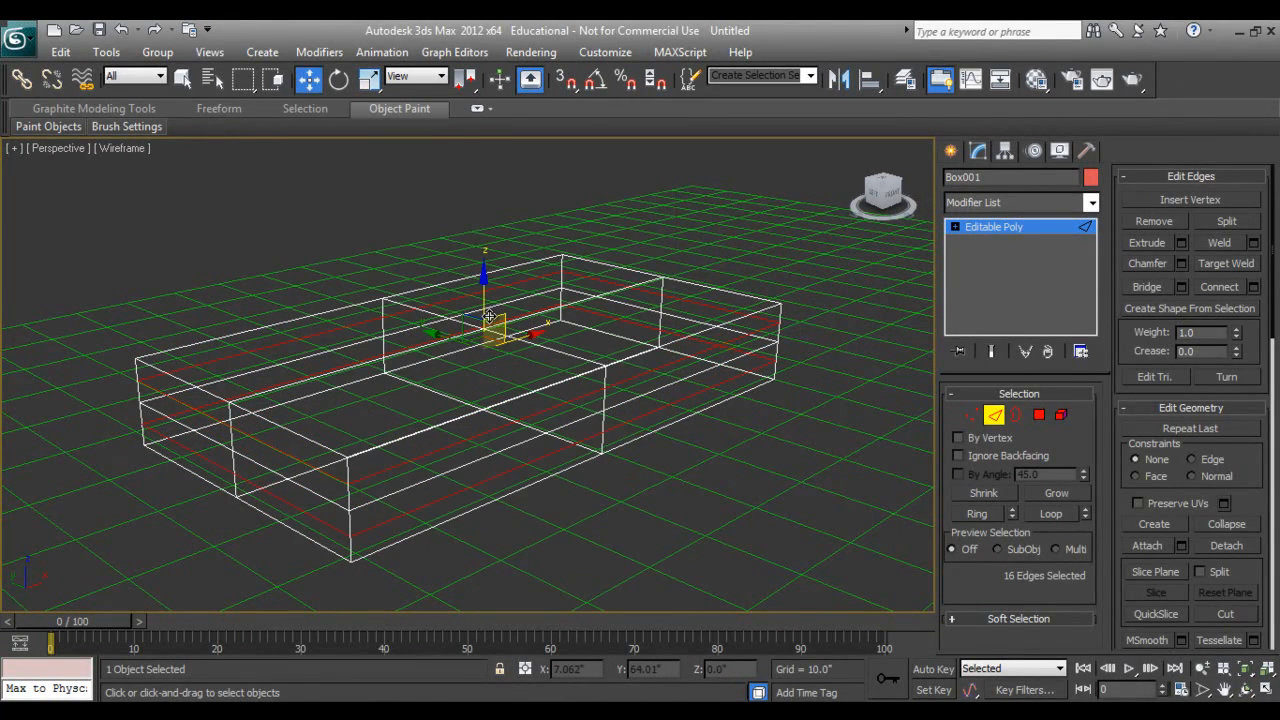
left_click(340, 80)
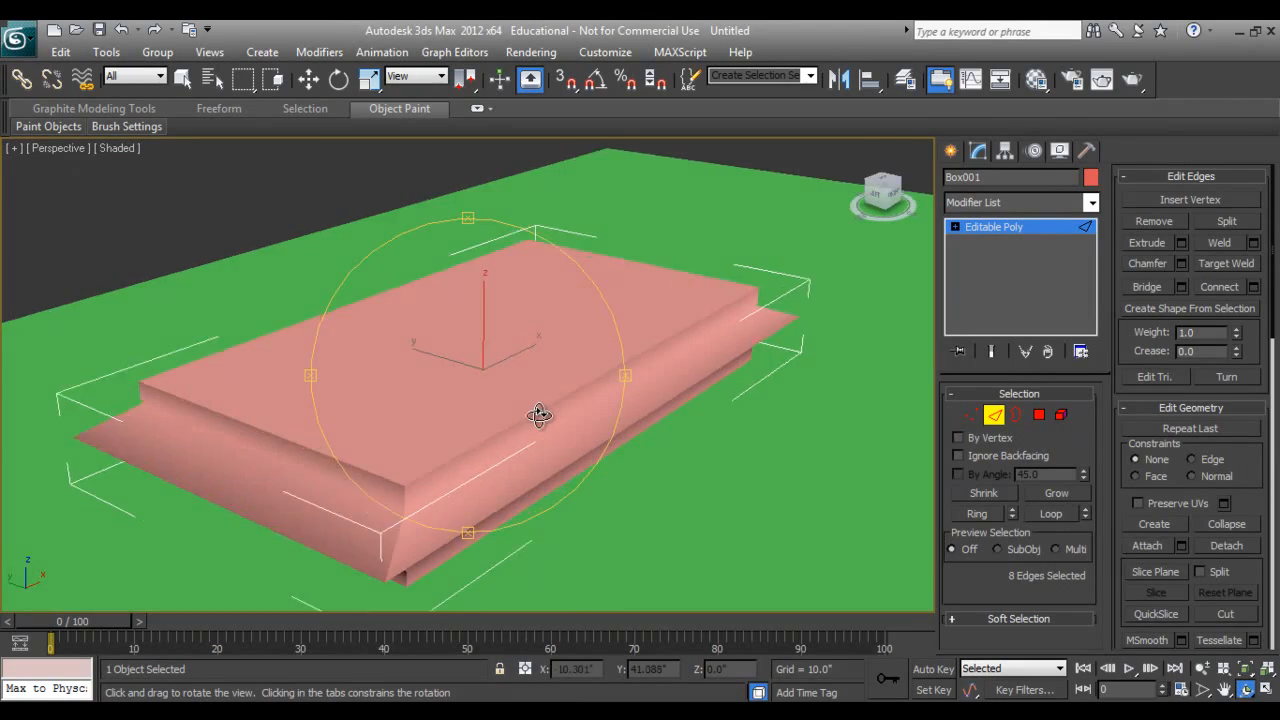
Step: Connect the pillow box's edge rings into extra loops across the top and sides, adjusting their spacing
left_click_drag(540, 414, 584, 424)
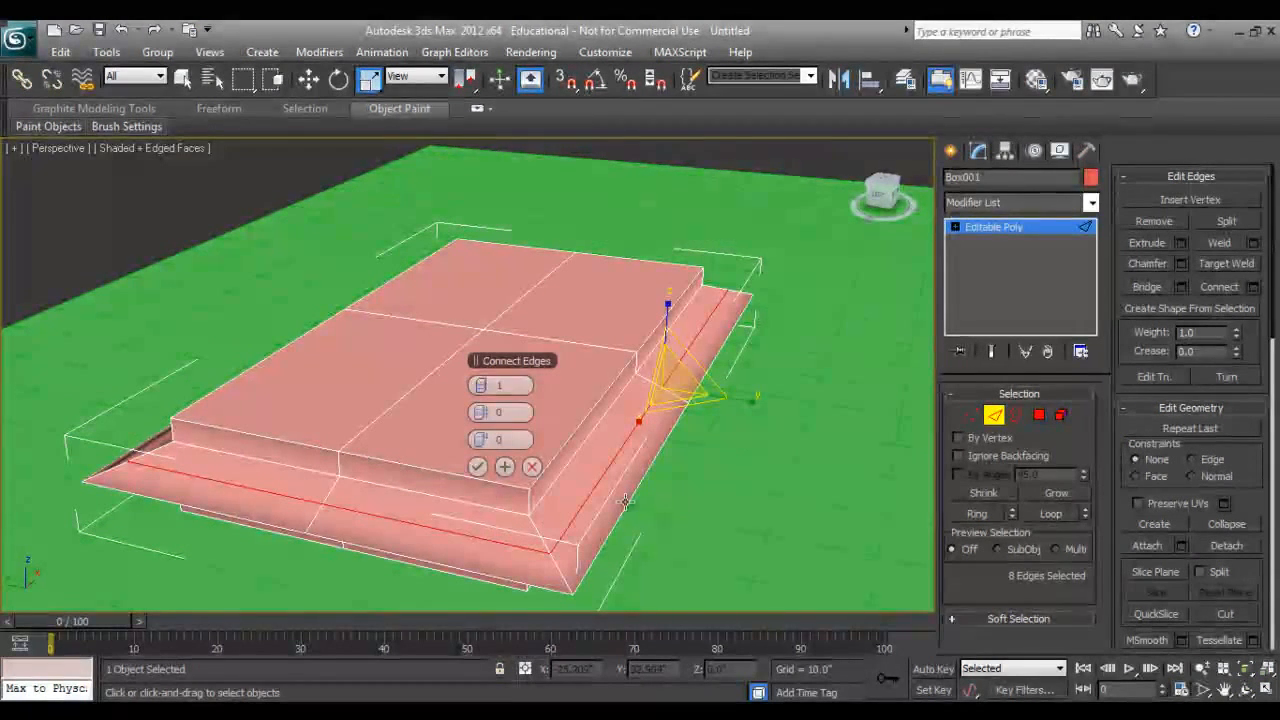
left_click(484, 384)
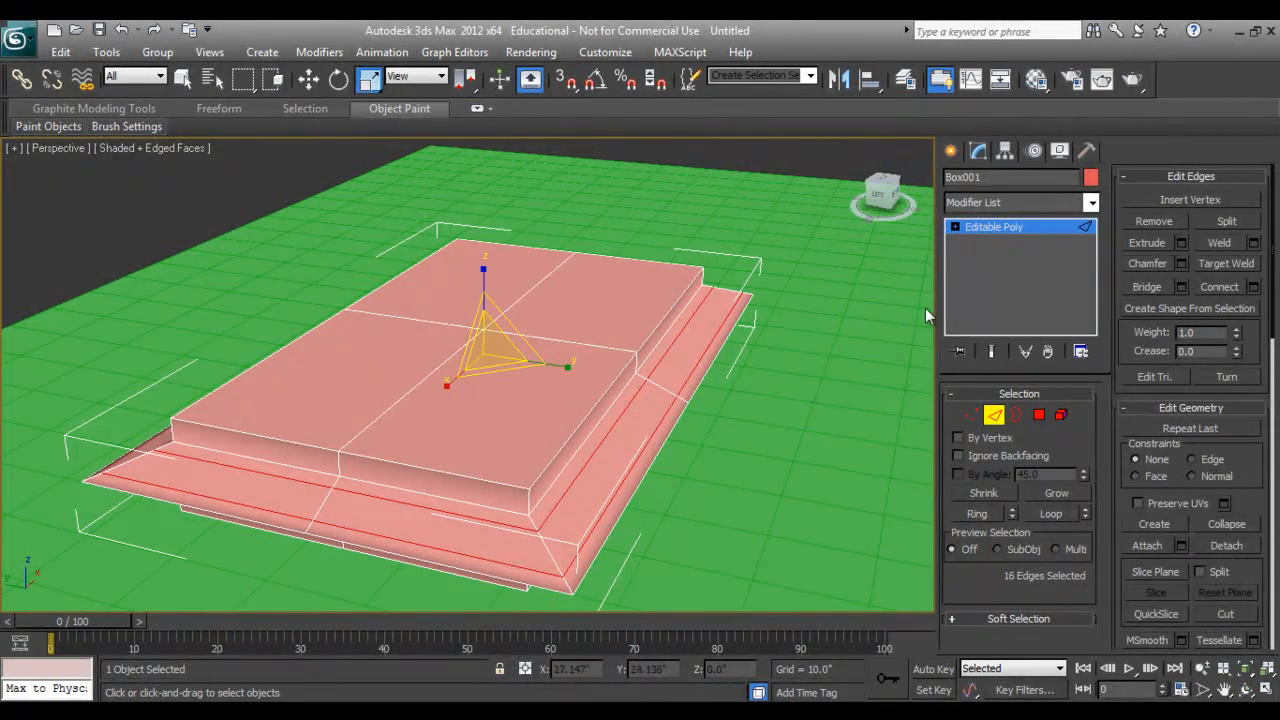
left_click(1092, 202)
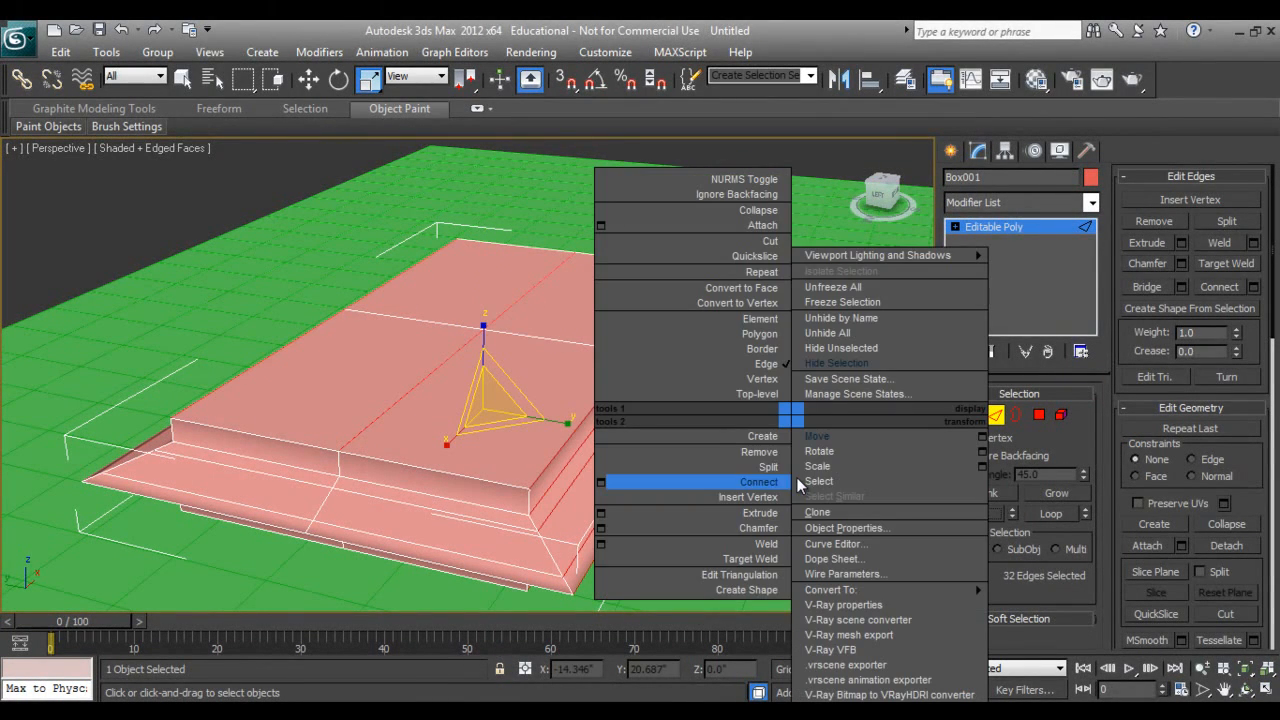
left_click(760, 482)
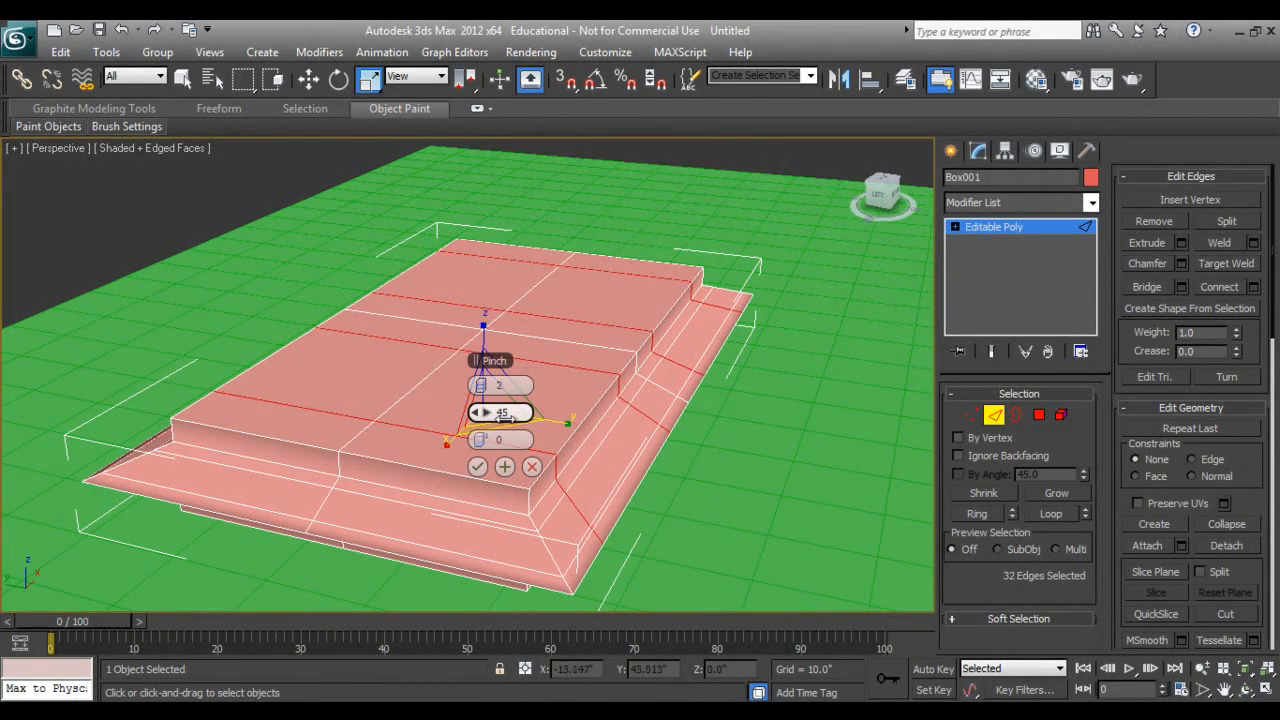
left_click_drag(500, 412, 582, 412)
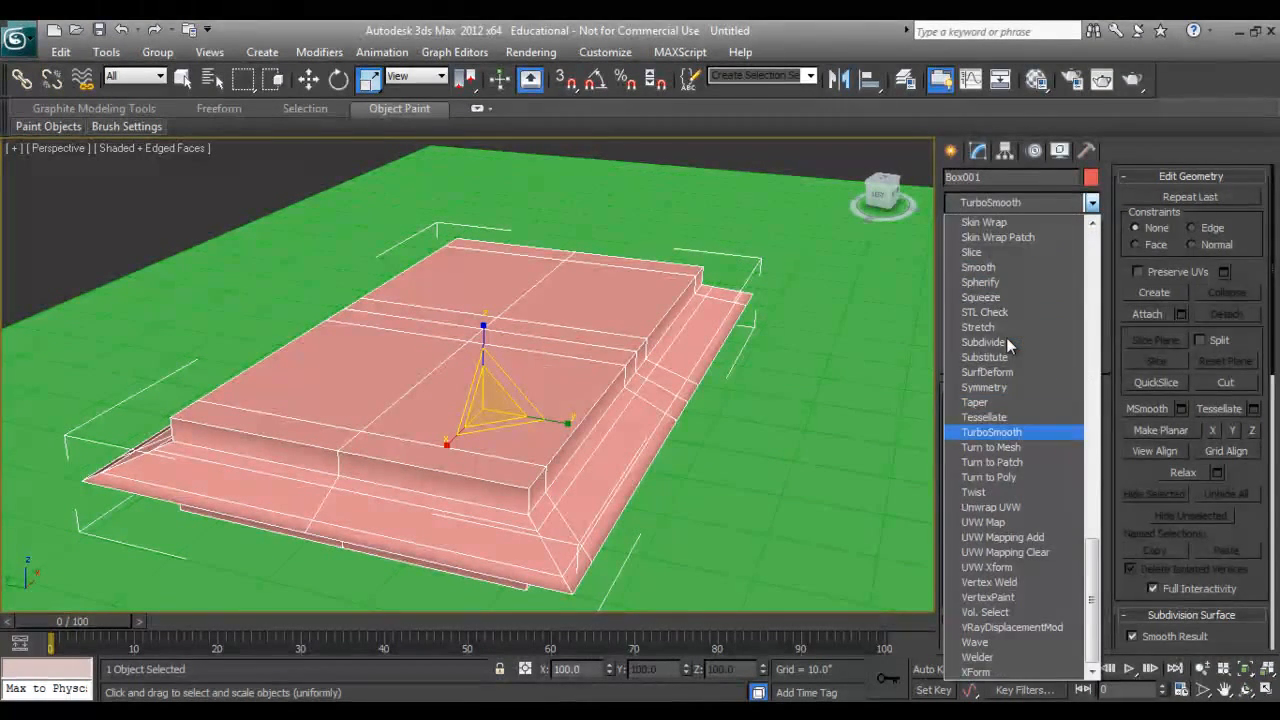
Step: Round Box001 into a soft cushion with a TurboSmooth modifier at 2 iterations
left_click(992, 432)
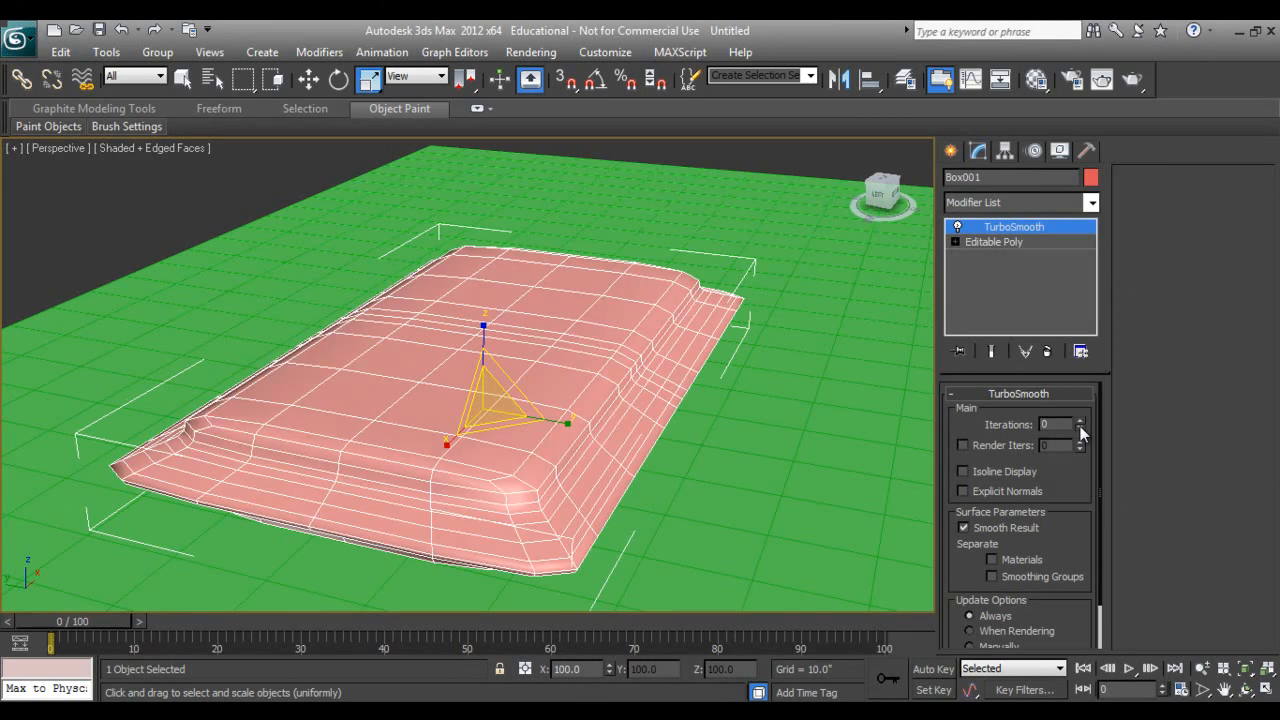
left_click(1080, 420)
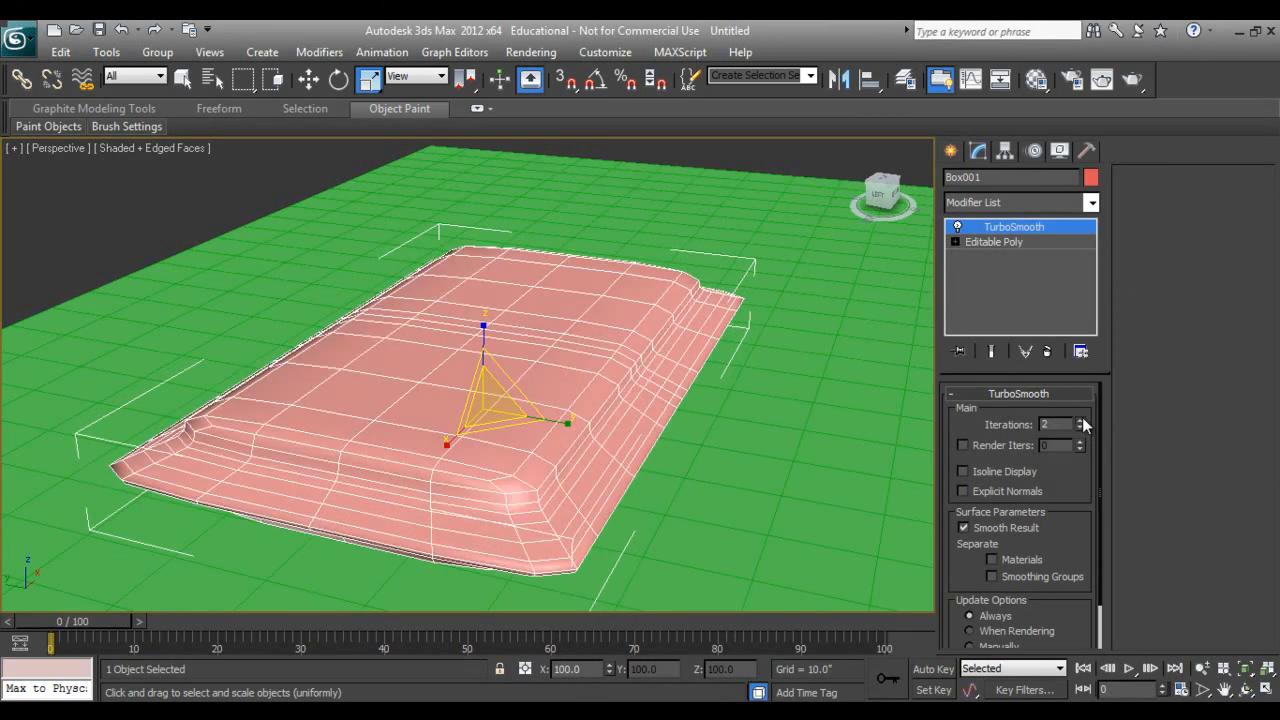
left_click(956, 152)
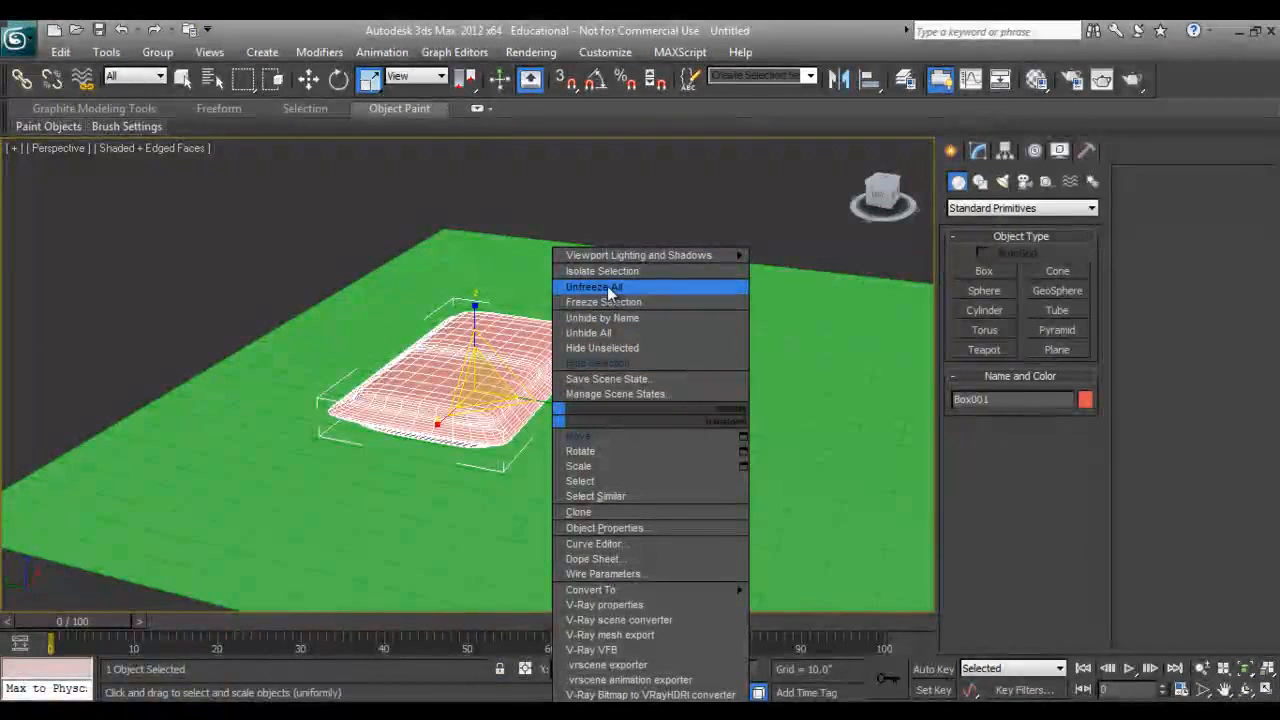
Step: Unhide the bed and sheet, then move the pillow to the bed head and shrink it along one axis
left_click(602, 316)
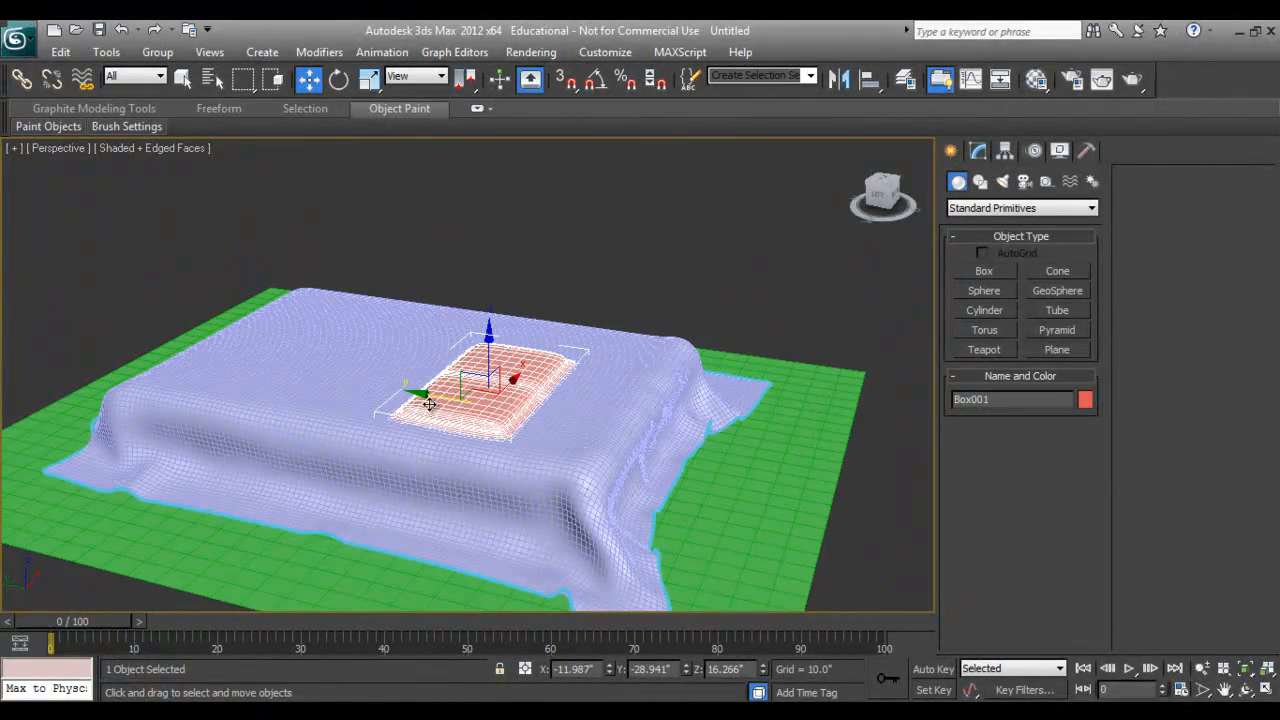
left_click_drag(428, 402, 496, 428)
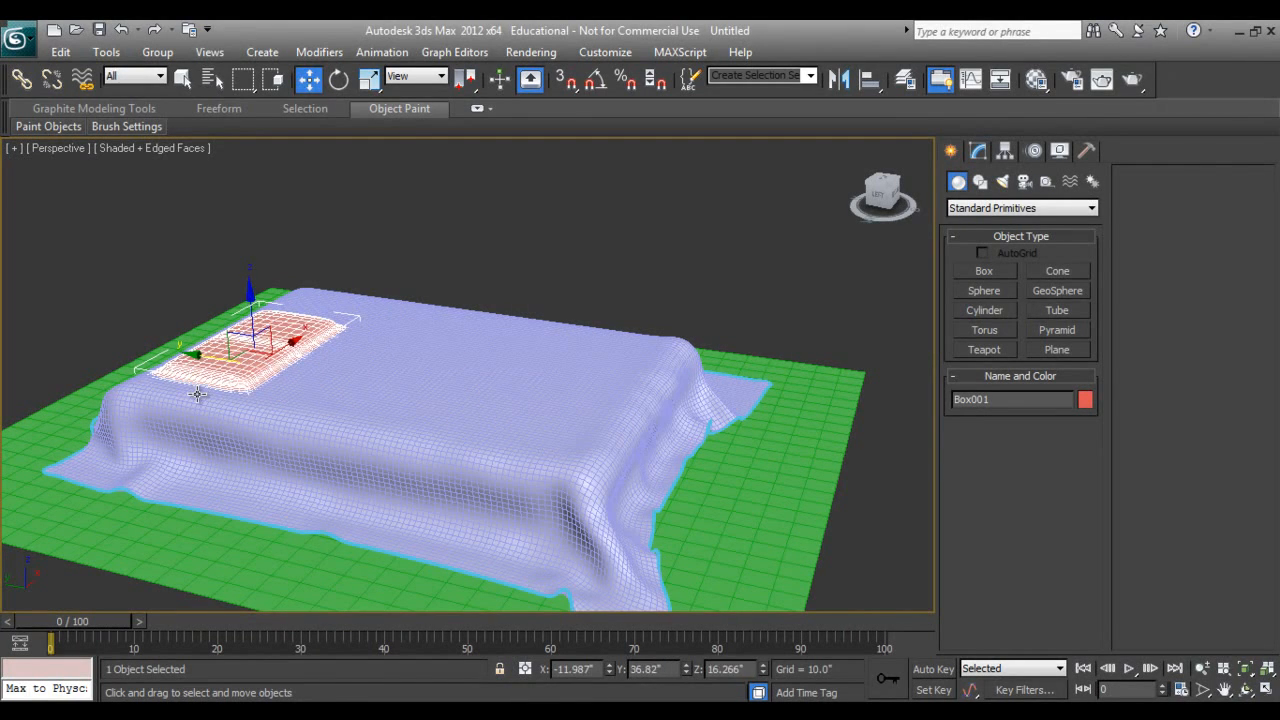
left_click(368, 80)
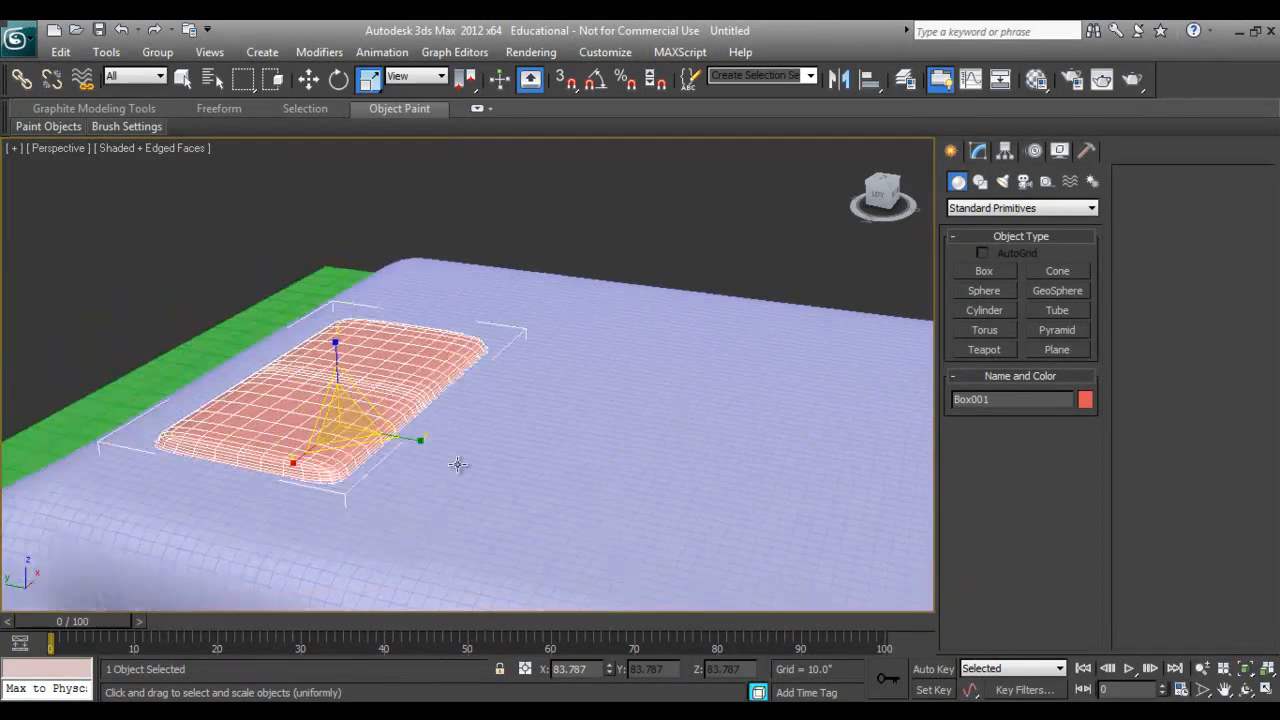
left_click(308, 80)
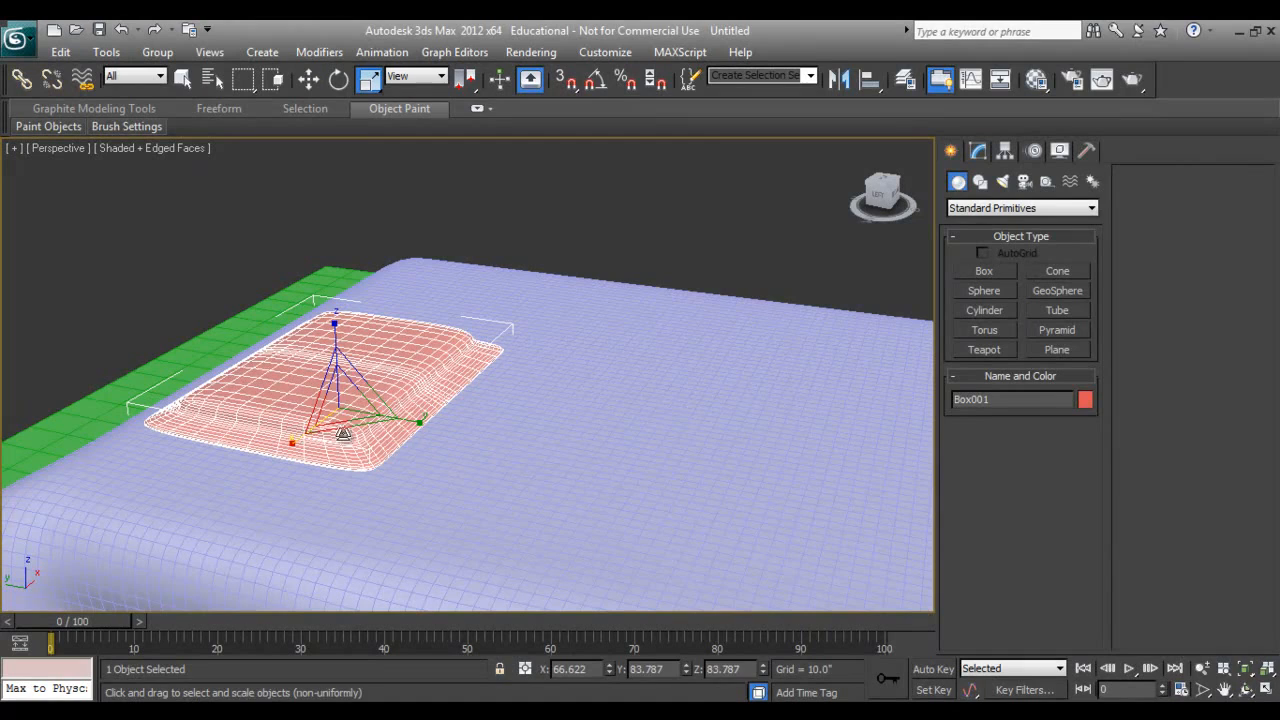
left_click_drag(342, 432, 398, 418)
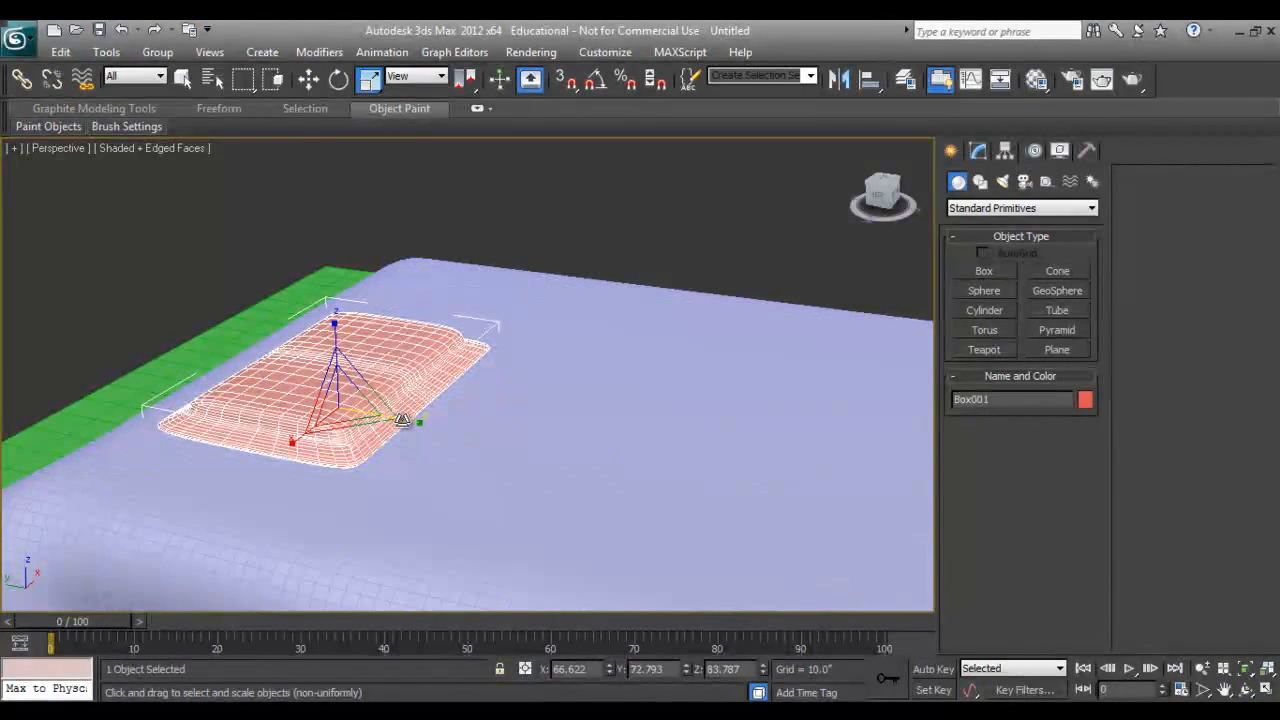
left_click(308, 80)
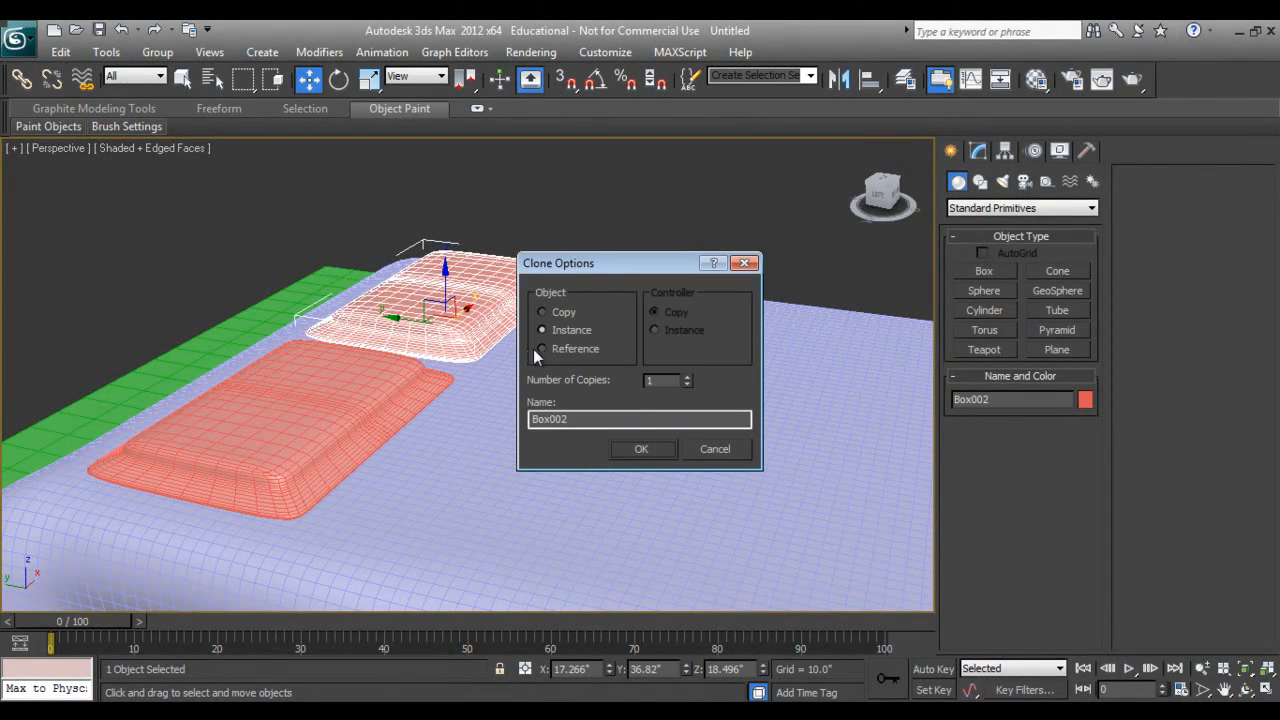
Step: Confirm the clone to create the second pillow Box002 beside the first
left_click(640, 448)
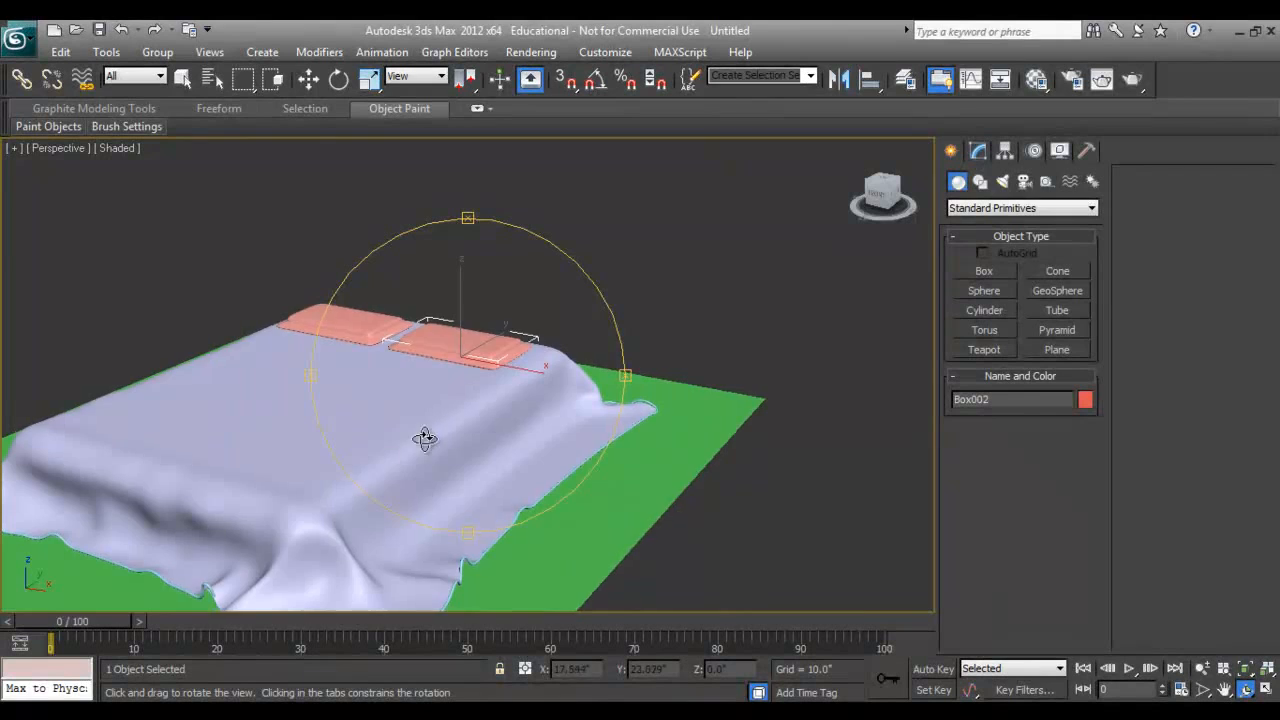
left_click_drag(424, 438, 524, 452)
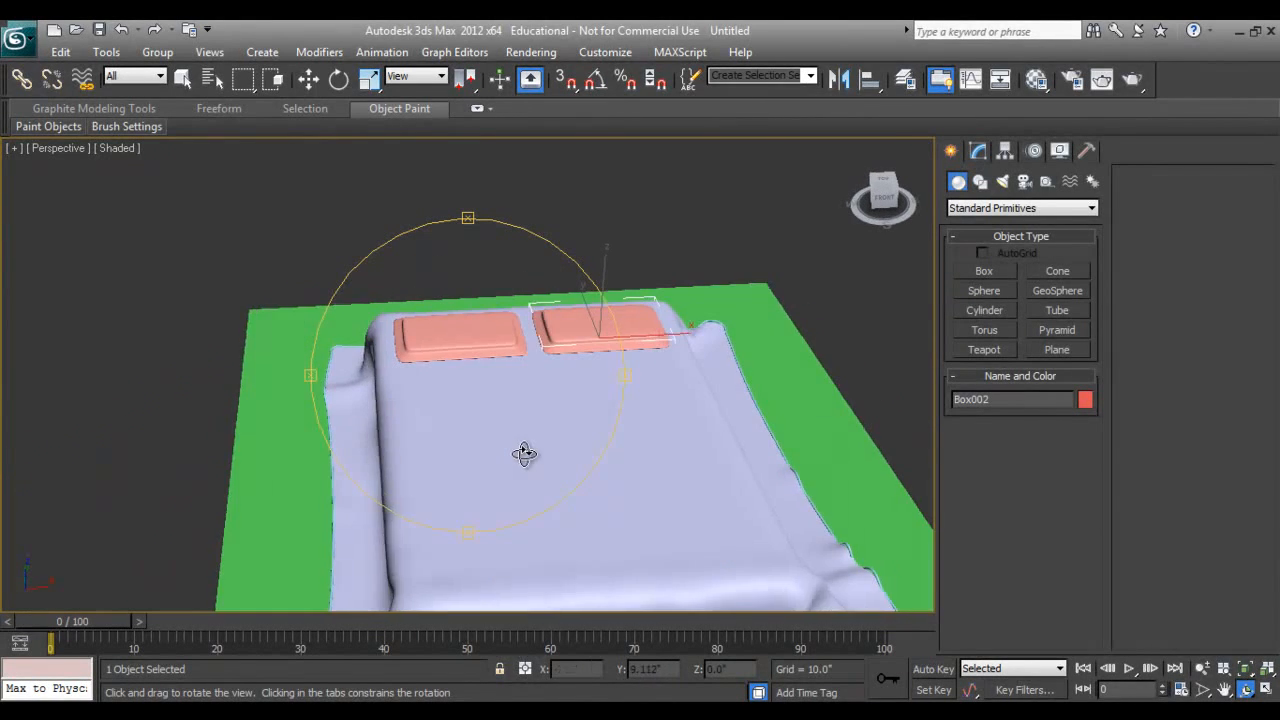
left_click_drag(524, 452, 424, 428)
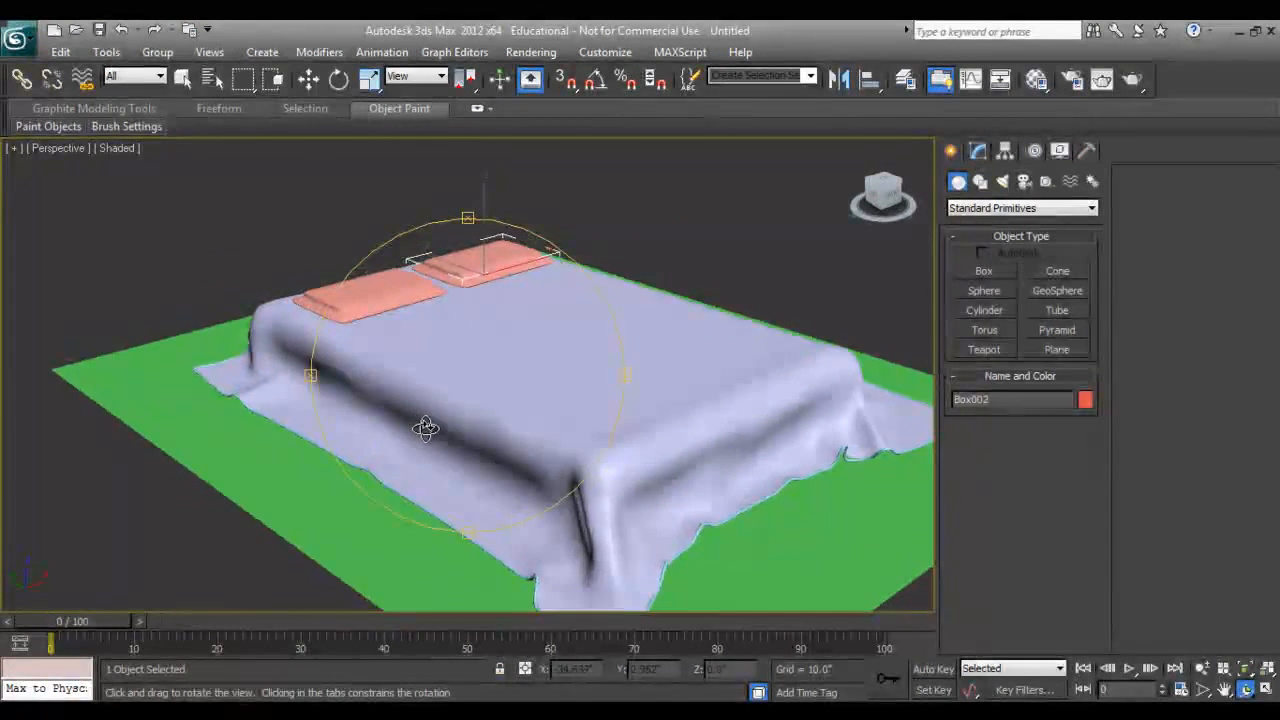
left_click_drag(424, 428, 432, 444)
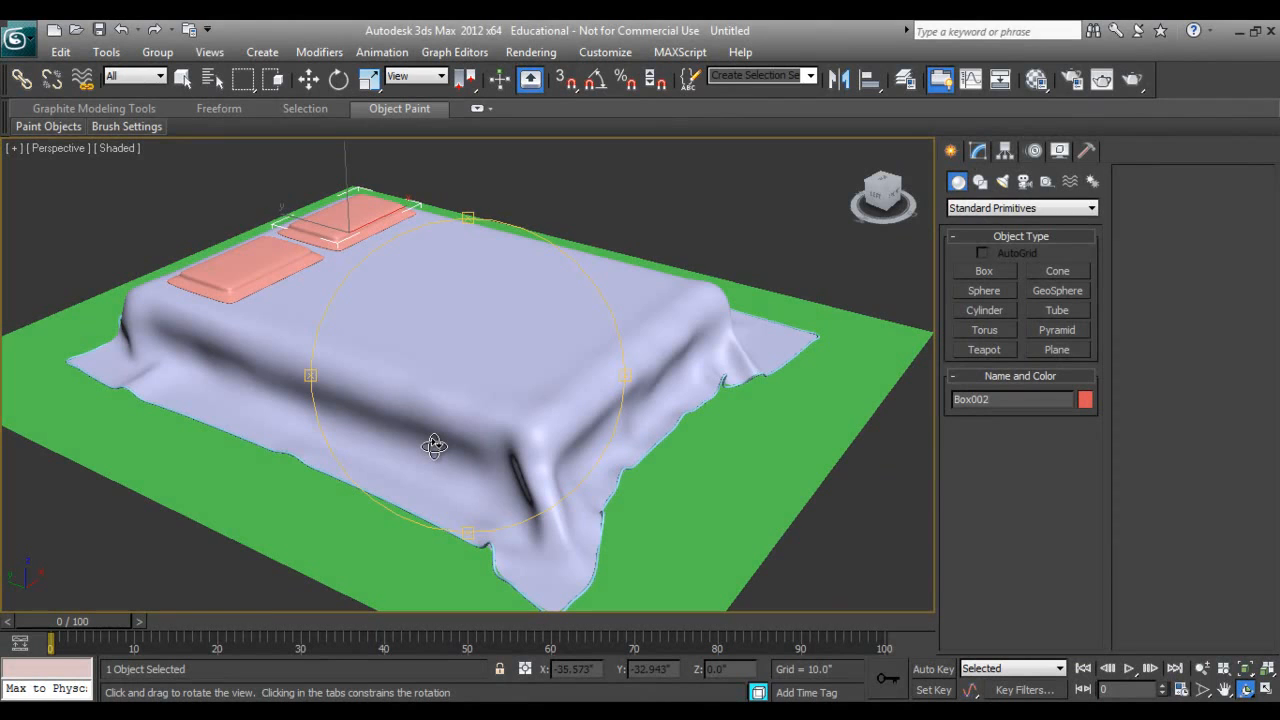
left_click_drag(436, 444, 432, 440)
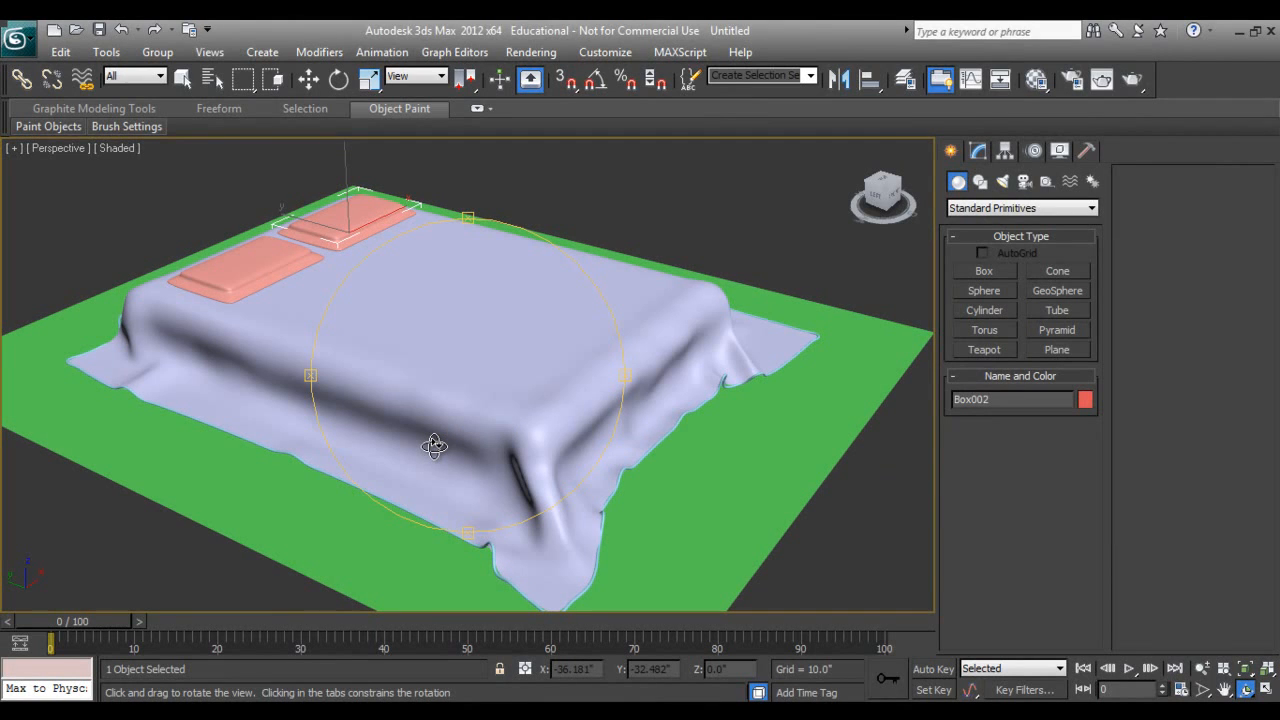
left_click_drag(436, 444, 446, 444)
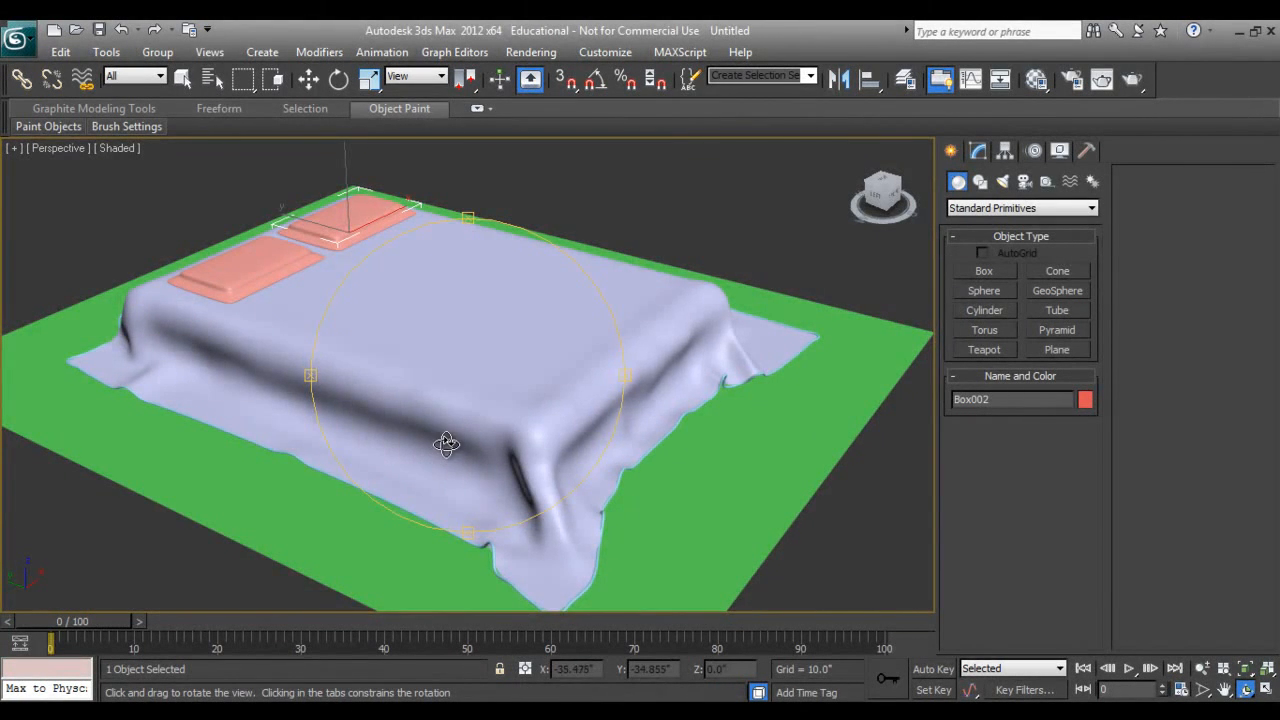
left_click_drag(444, 444, 522, 432)
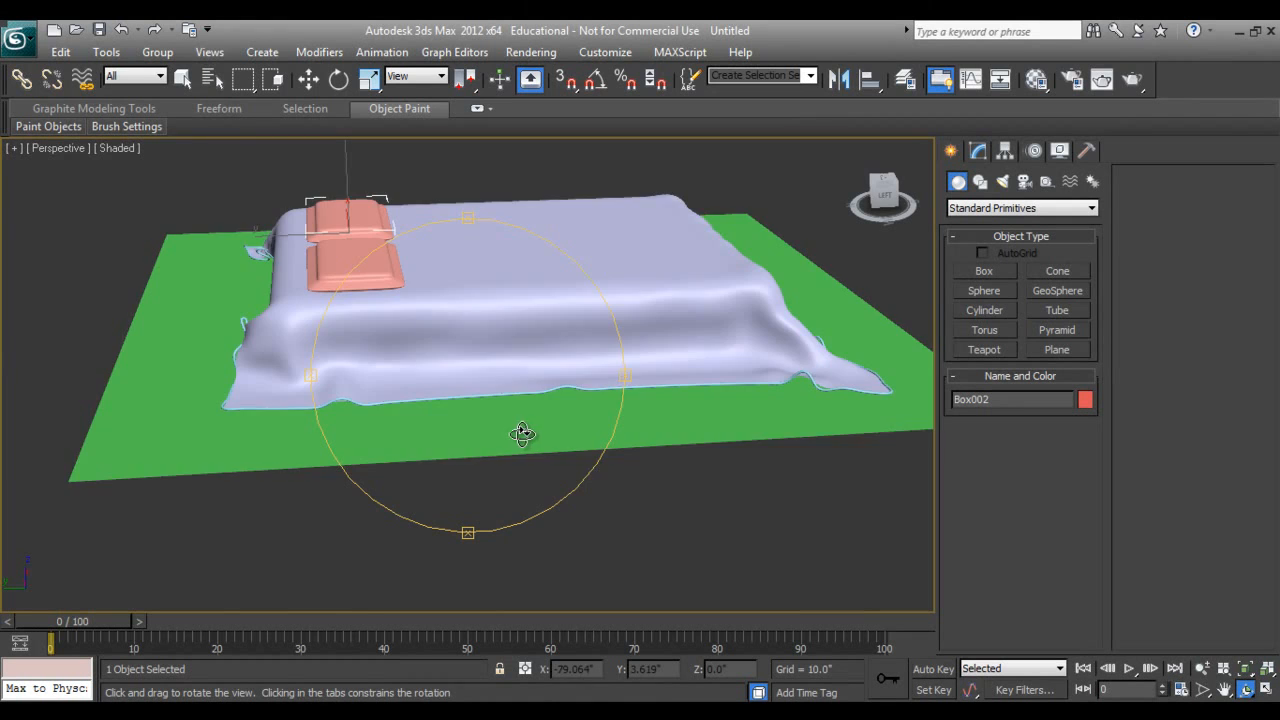
left_click_drag(520, 432, 450, 440)
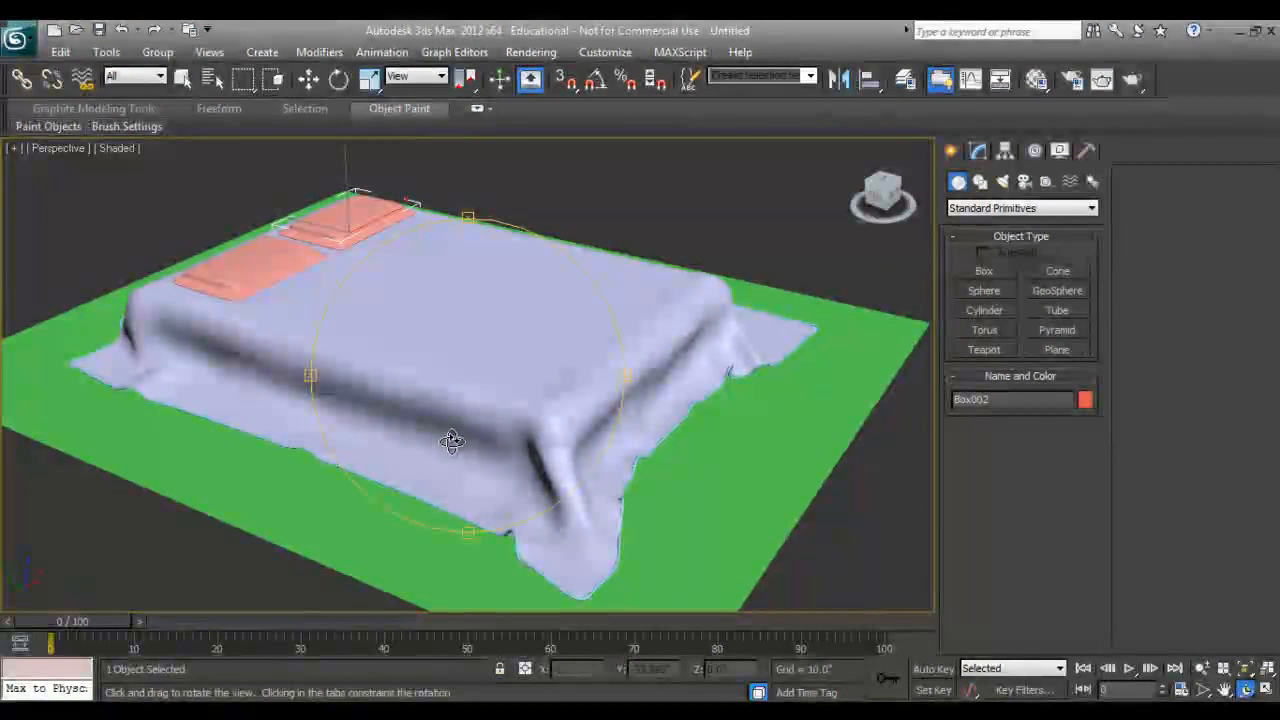
left_click_drag(452, 440, 448, 412)
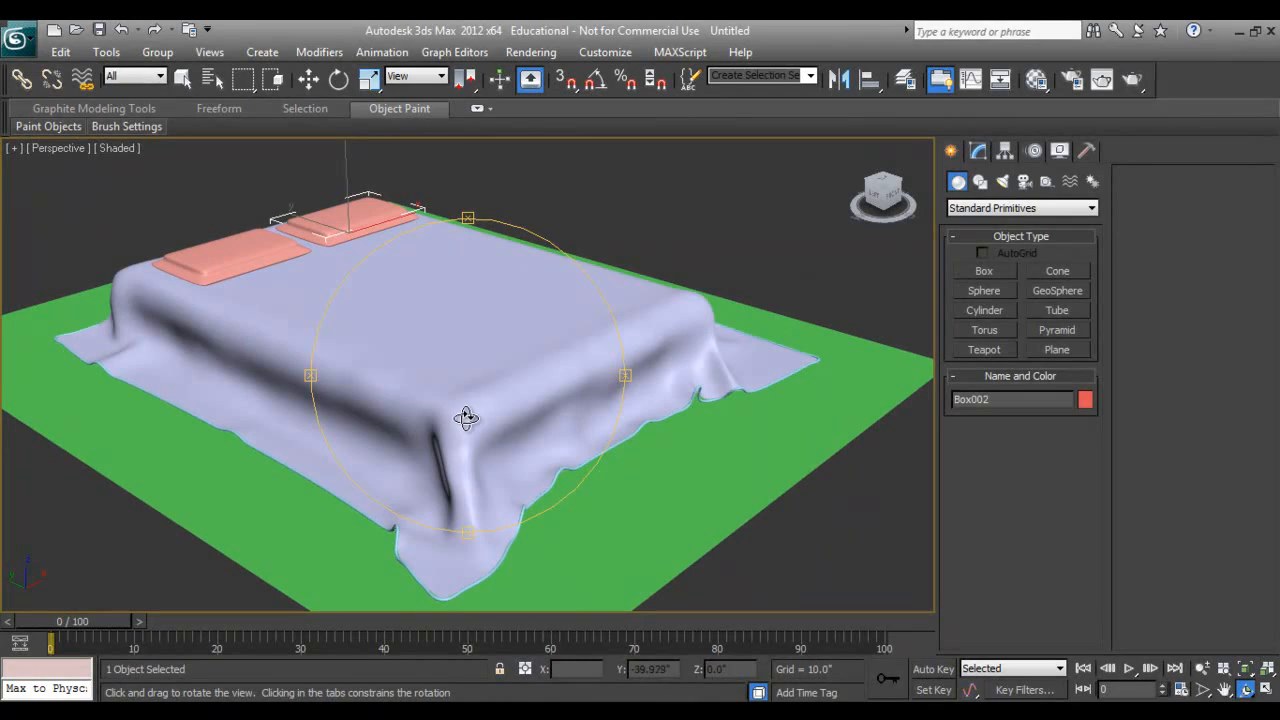
left_click_drag(468, 418, 448, 424)
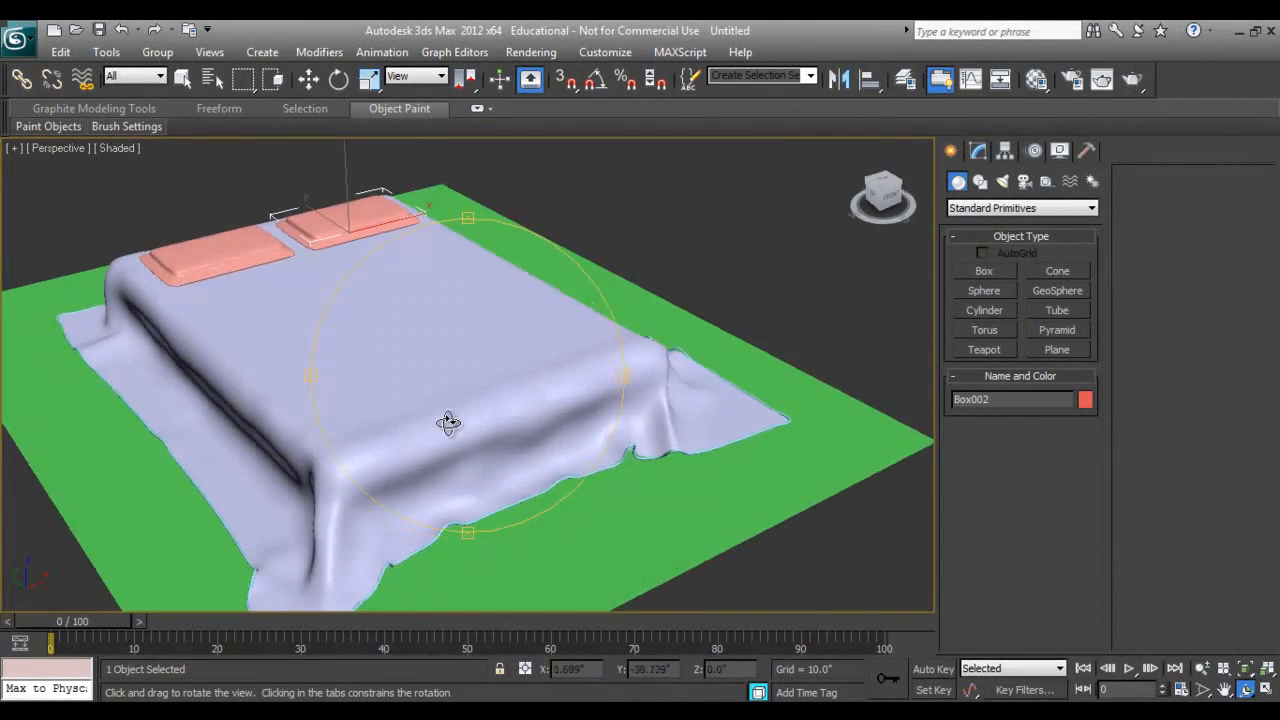
left_click_drag(448, 420, 480, 446)
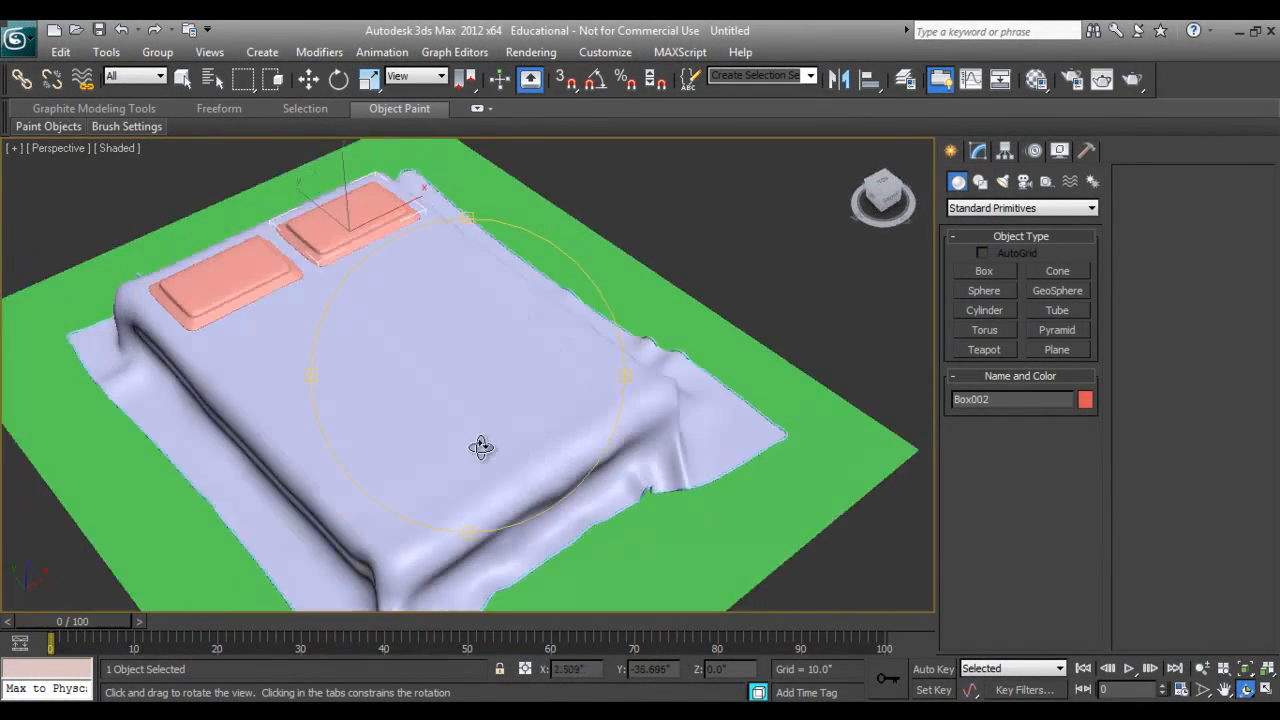
left_click_drag(480, 446, 484, 308)
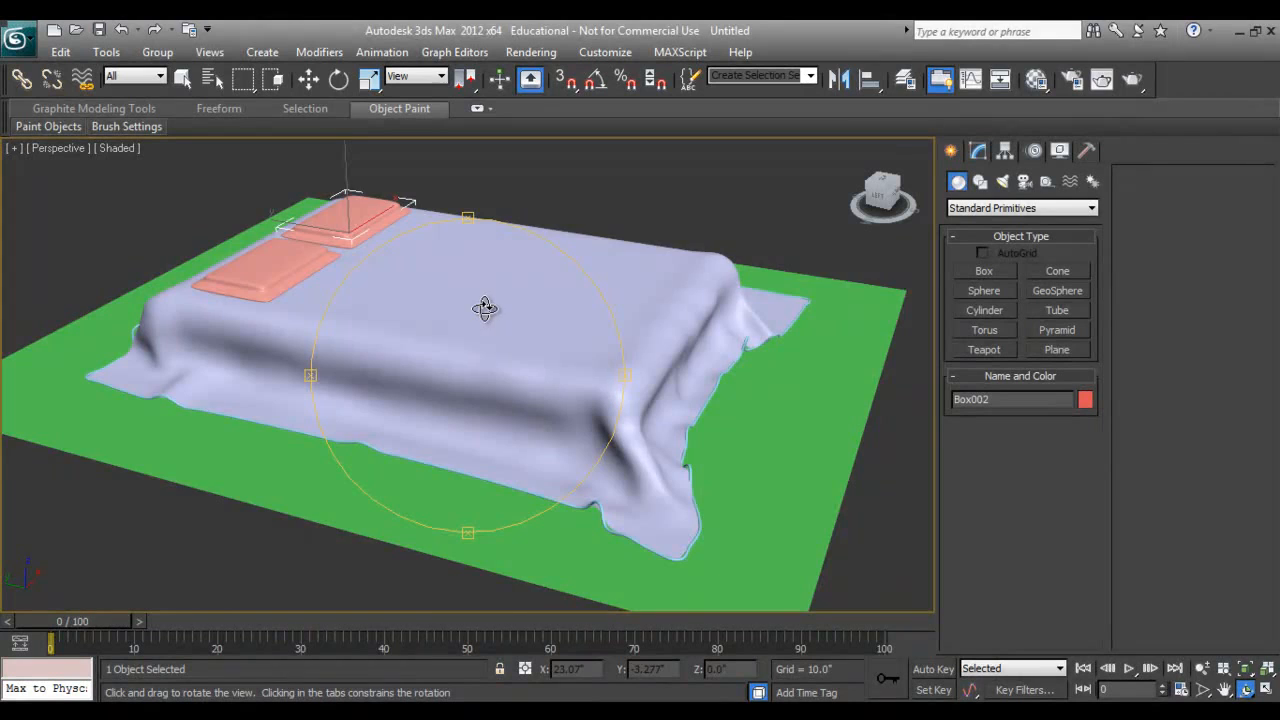